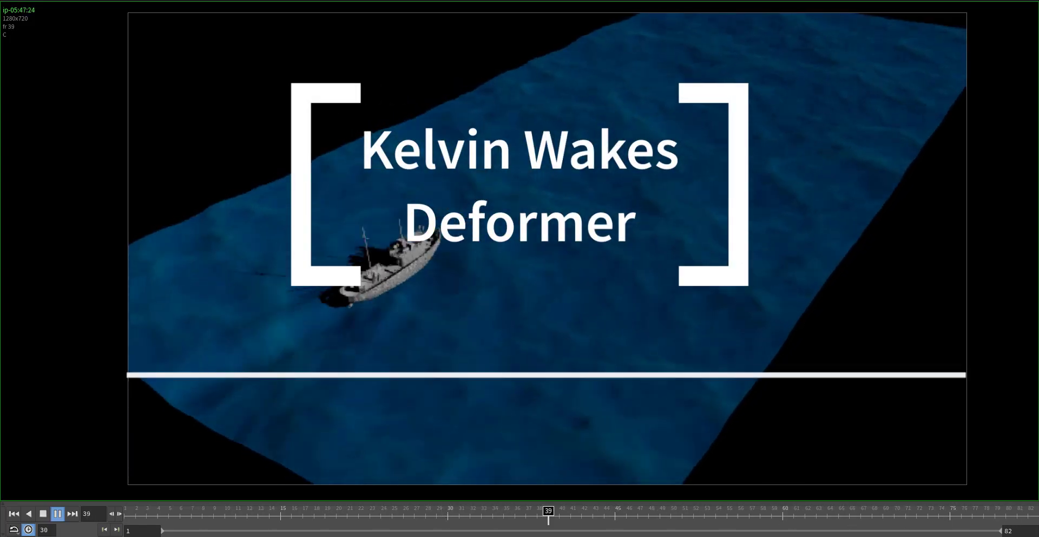
Step: Dismiss the flipbook preview to return to the empty /obj network
left_click(325, 511)
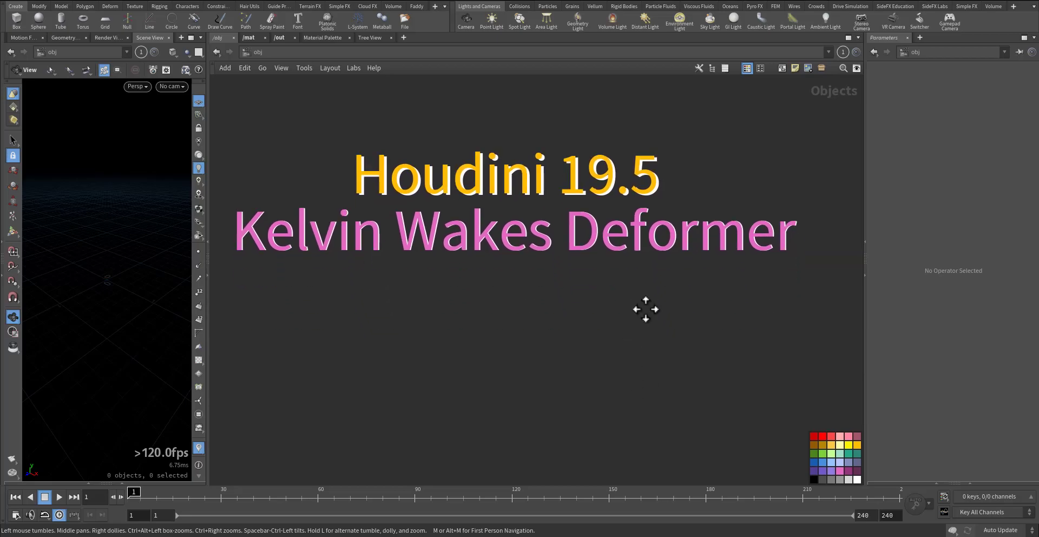
Step: Add a Grid SOP inside a new geometry object, 70 by 70 with 300 rows and columns
key("ctrl+c")
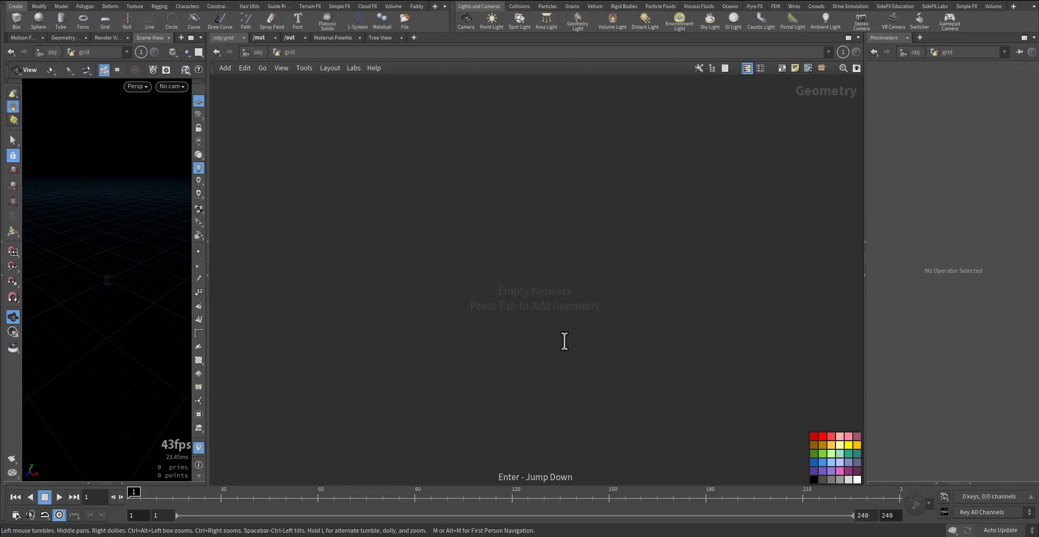
key("Tab")
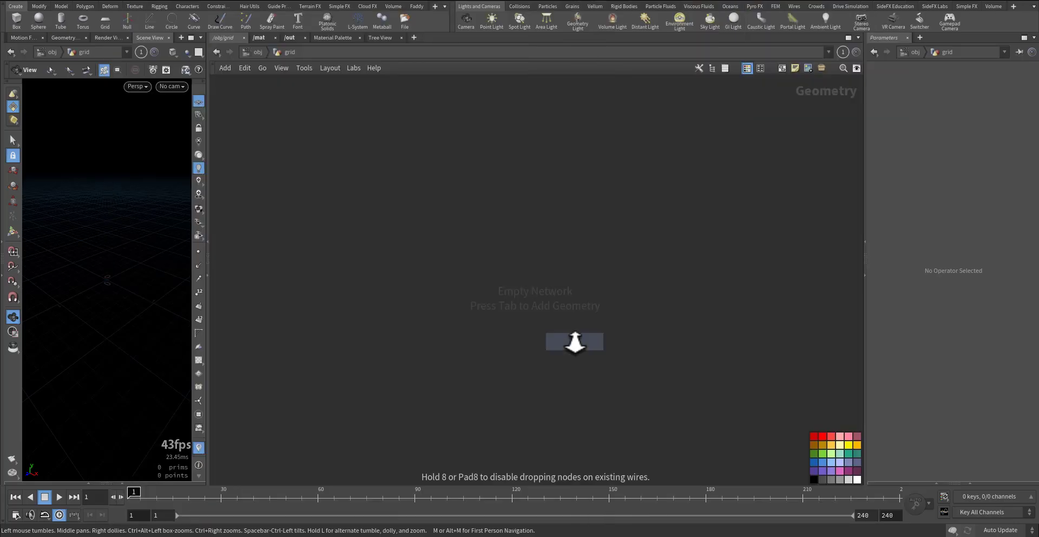
left_click(574, 341)
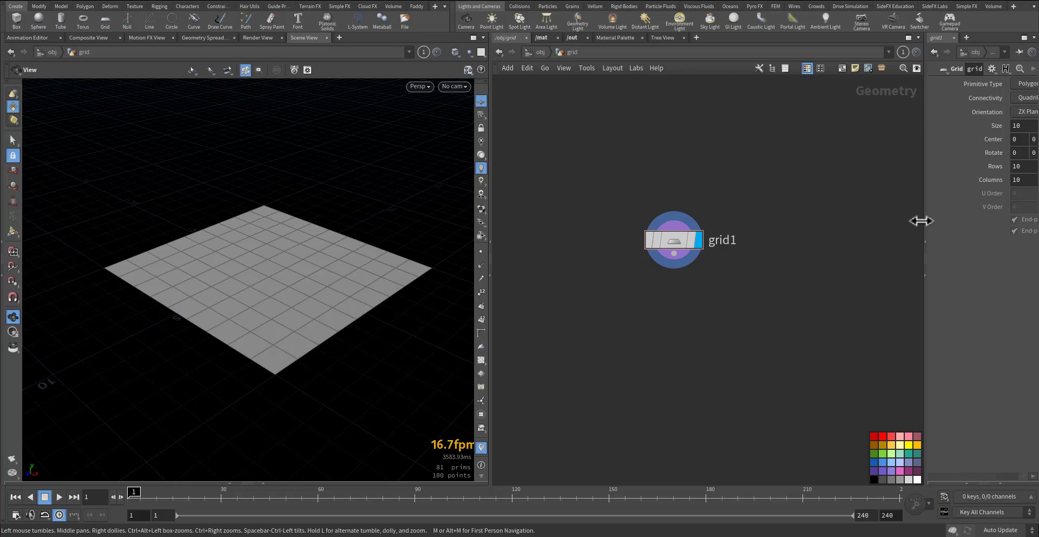
left_click_drag(921, 220, 513, 218)
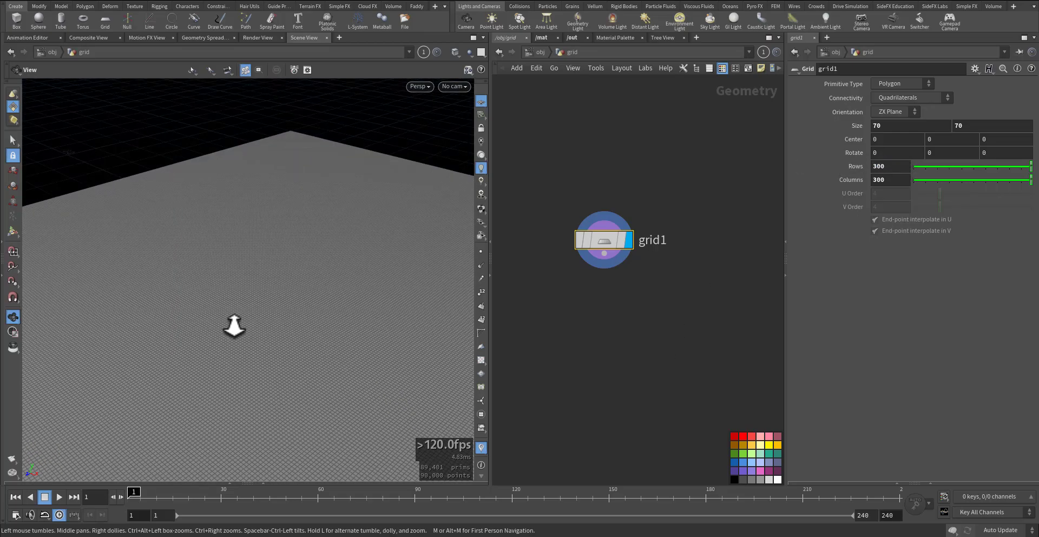
left_click_drag(233, 326, 287, 278)
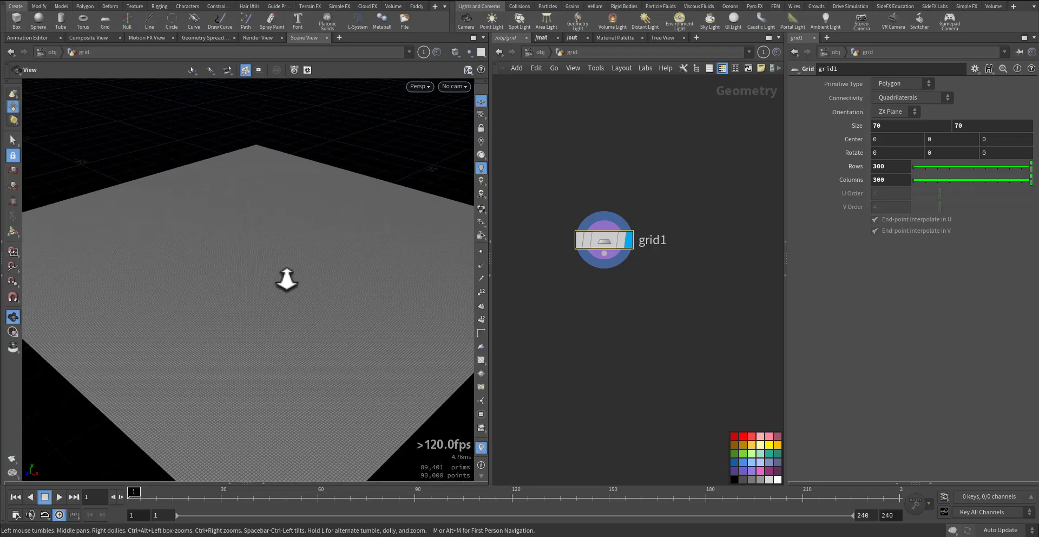
left_click_drag(603, 239, 544, 246)
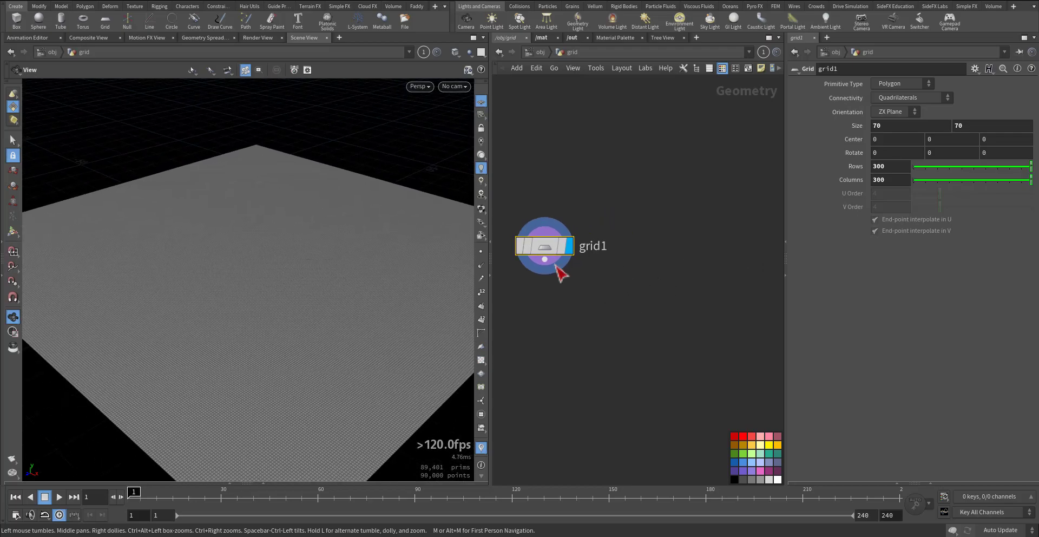
mouse_move(682, 307)
type("0.1")
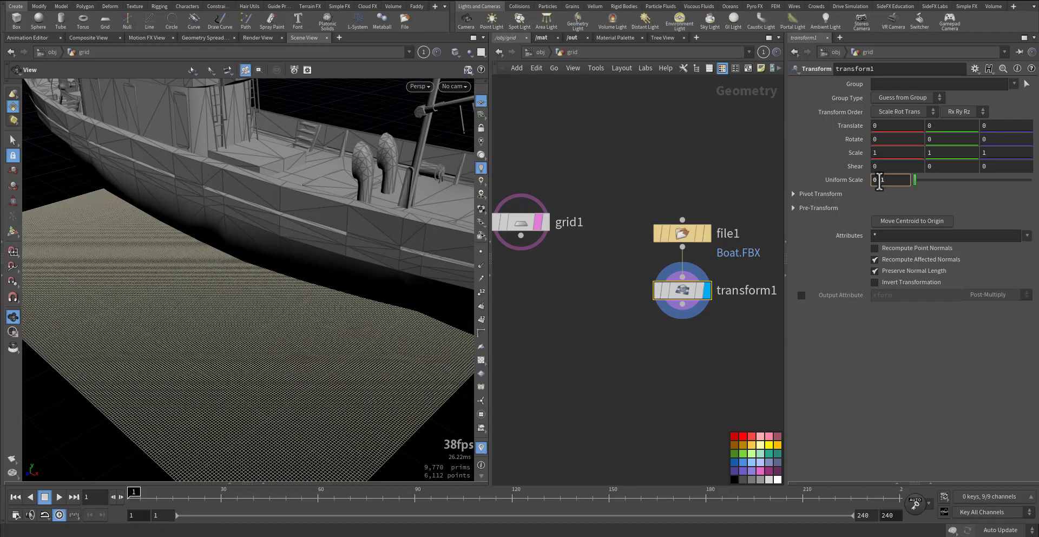
Step: Scale the loaded Boat.FBX uniformly to 0.01 on the transform node
type("0.01")
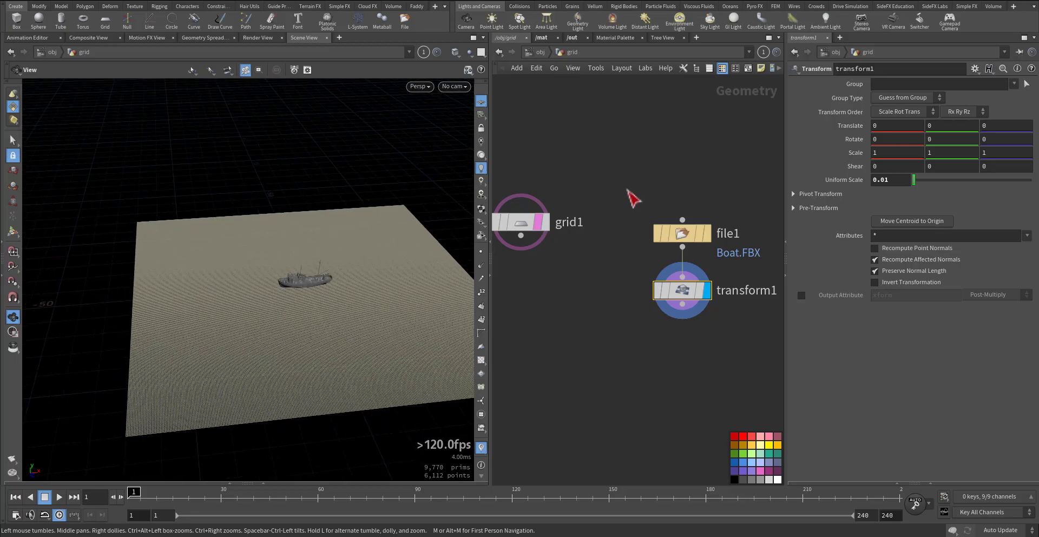
Step: Resize grid1 to 140 by 50, centred at X -50, with 300 rows and 600 columns
left_click(521, 222)
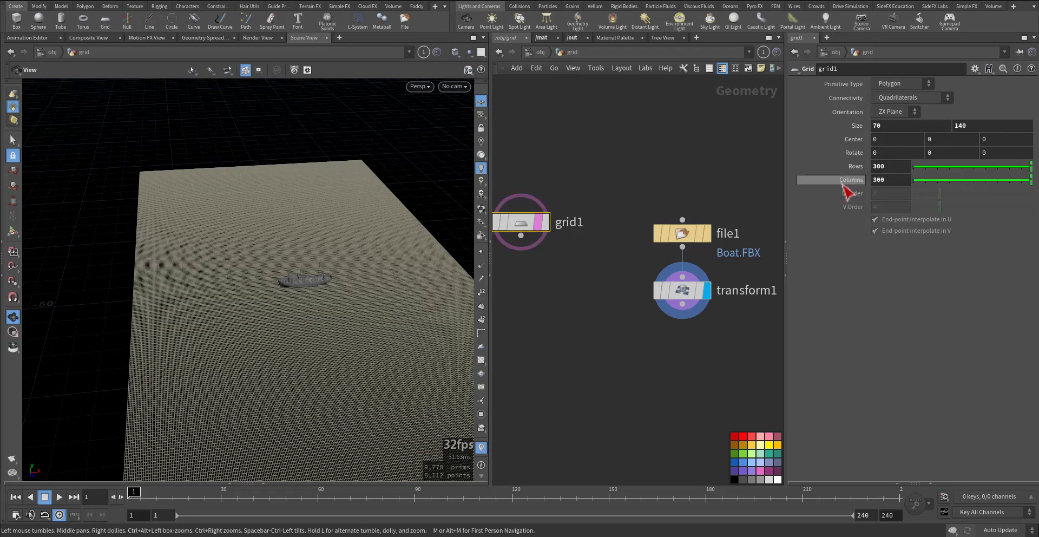
left_click(898, 126)
type("140")
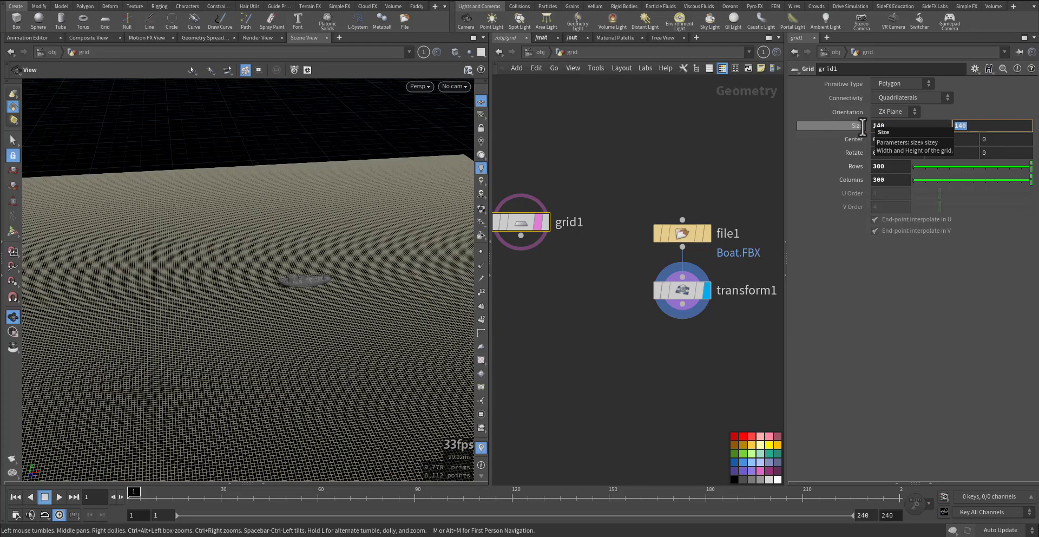
type("50")
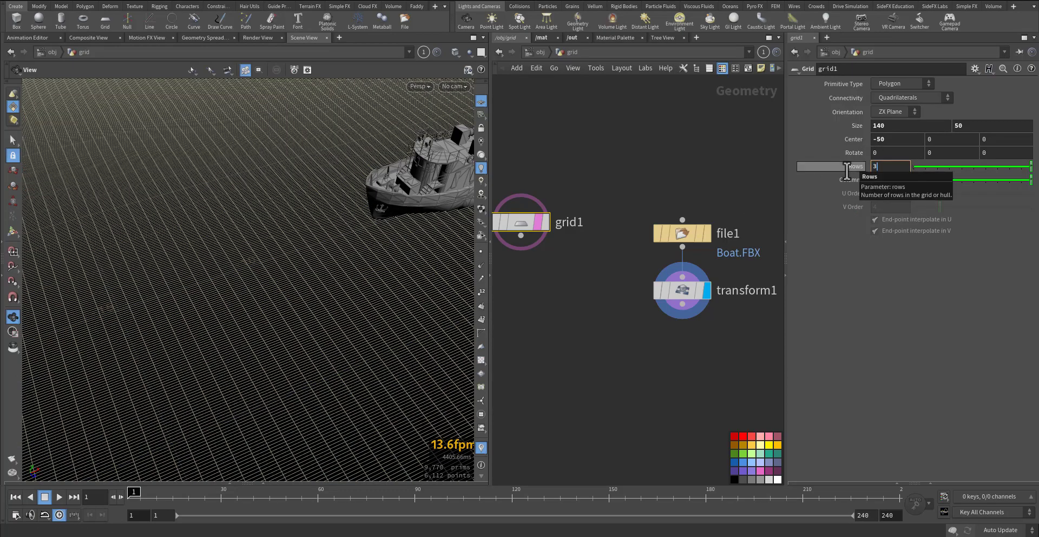
type("300")
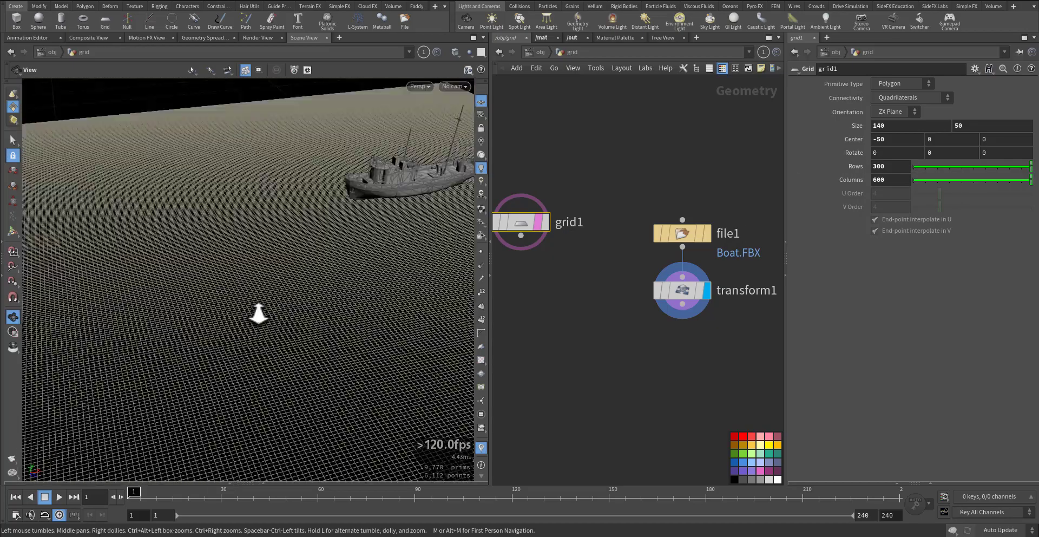
left_click_drag(259, 311, 199, 281)
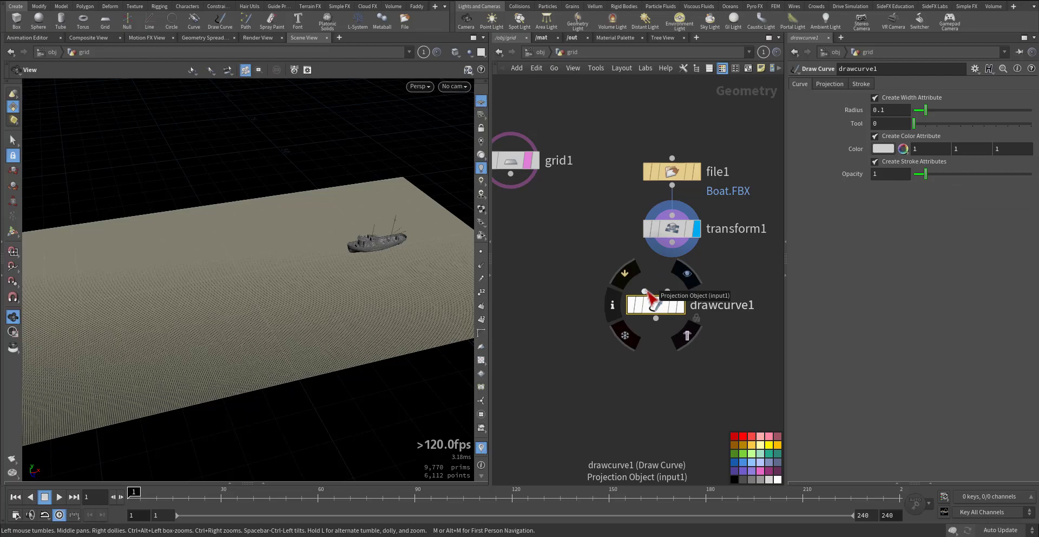
Step: Wire grid1 as drawcurve1's projection object and set Projection to Geometry
left_click(655, 305)
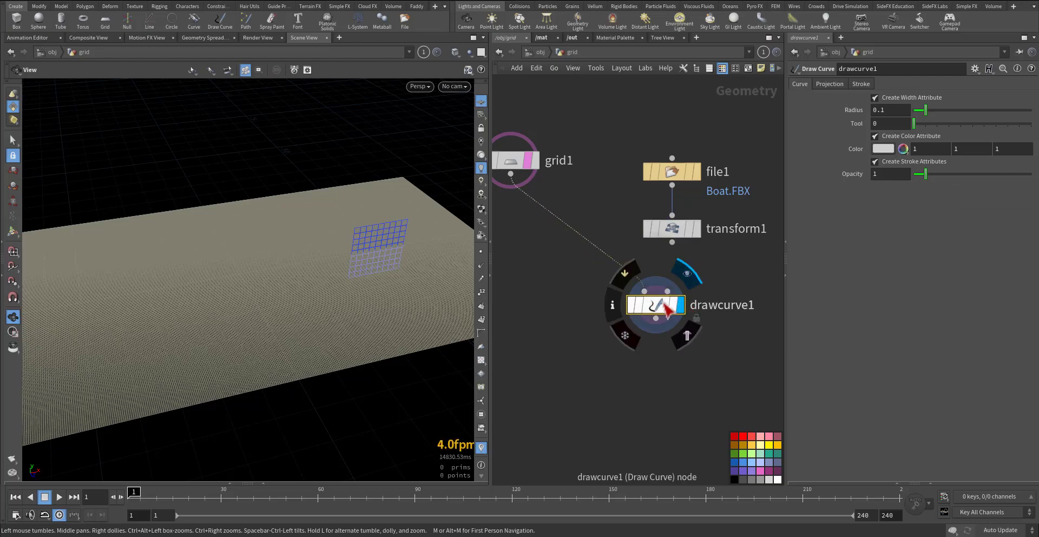
left_click(829, 85)
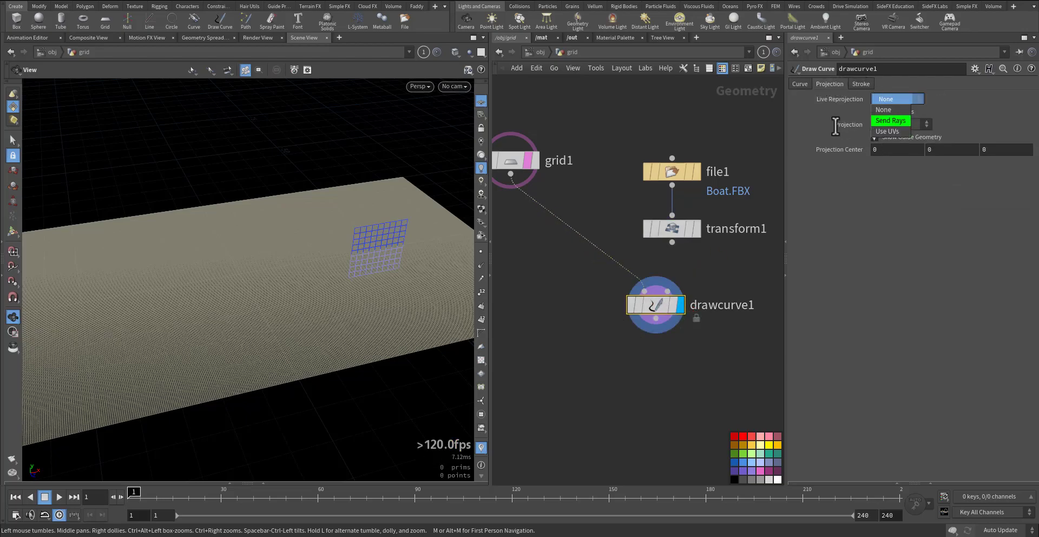
left_click(899, 124)
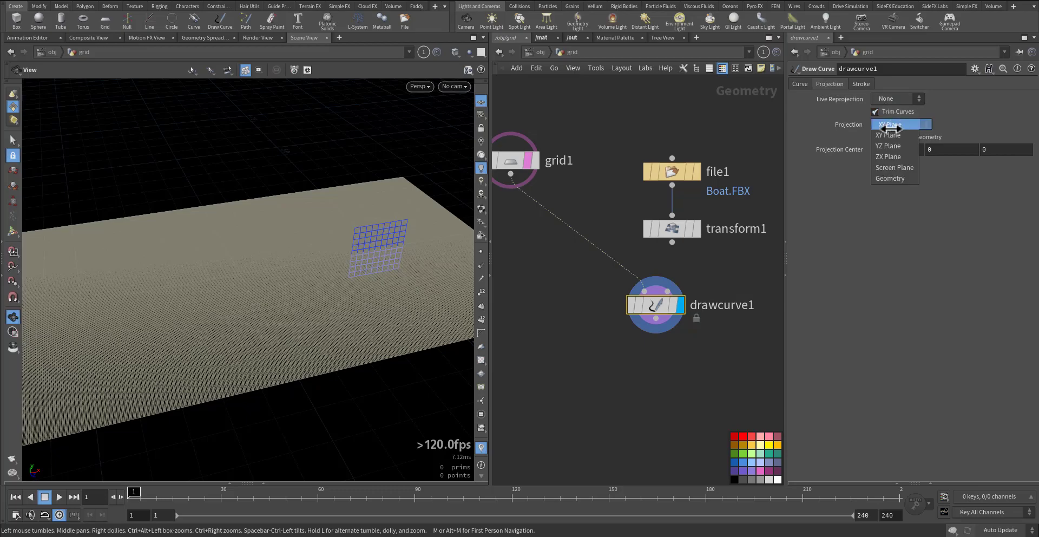
left_click(890, 179)
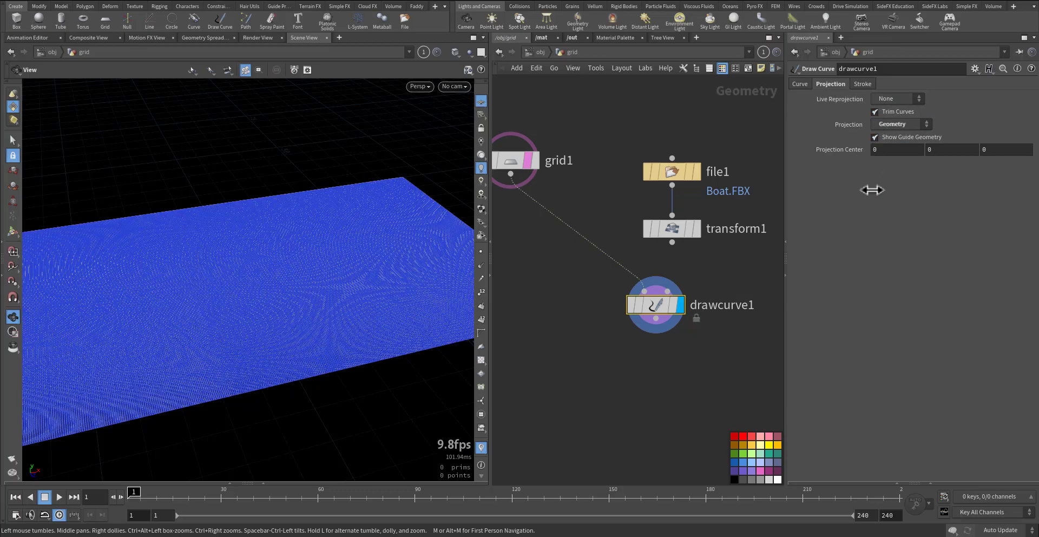
mouse_move(1035, 349)
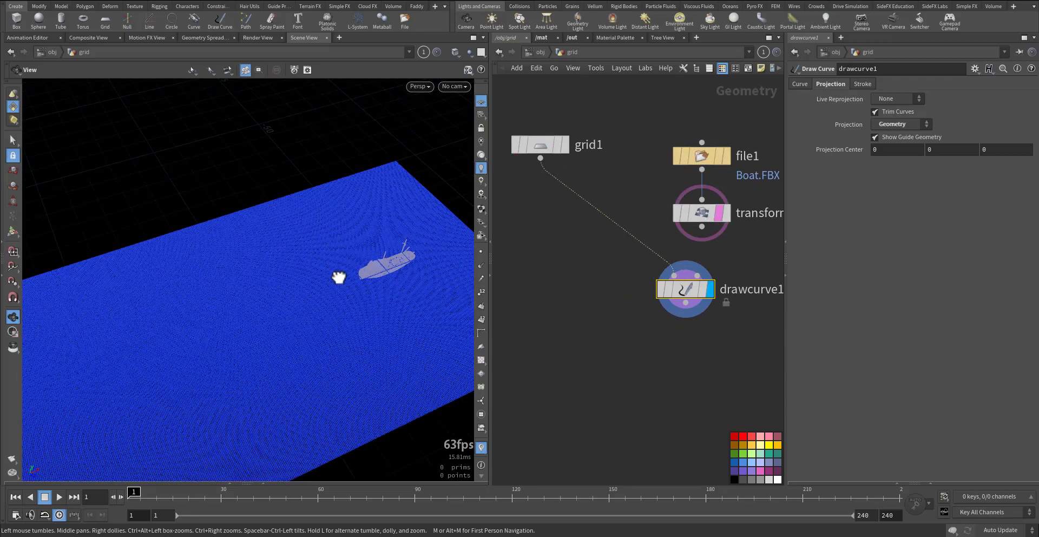
Step: Move the projection centre along the grid's length and orbit to look down the grid
left_click_drag(337, 277, 412, 252)
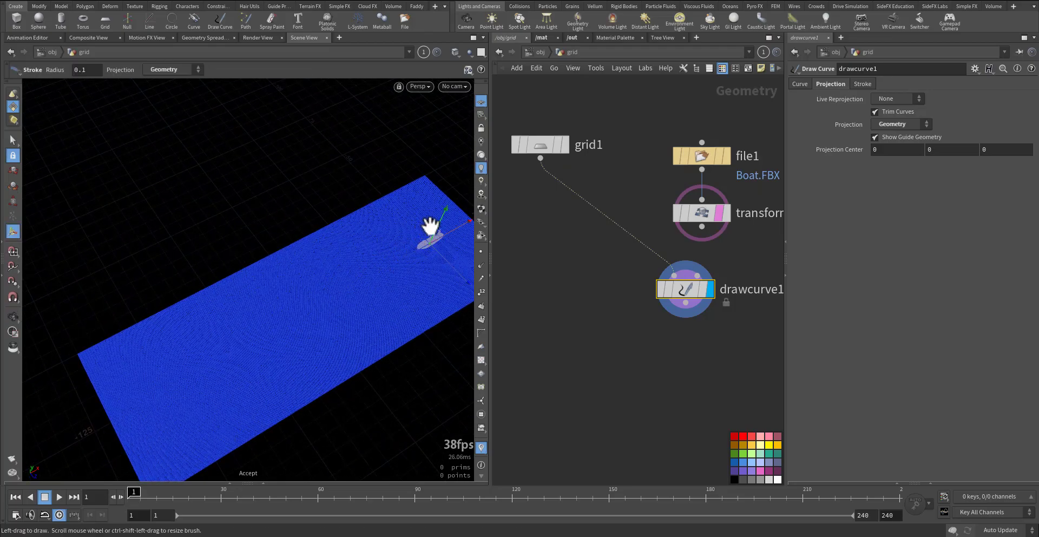
mouse_move(443, 256)
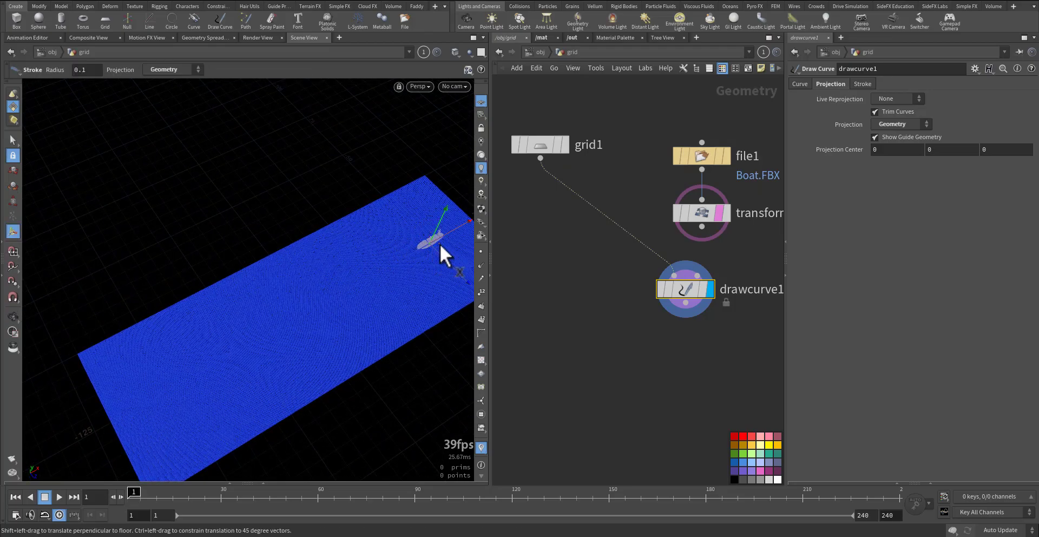
left_click_drag(444, 229, 430, 242)
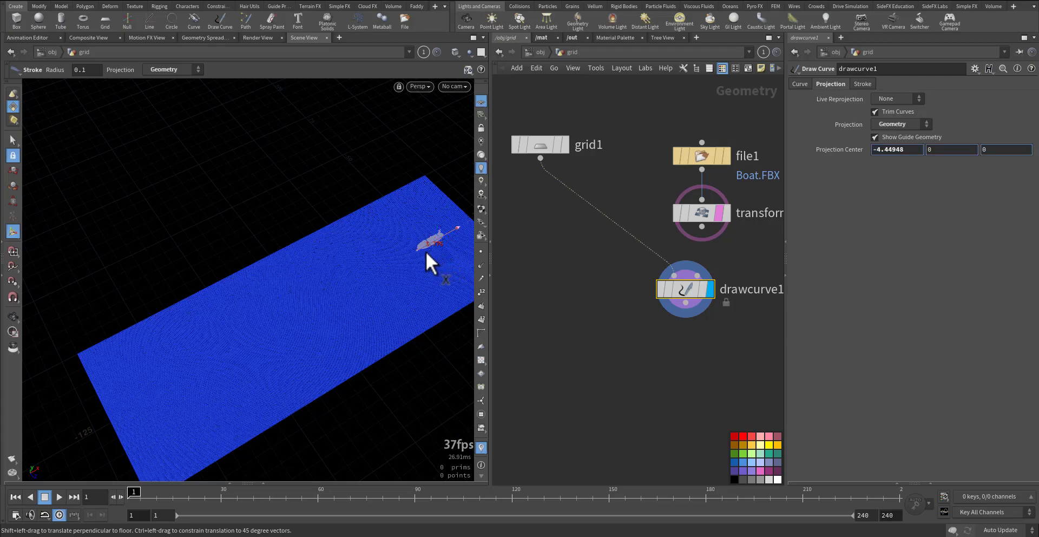
left_click_drag(438, 238, 358, 284)
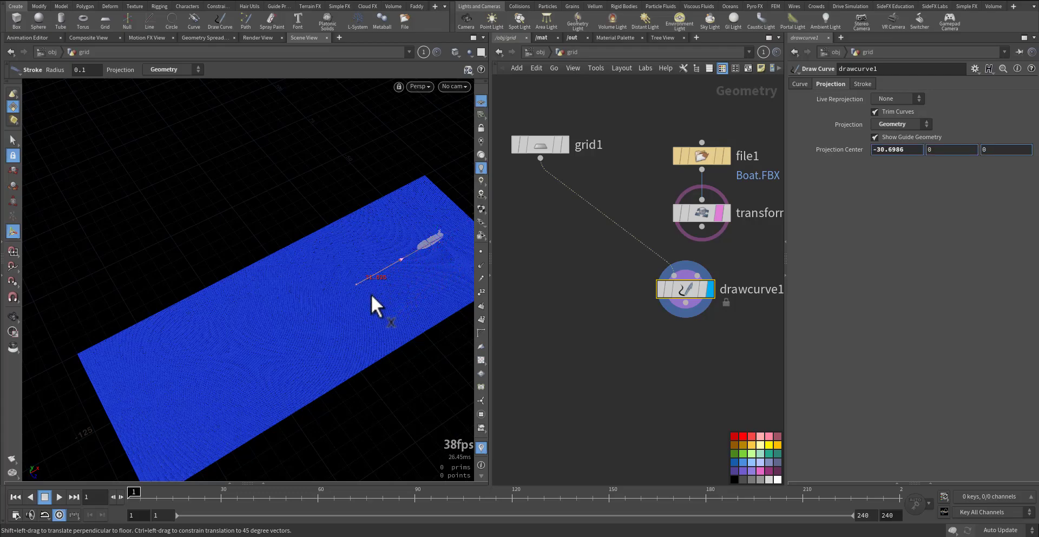
left_click_drag(374, 302, 228, 355)
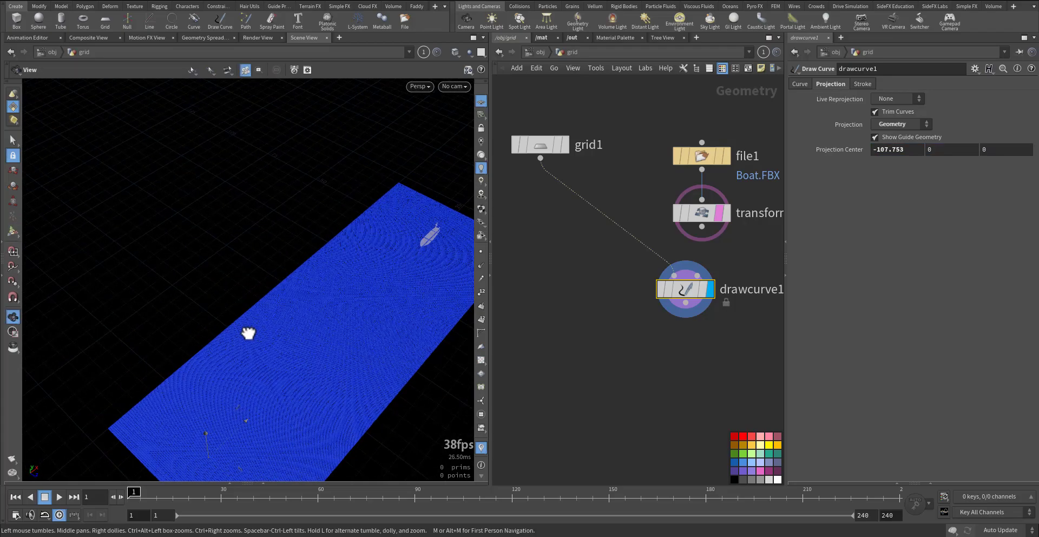
left_click_drag(247, 333, 371, 363)
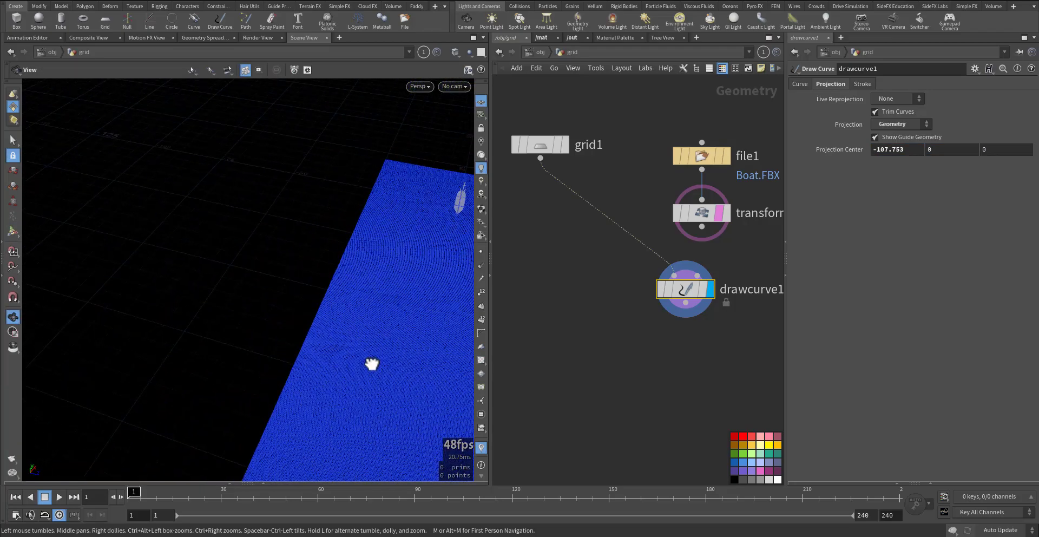
left_click_drag(371, 364, 300, 313)
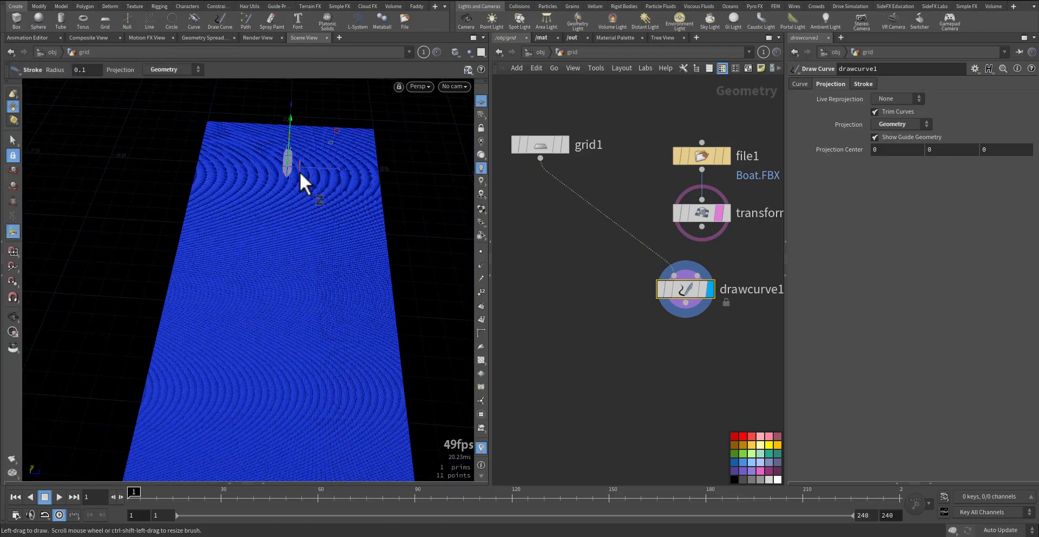
Step: Sketch a winding boat path from the boat across the grid surface
left_click_drag(286, 172, 318, 245)
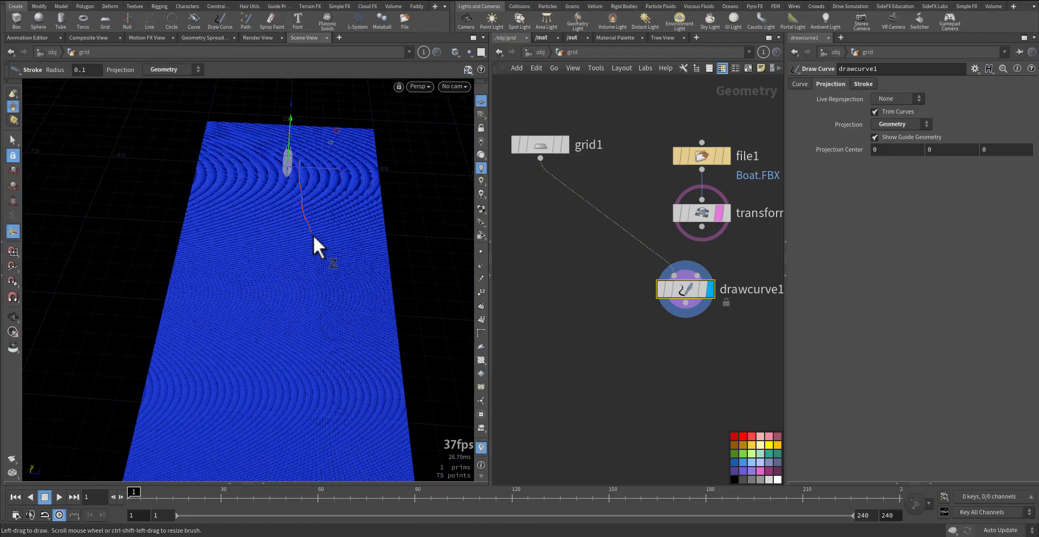
left_click_drag(318, 238, 275, 328)
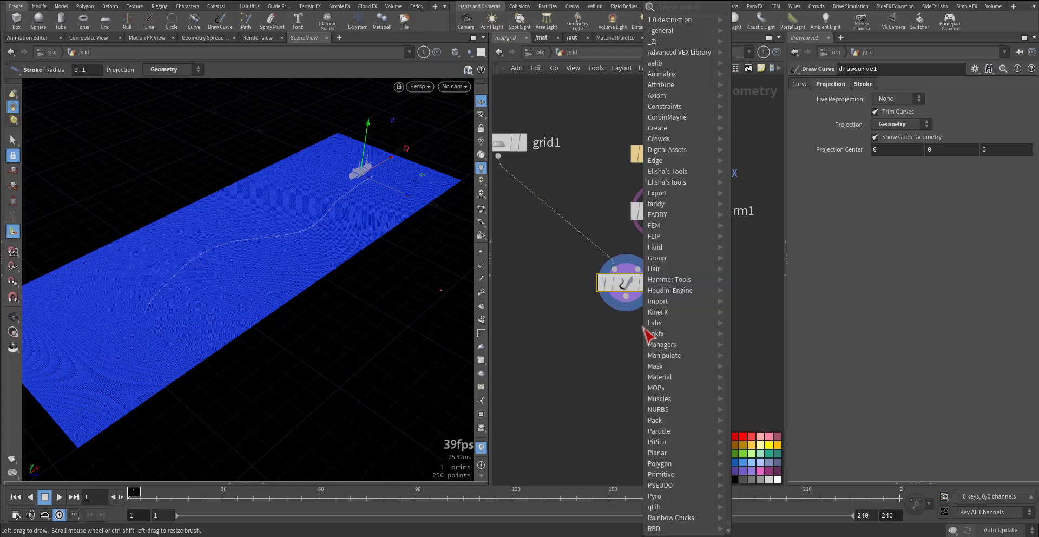
mouse_move(664, 107)
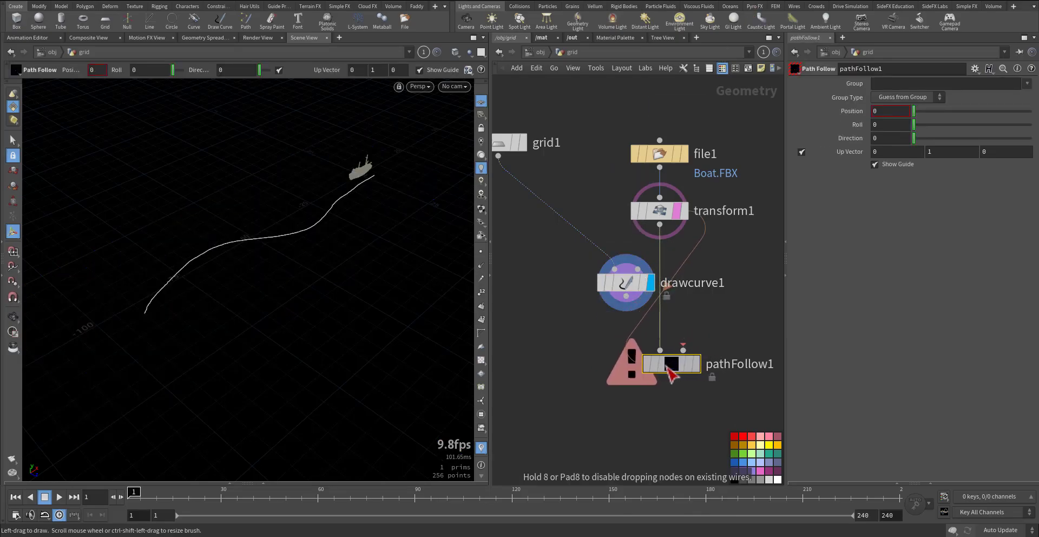
Step: Place a Path Follow node with Direction 270 and scrub Position to move the boat along the curve
left_click(669, 364)
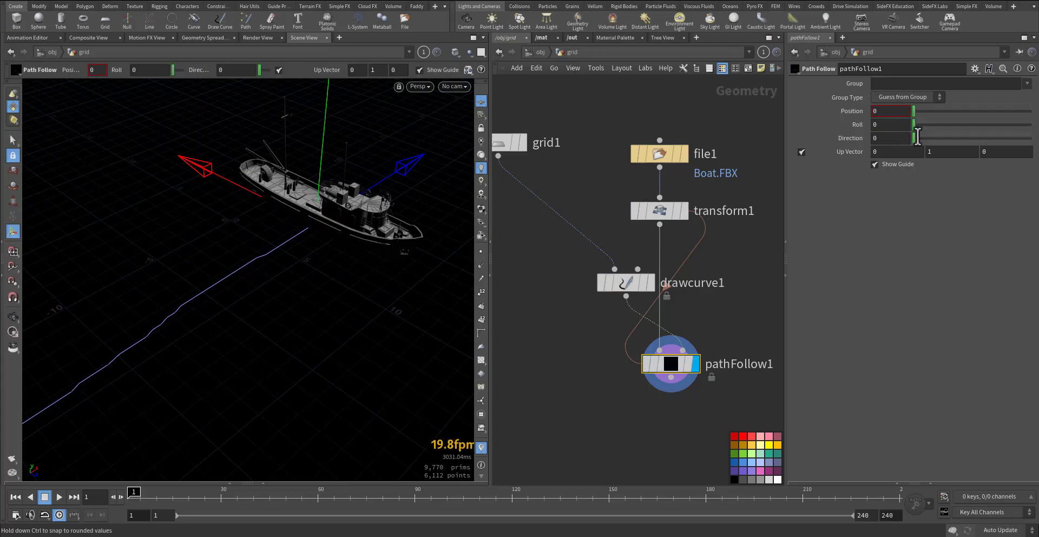
left_click_drag(914, 138, 940, 137)
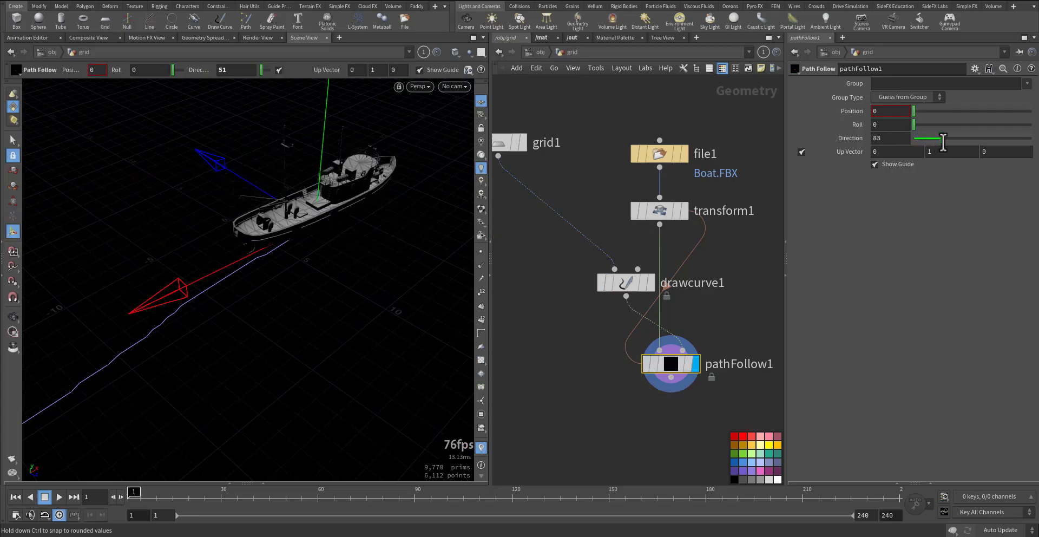
left_click_drag(921, 139, 1000, 138)
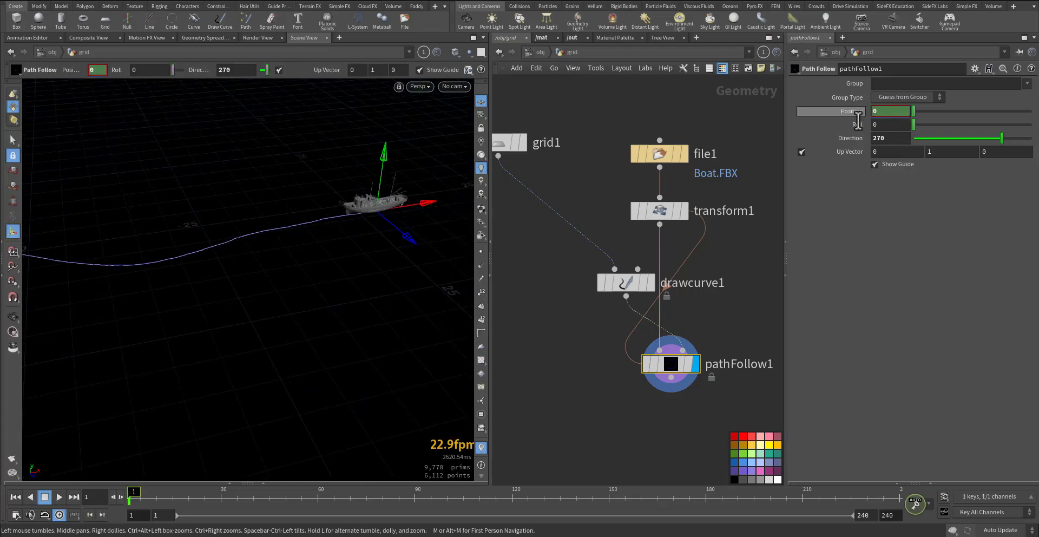
left_click_drag(132, 496, 752, 495)
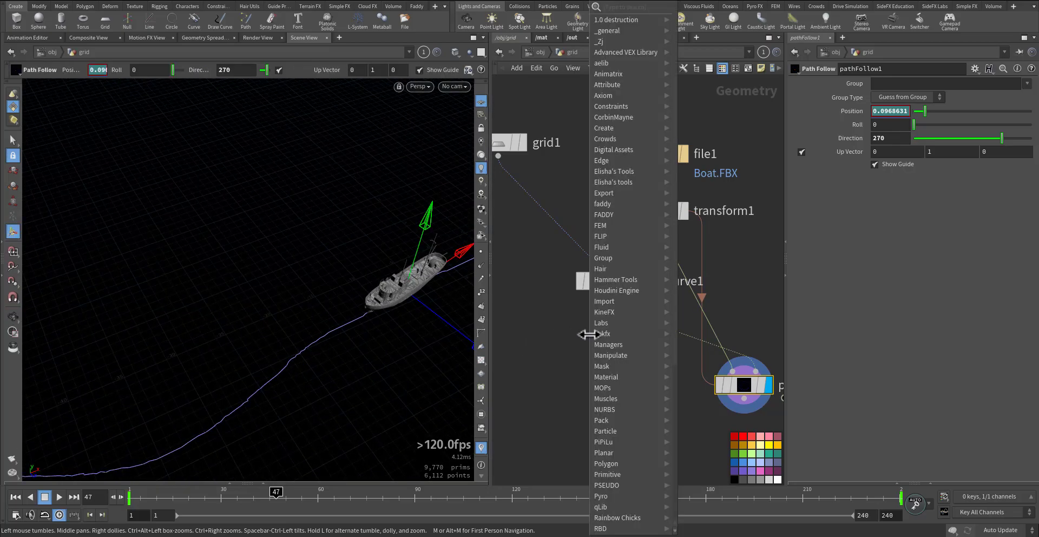
Step: Insert a Smooth SOP after drawcurve1 with strength 140 and raised filter quality
type("smooth")
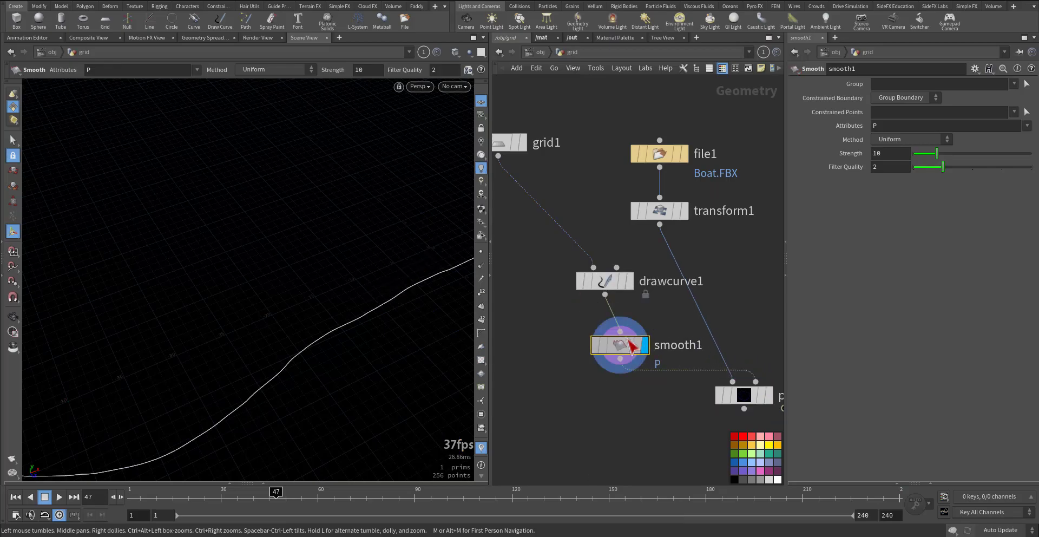
left_click_drag(921, 152, 967, 152)
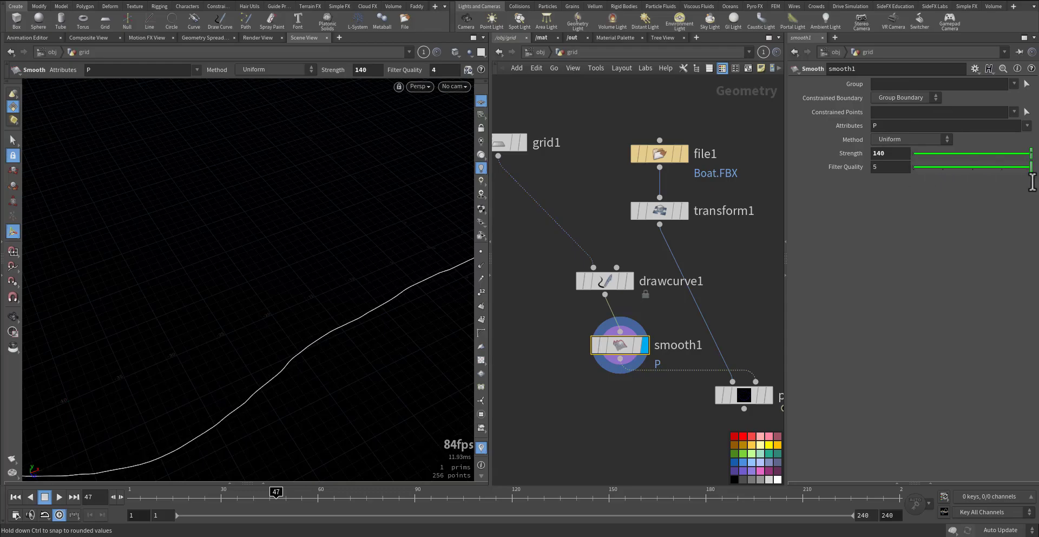
left_click_drag(971, 166, 914, 167)
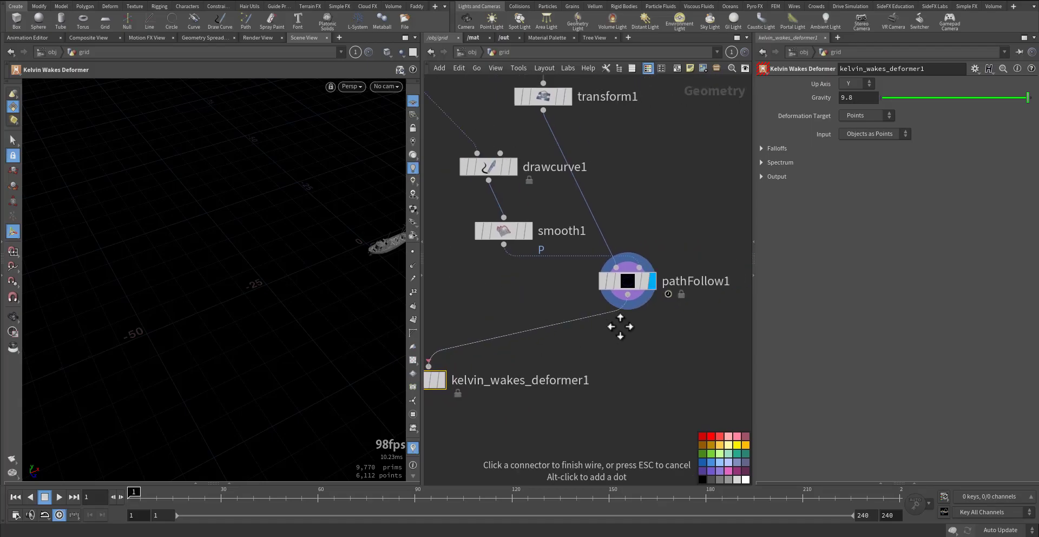
Step: Connect pathFollow1's output into the Kelvin Wakes Deformer input
left_click(434, 379)
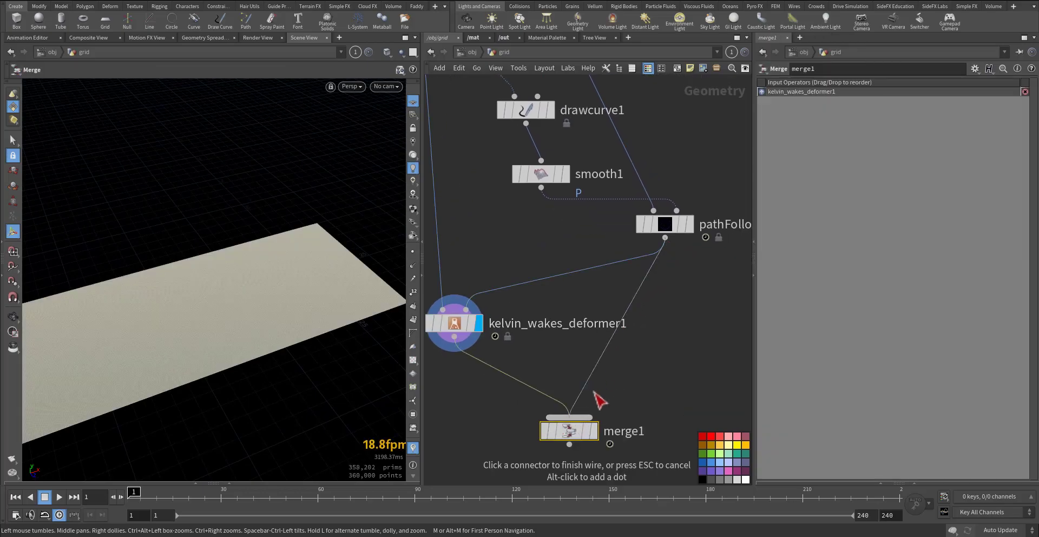
Step: Merge the wake-deformed grid with the path-following boat and play the animation
left_click(544, 429)
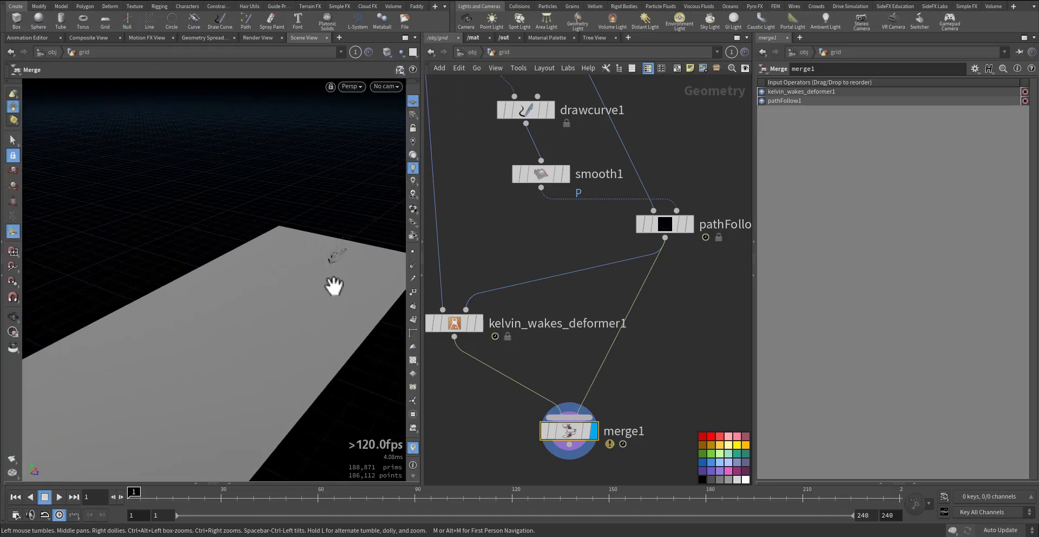
left_click(58, 496)
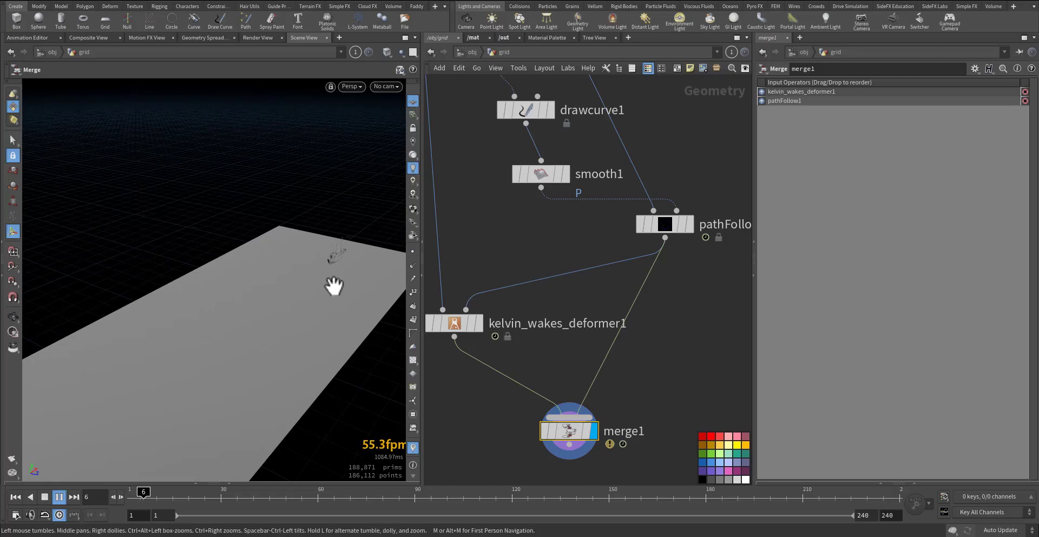
left_click(59, 497)
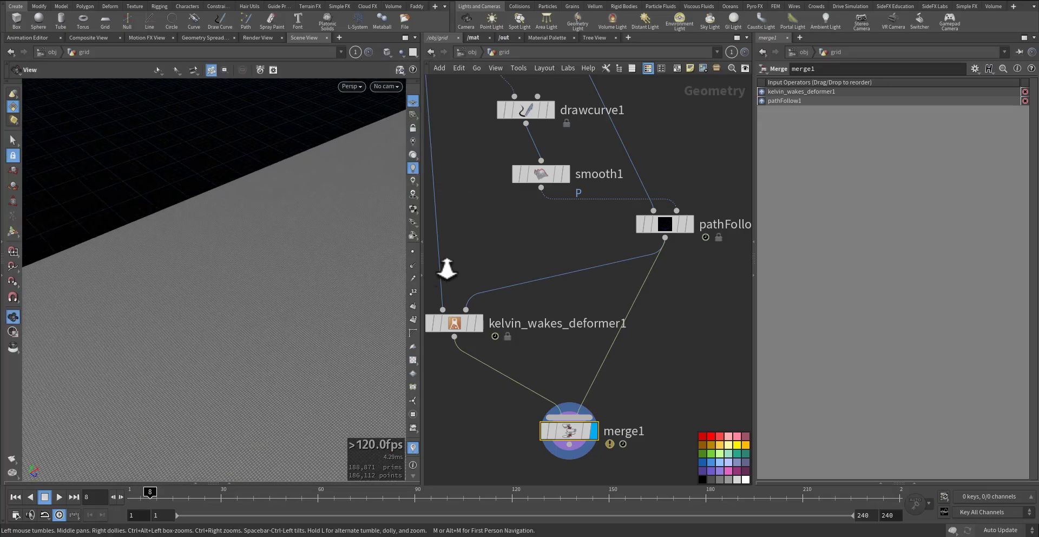
Step: Resize grid1 to about 117 by 50 with 300 rows and 500 columns, centred near -43.8
left_click(495, 219)
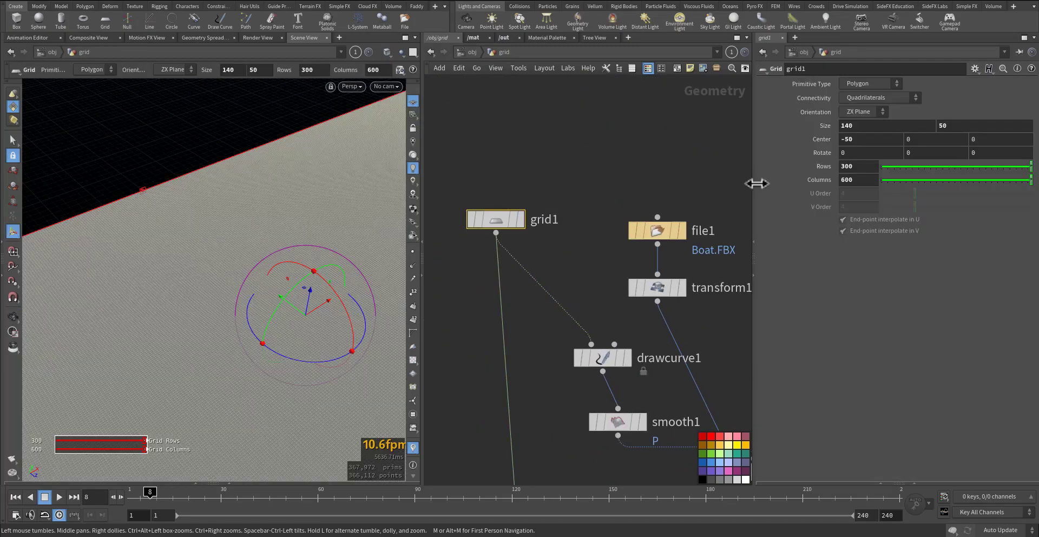
mouse_move(861, 167)
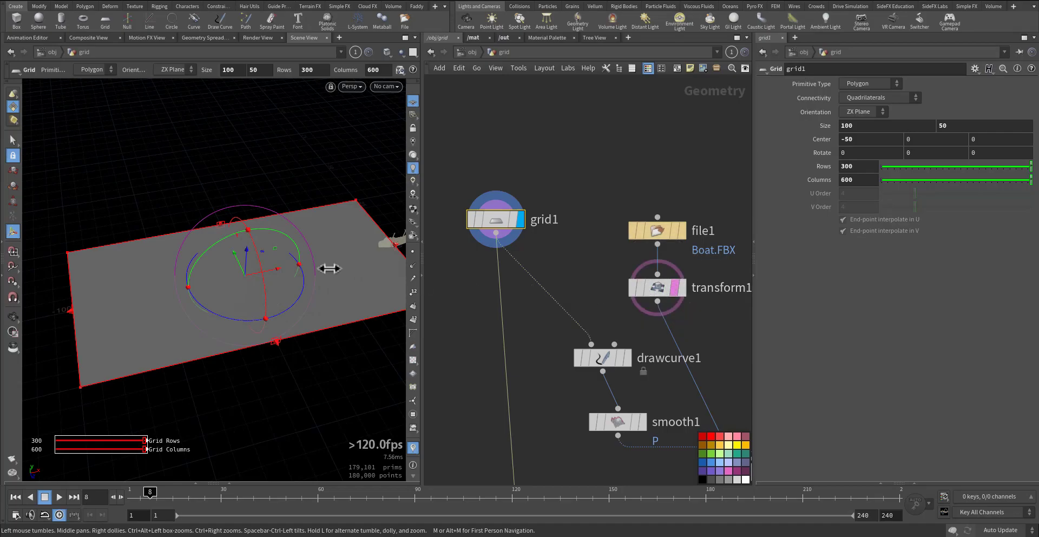
left_click_drag(329, 268, 367, 260)
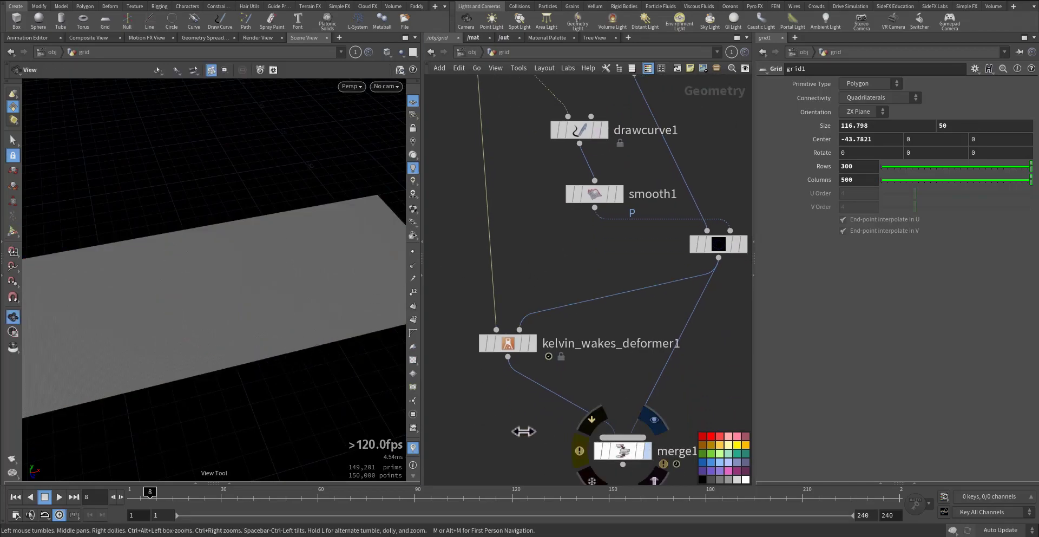
Step: Reduce grid1 to 150 rows and 300 columns and display merge1 with the boat
left_click(57, 496)
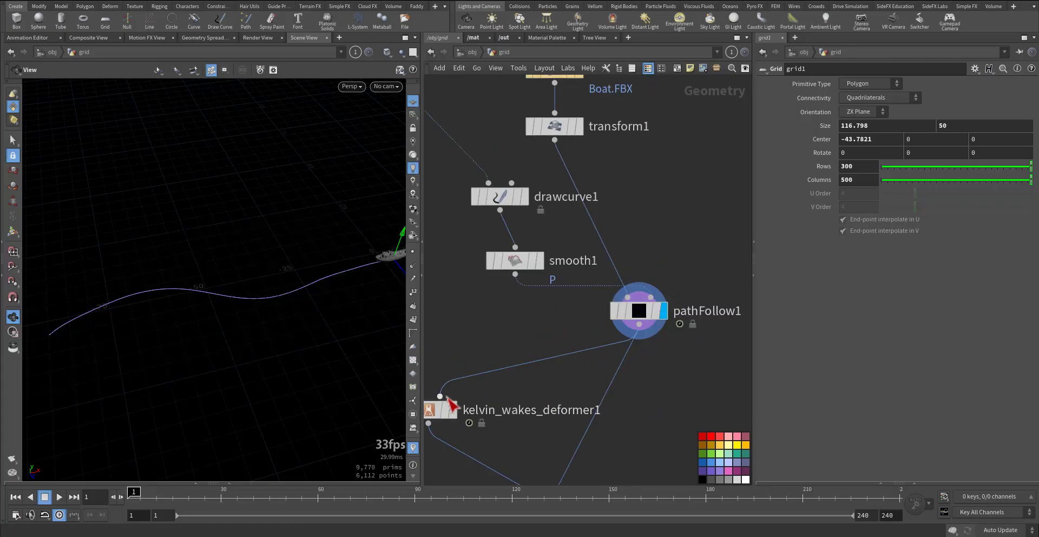
mouse_move(464, 384)
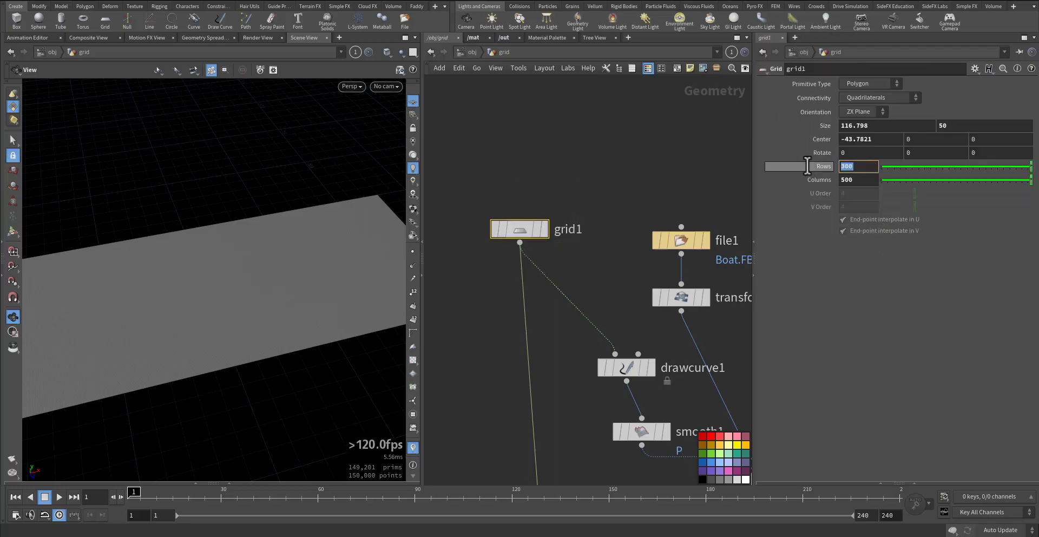
mouse_move(824, 166)
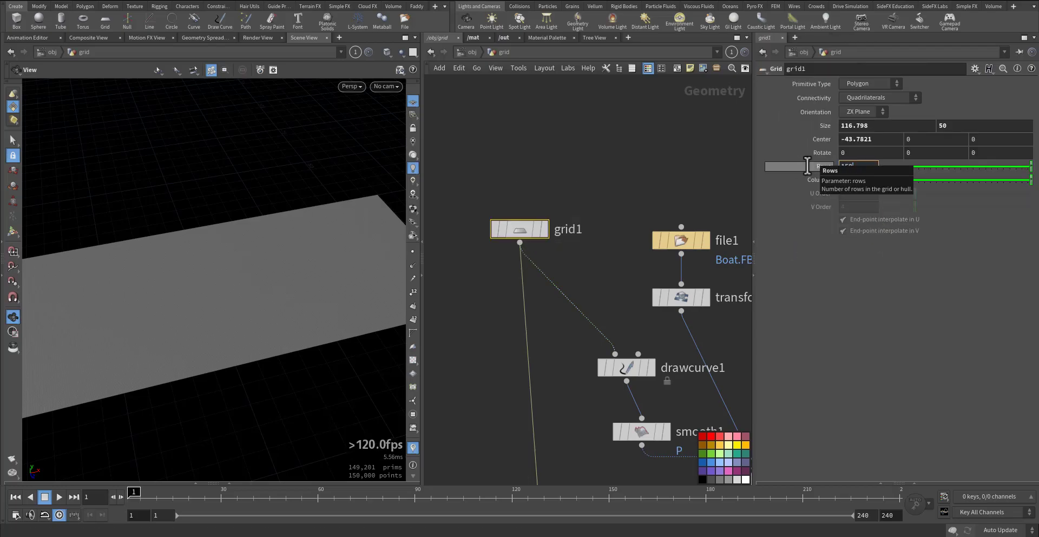
type("150")
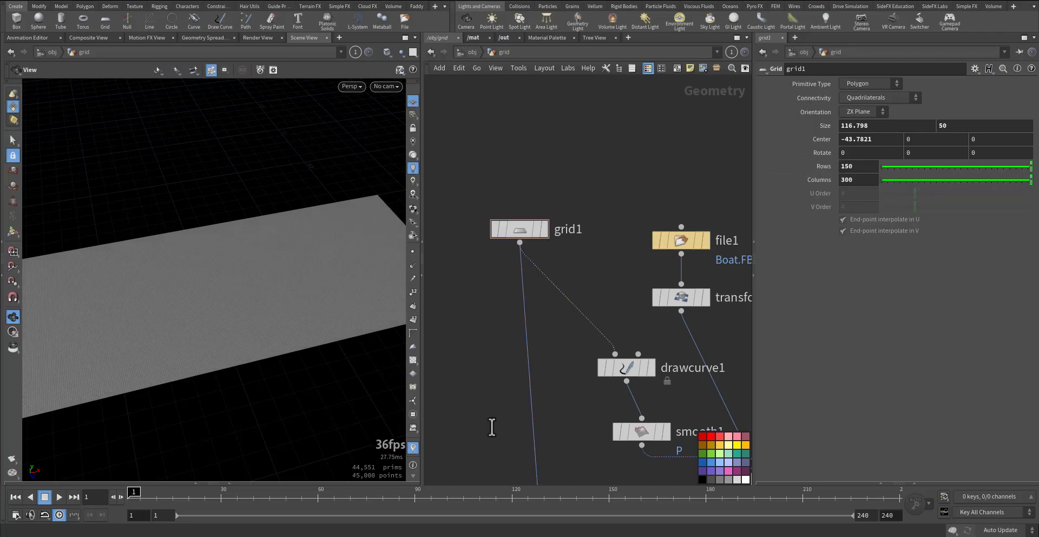
left_click(58, 497)
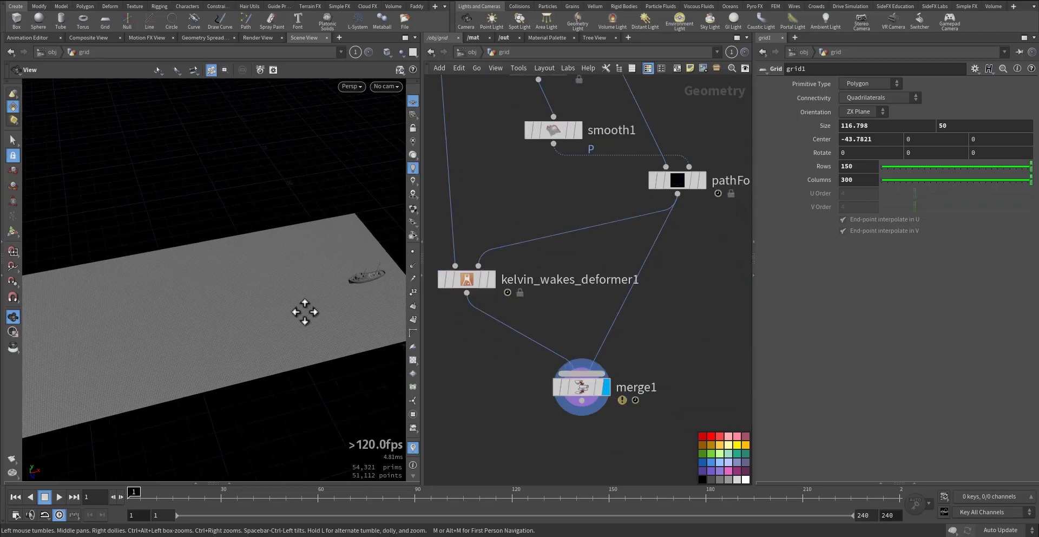
Step: Add transform2 with Translate Y -0.6 to lower the boat, and play to check it
left_click(59, 497)
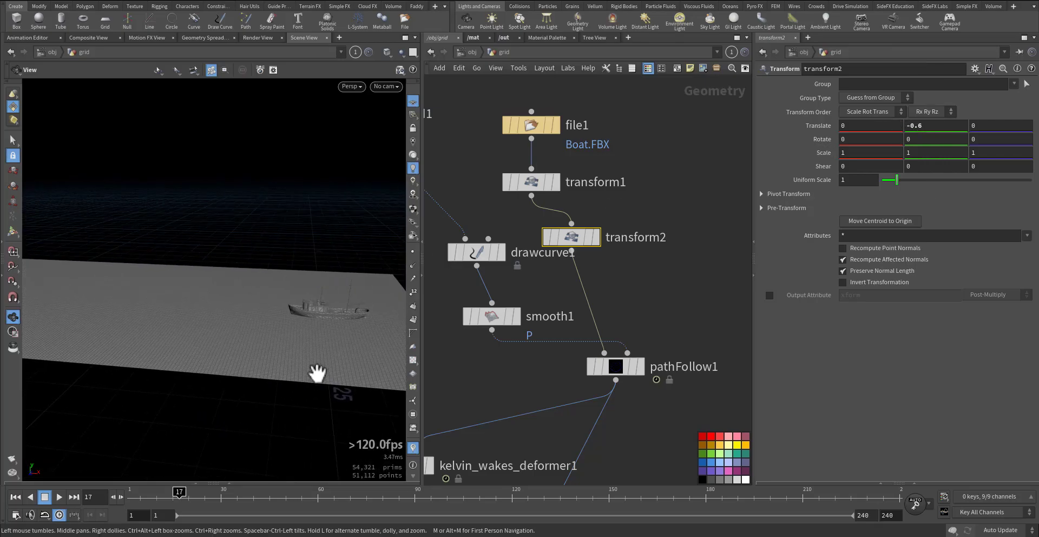
left_click(59, 496)
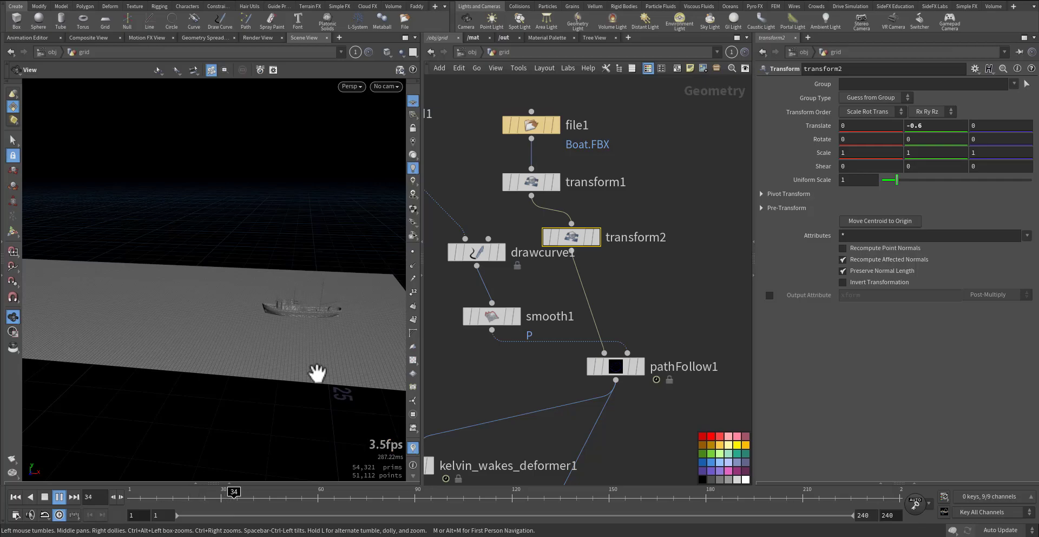
left_click(59, 497)
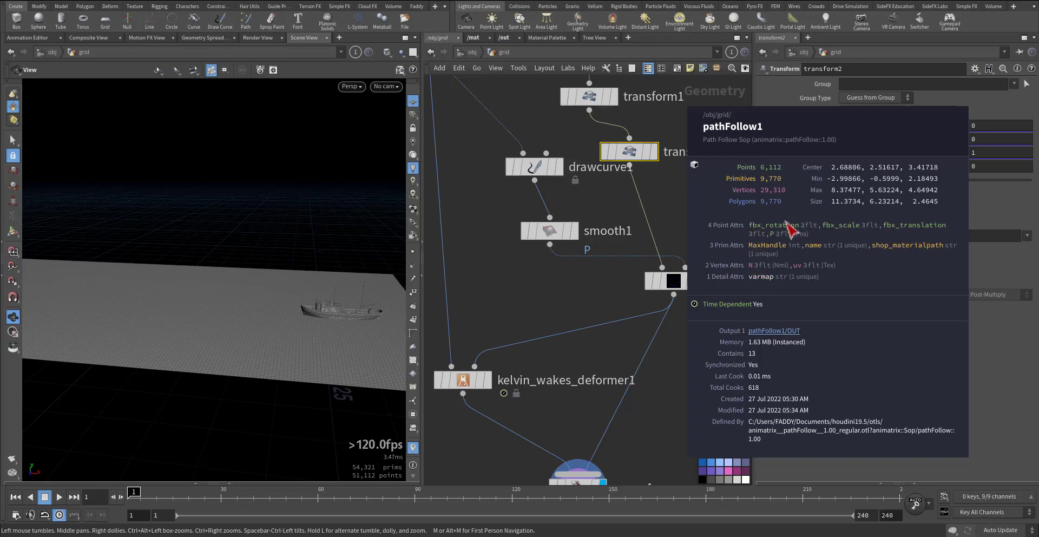
mouse_move(874, 269)
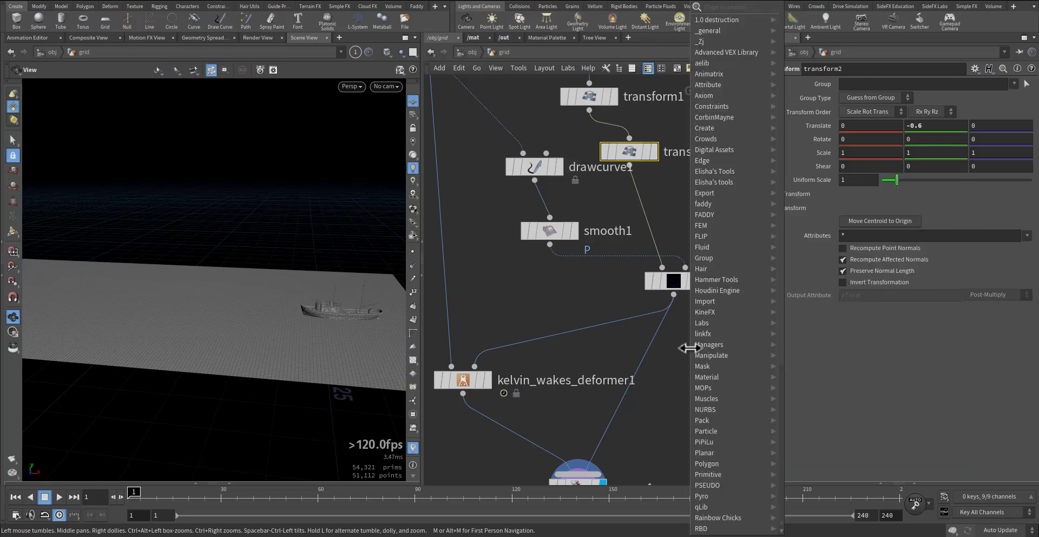
Step: Insert a Point Velocity node between pathFollow1 and kelvin_wakes_deformer1, evaluated over frames 1-240
type("pov")
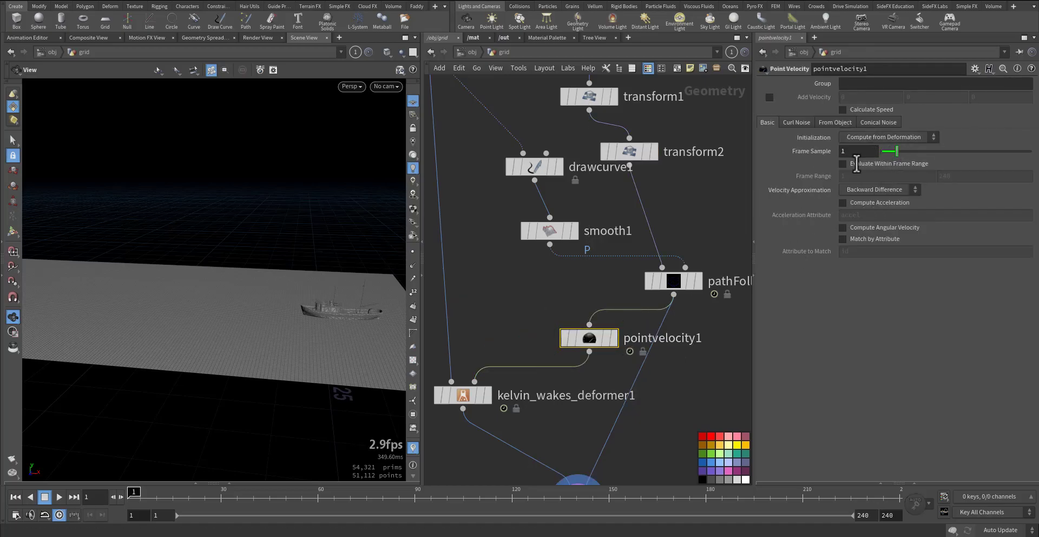
mouse_move(589, 338)
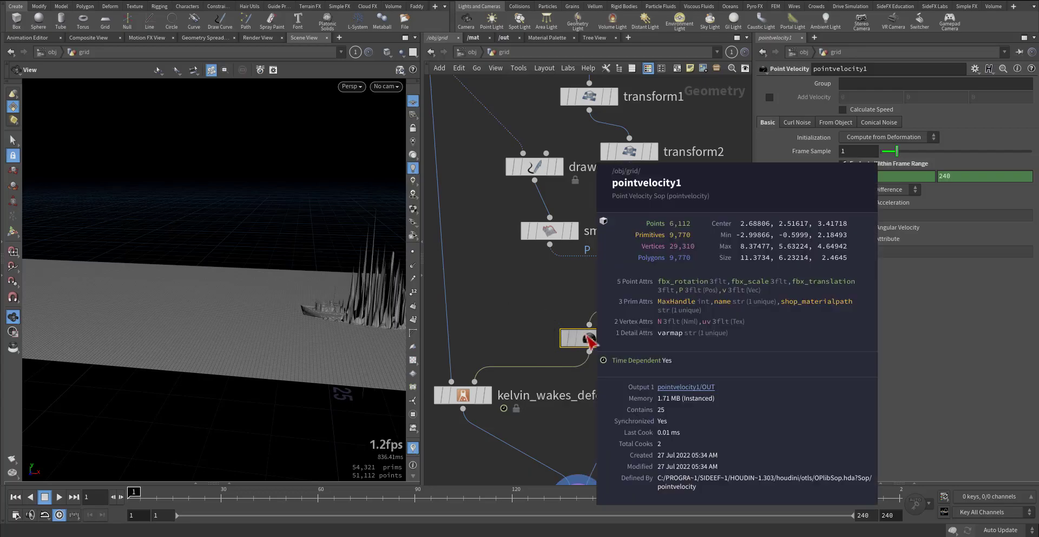
mouse_move(679, 311)
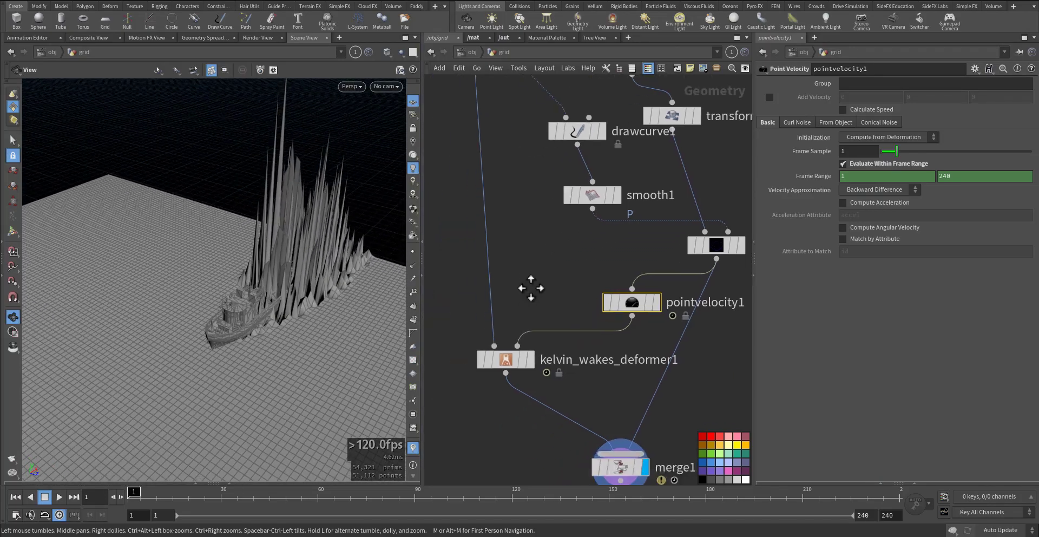
left_click(505, 359)
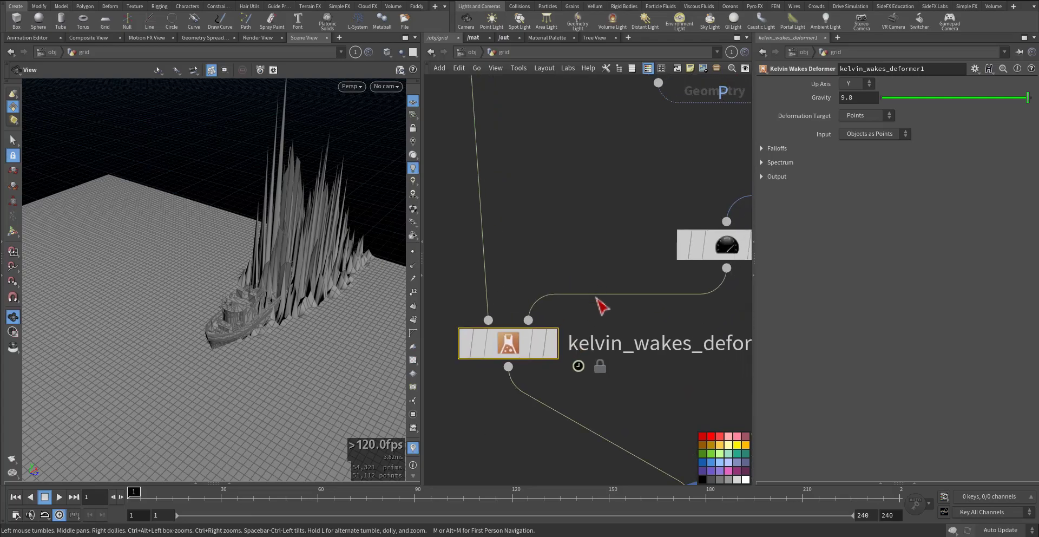
mouse_move(745, 125)
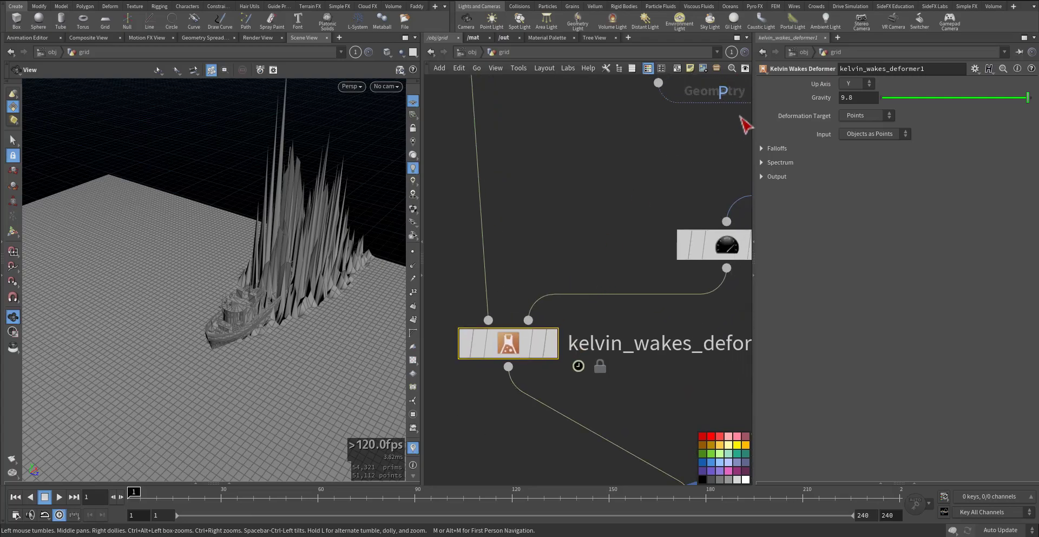
left_click(855, 84)
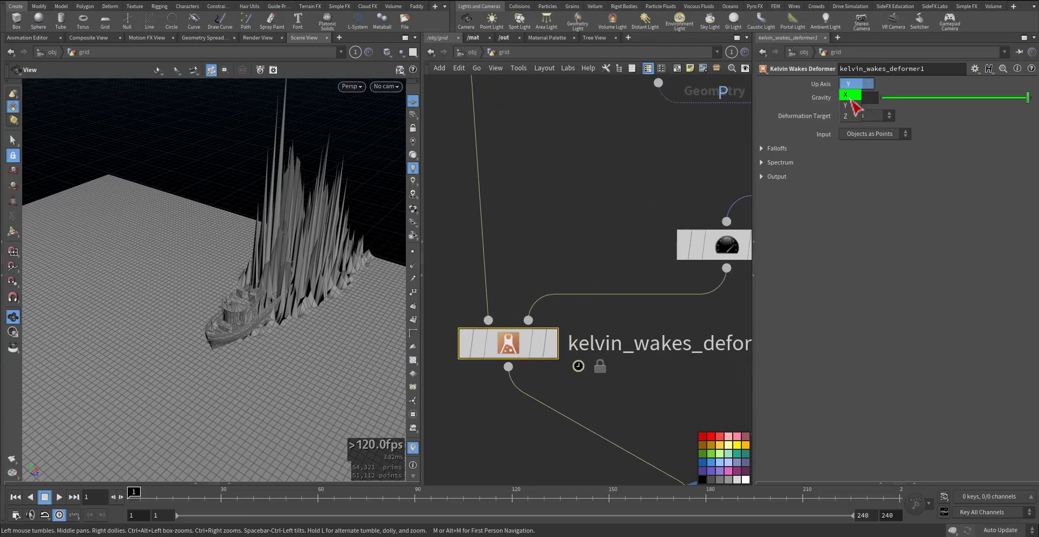
left_click(855, 106)
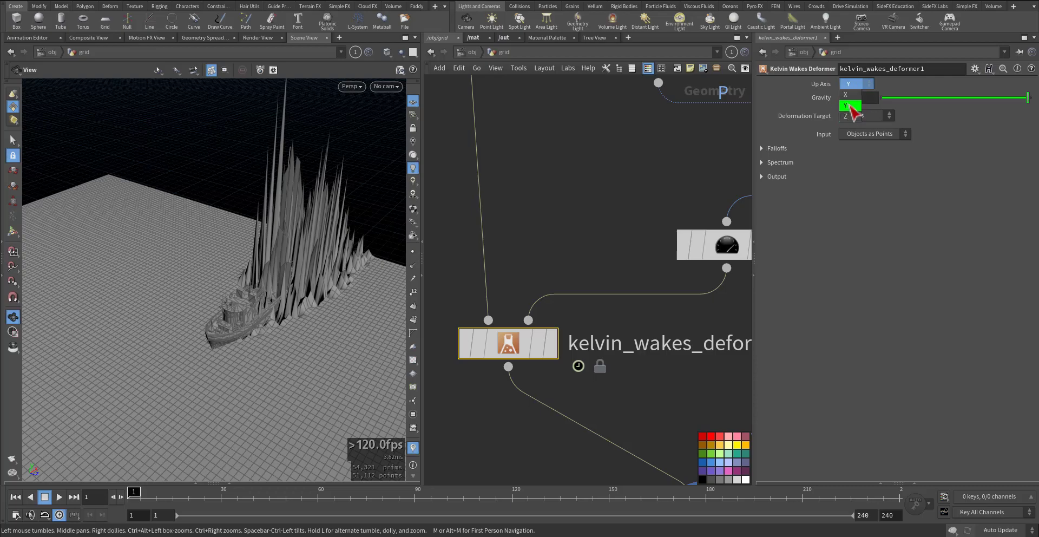
left_click(866, 116)
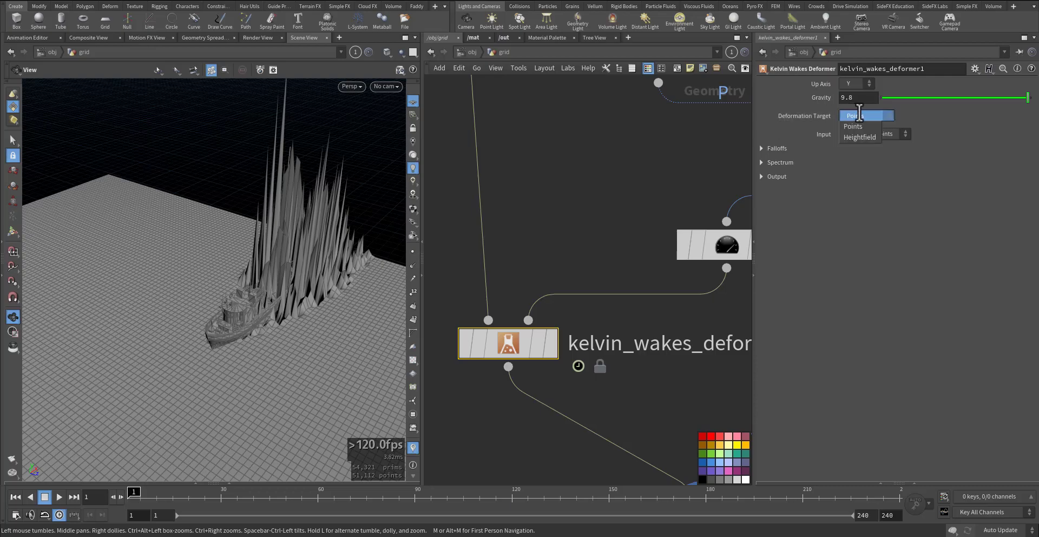
left_click(854, 126)
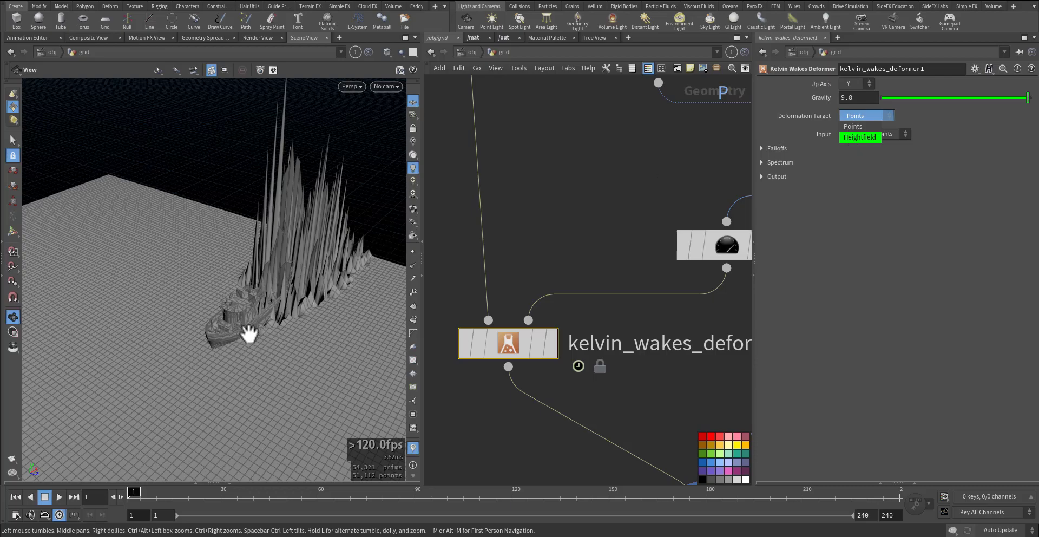
left_click(866, 116)
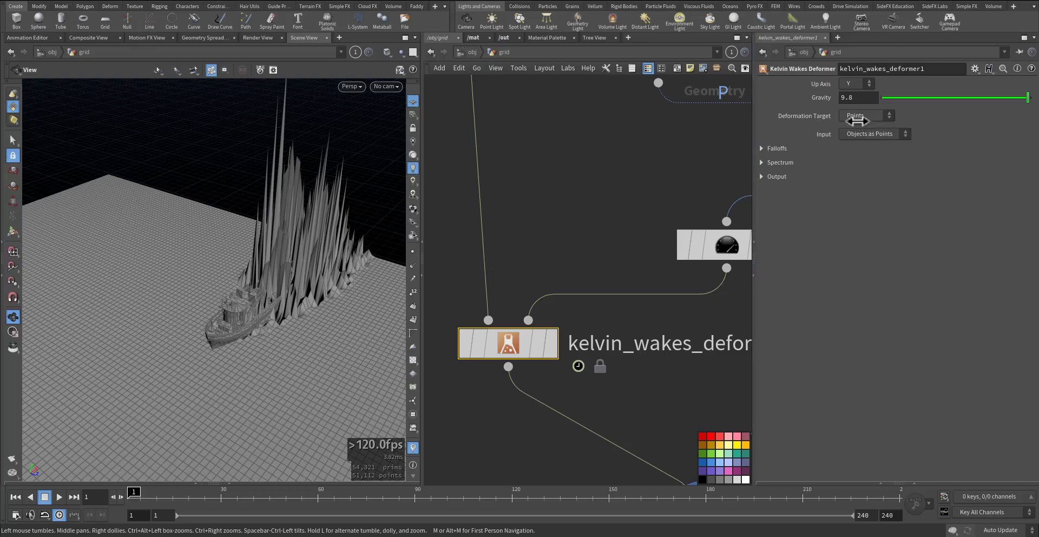
left_click(866, 116)
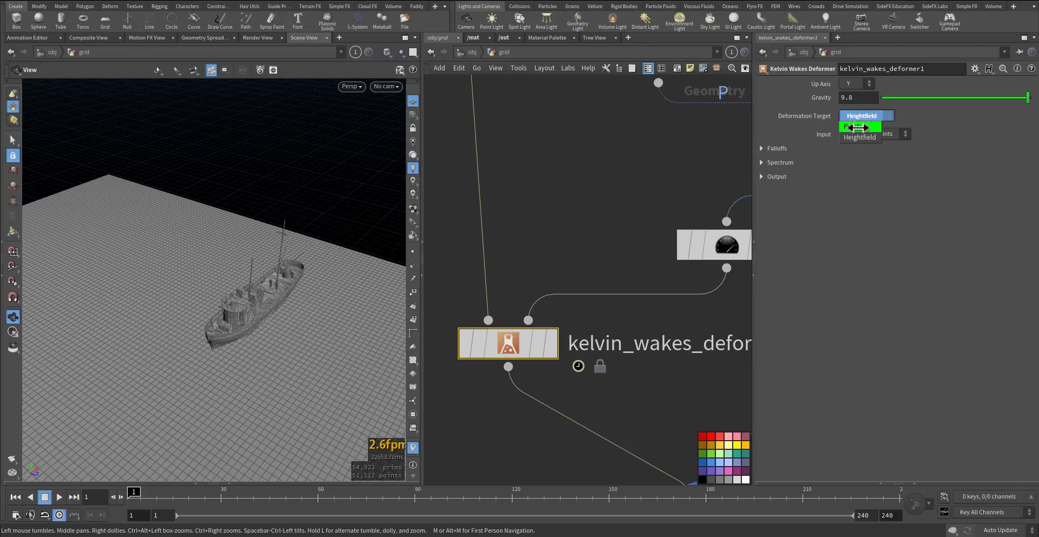
left_click(861, 127)
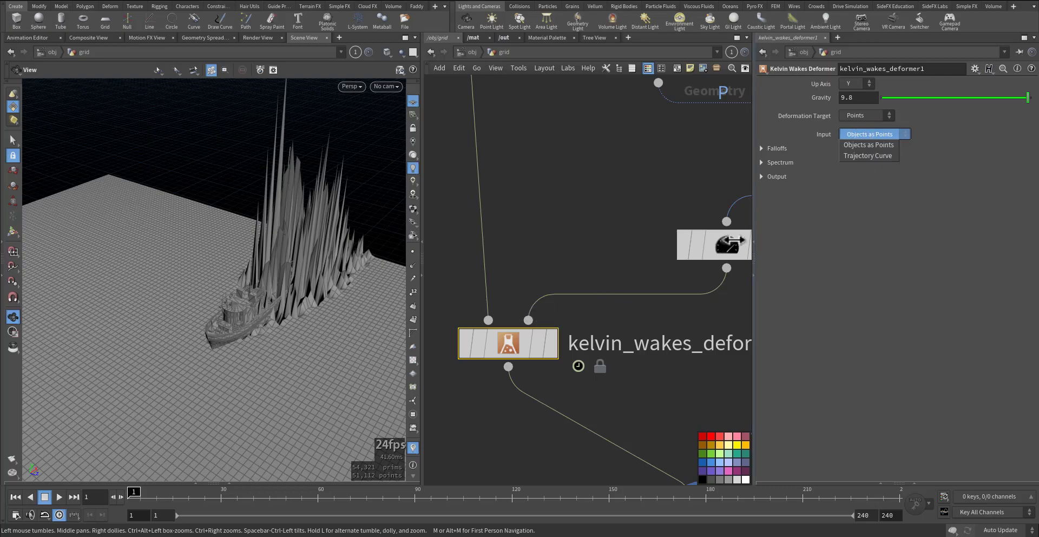
left_click(873, 133)
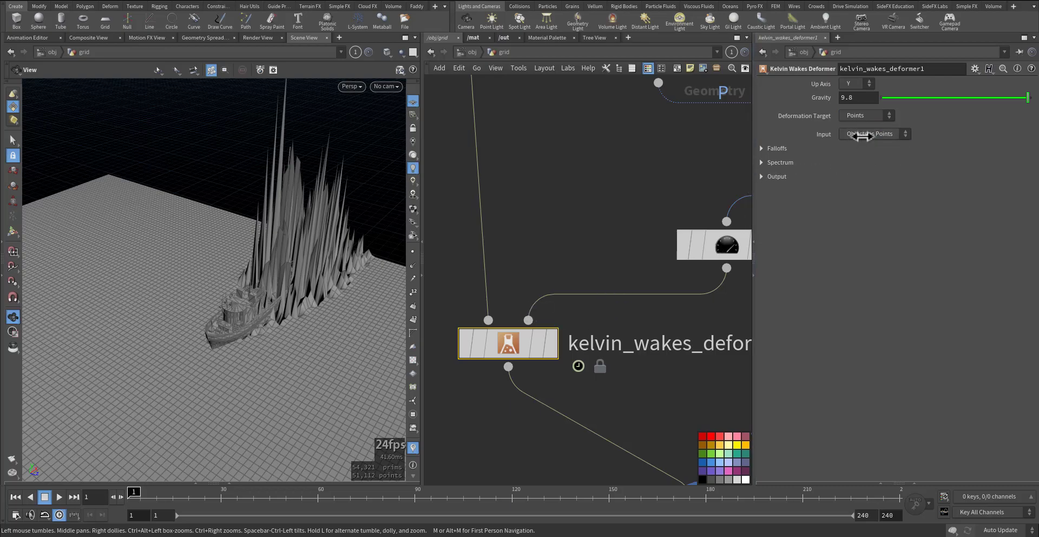
left_click(873, 133)
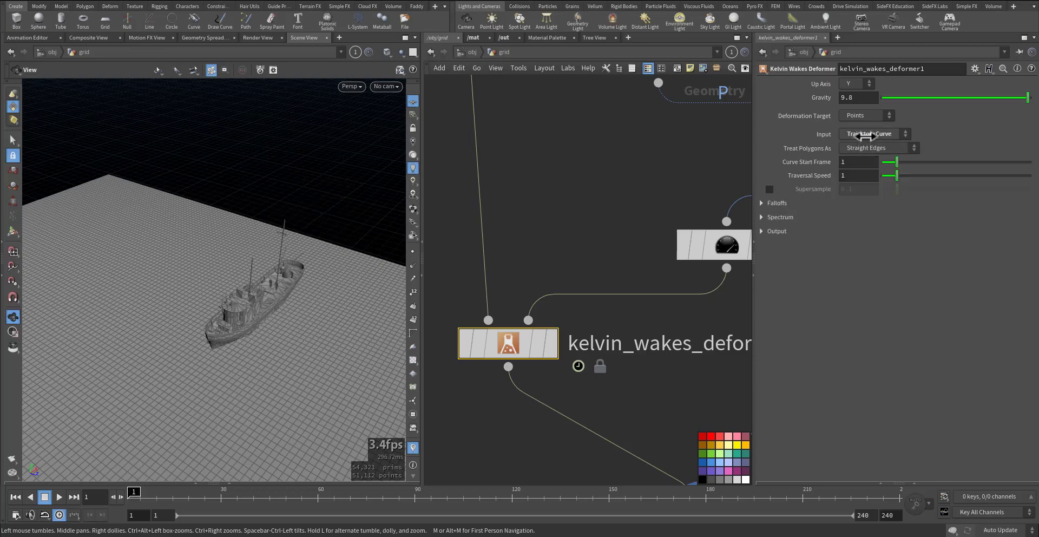
left_click(873, 133)
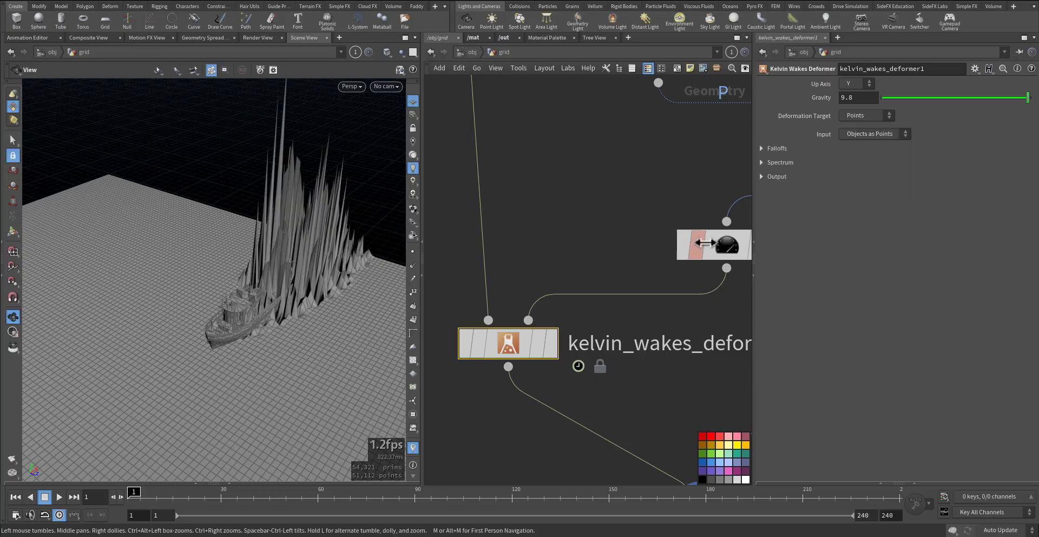
Step: Under Falloffs, set Edge Blend to 0.391 with Suppress Radius back at 10
left_click(760, 148)
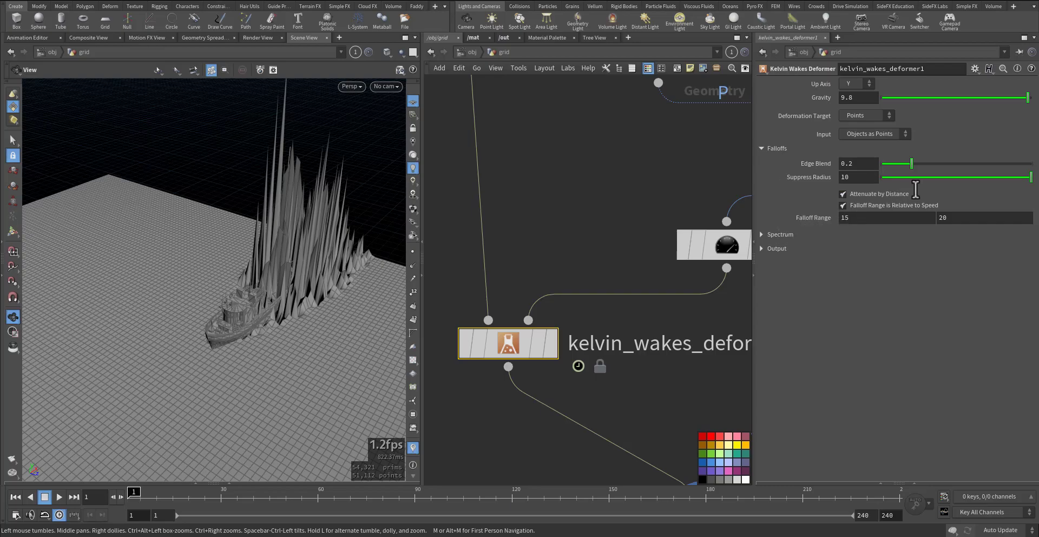
left_click_drag(901, 164, 899, 163)
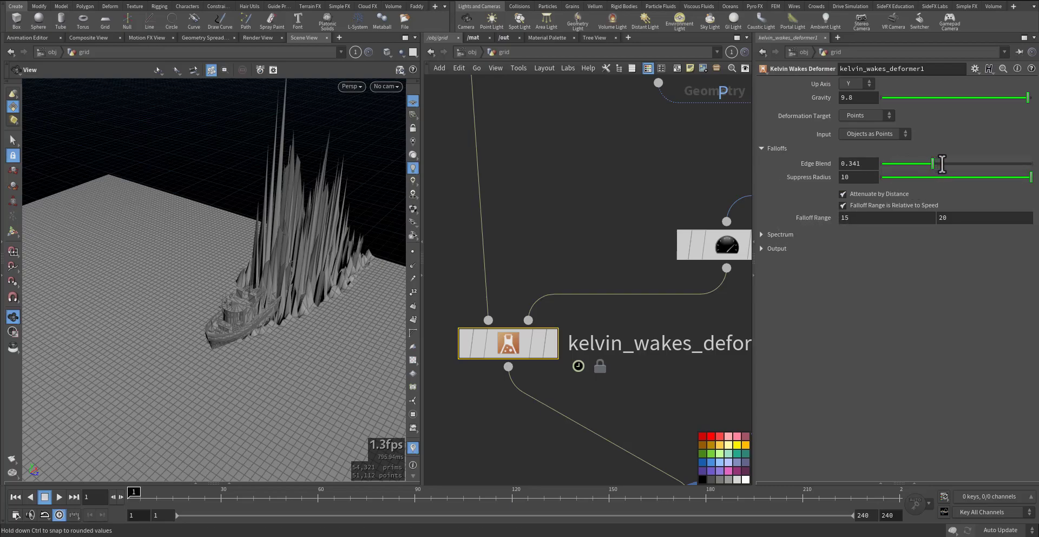
left_click_drag(933, 163, 941, 164)
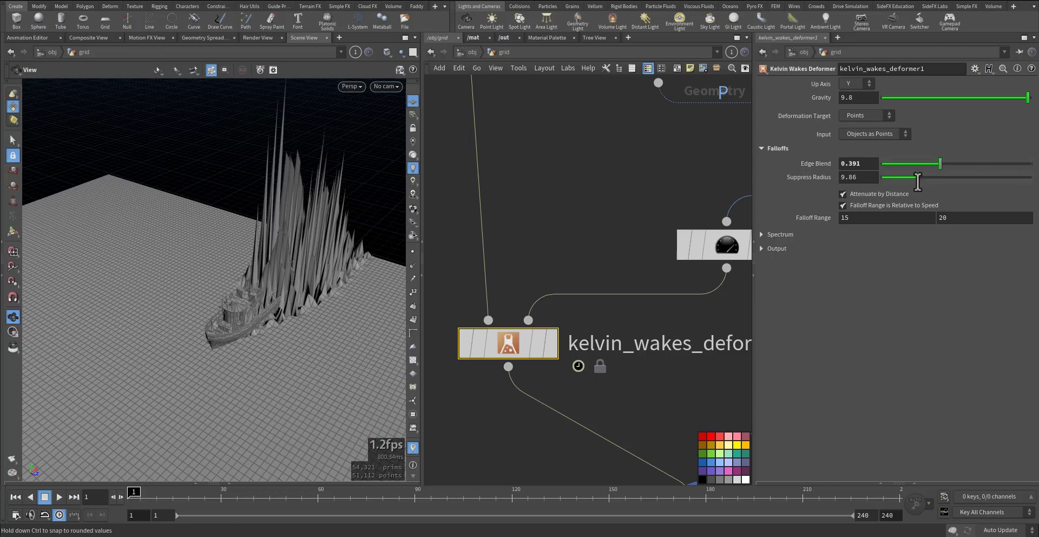
left_click_drag(918, 177, 1030, 176)
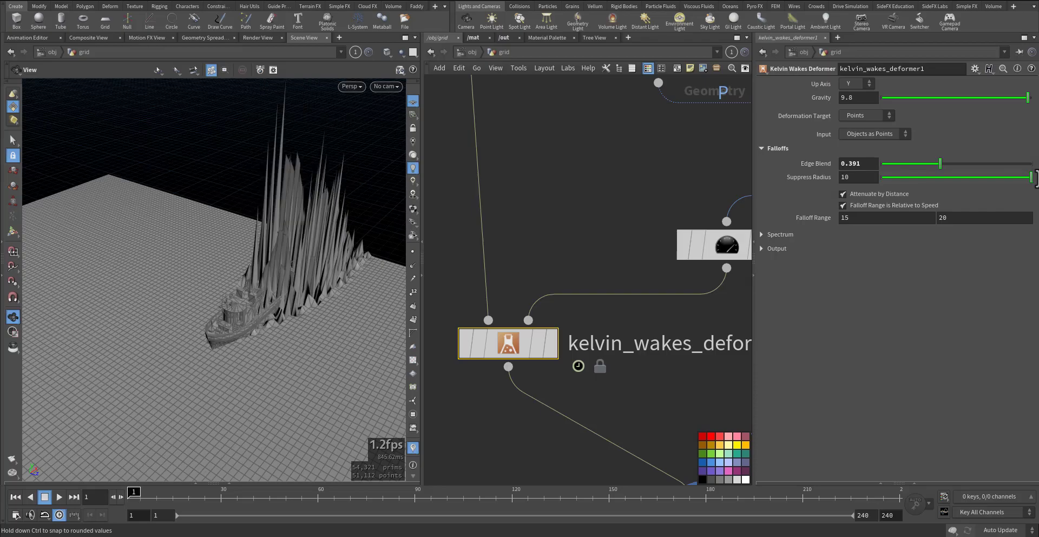
Step: Under Spectrum, lower Magnitude Multiplier to 0.076 to shrink the wake spikes
left_click(768, 234)
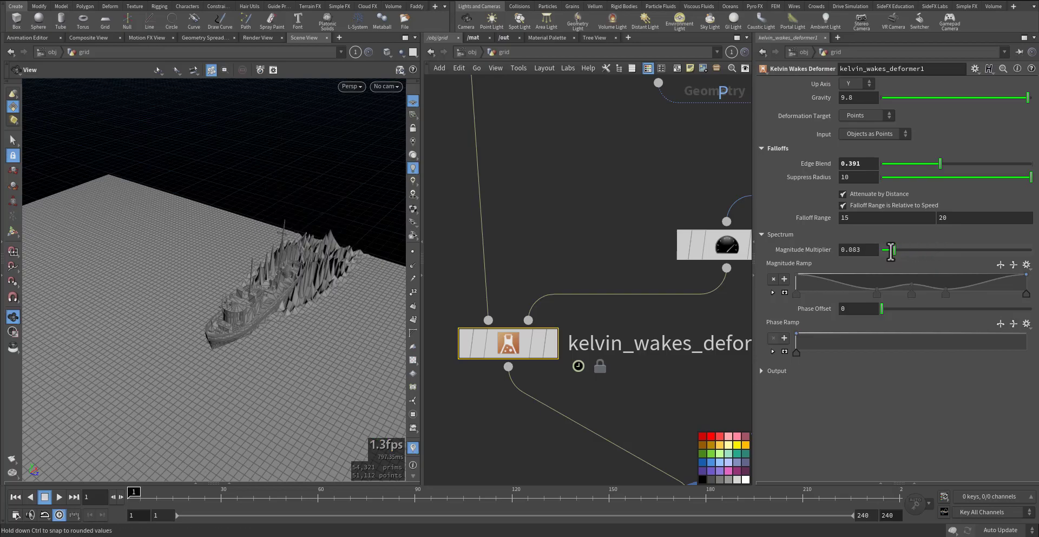
left_click_drag(891, 250, 884, 250)
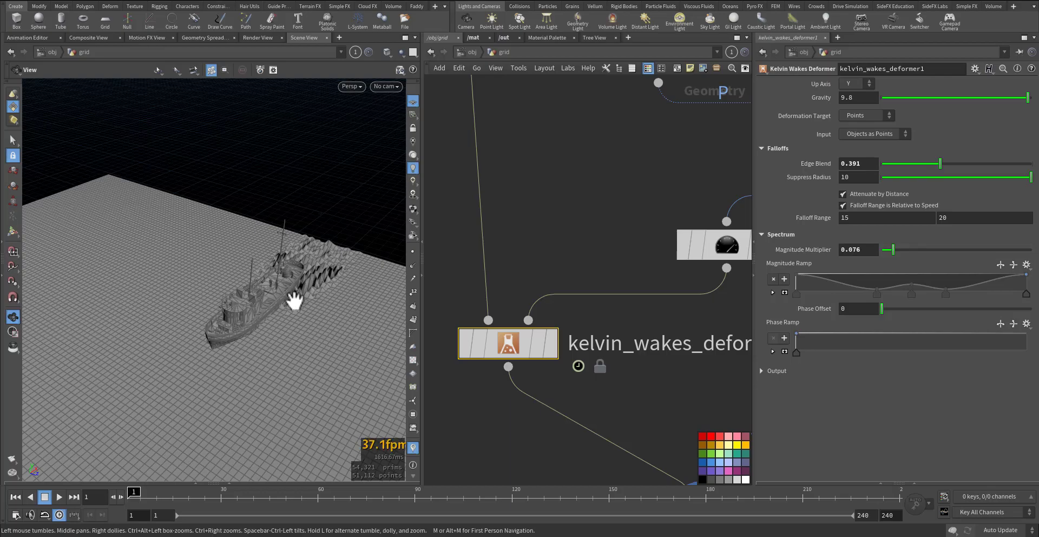
mouse_move(819, 339)
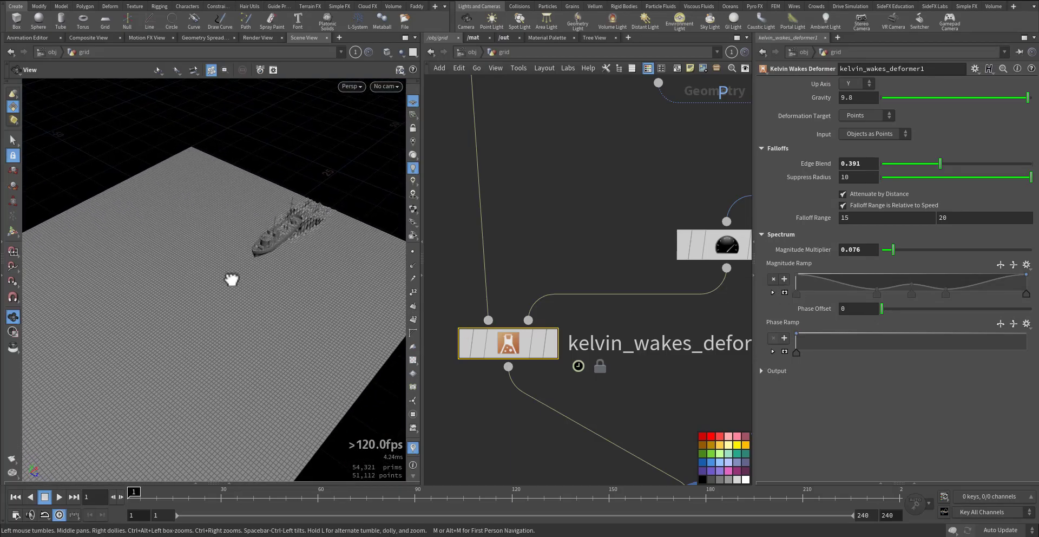
Step: Turn off Attenuate by Distance, set Suppress Radius 8.91 and Gravity 150
left_click(57, 497)
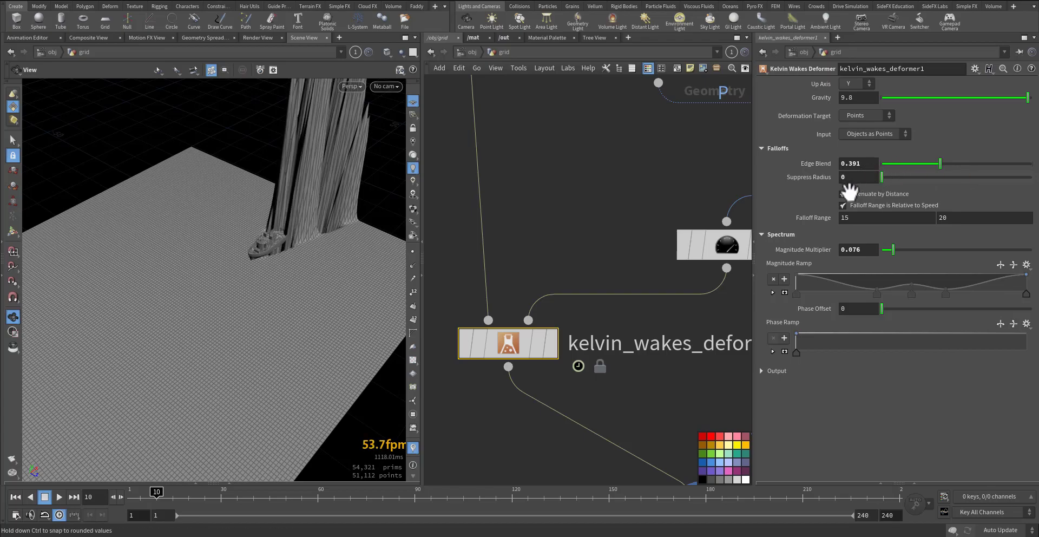
left_click(843, 194)
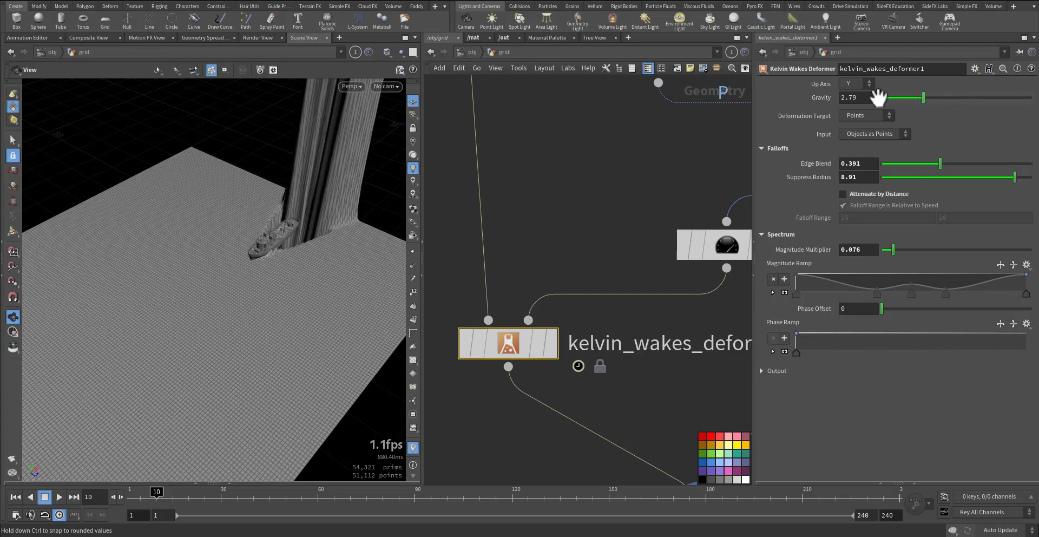
left_click_drag(901, 98, 891, 97)
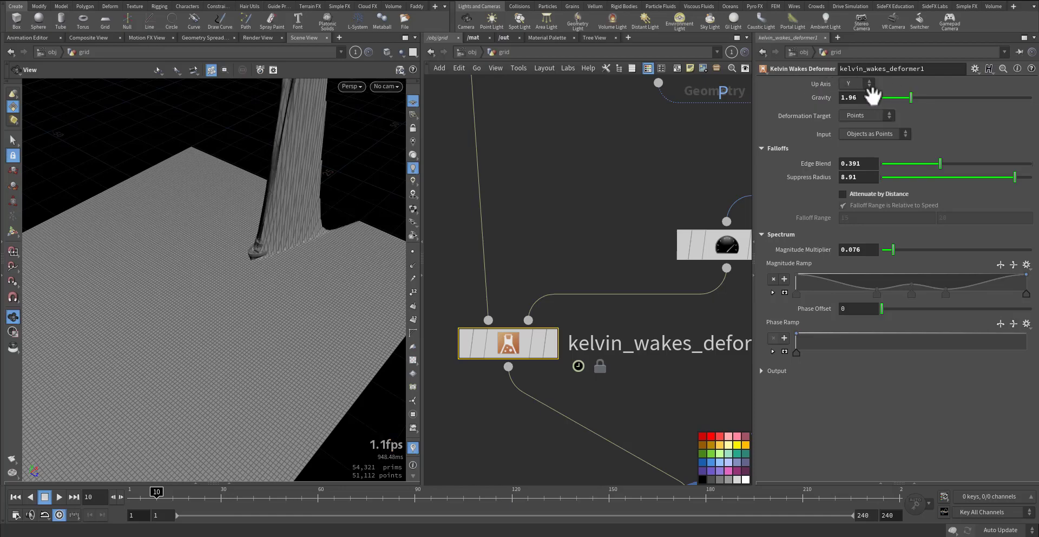
triple_click(858, 97)
type("150")
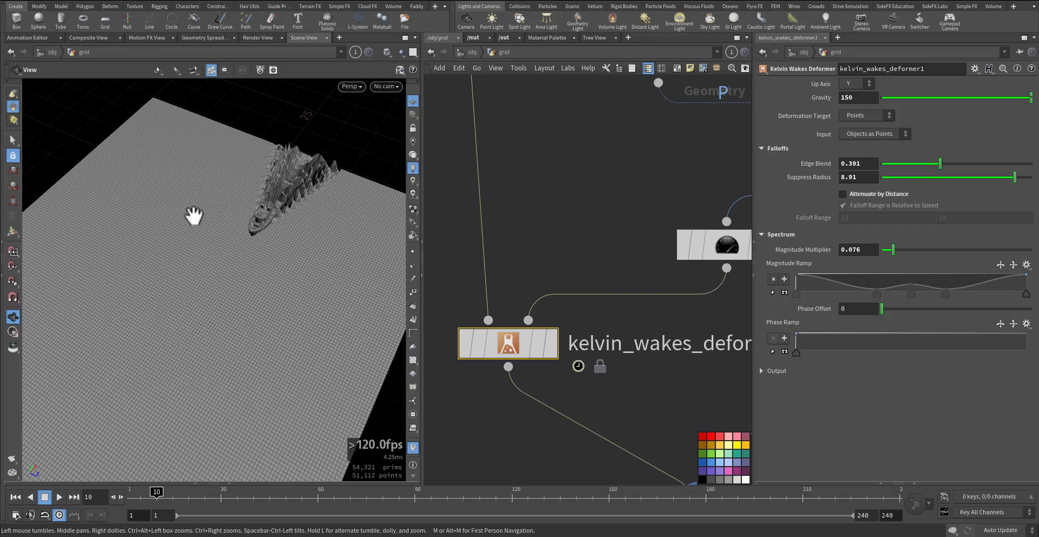
Step: Play the animation to preview the wake, then stop playback
left_click(58, 497)
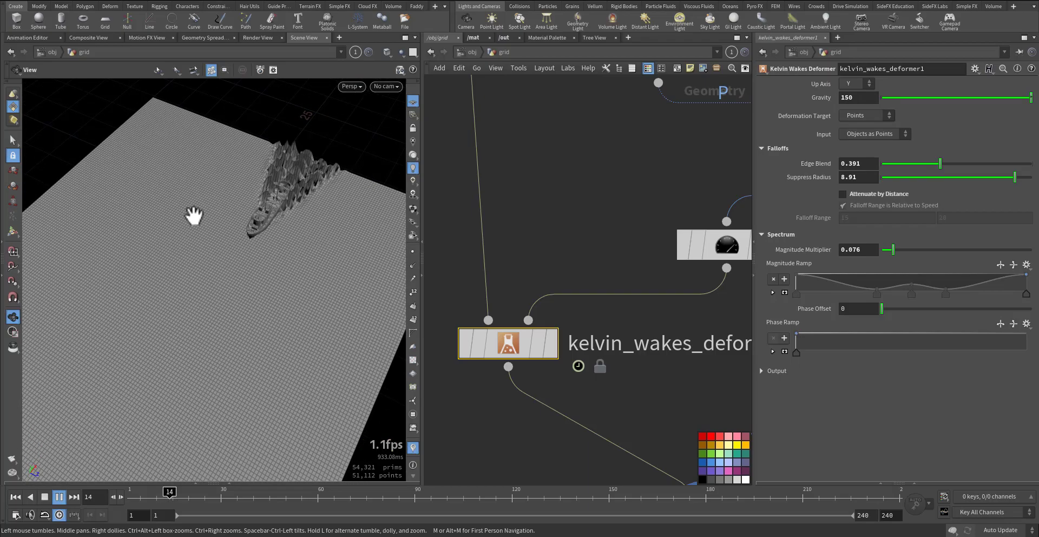
left_click(58, 497)
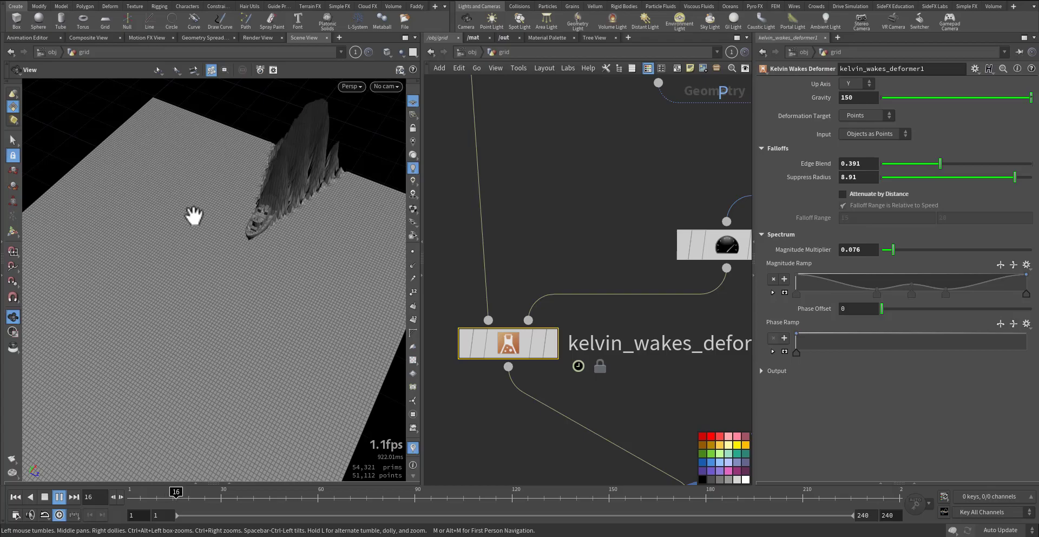
left_click(42, 496)
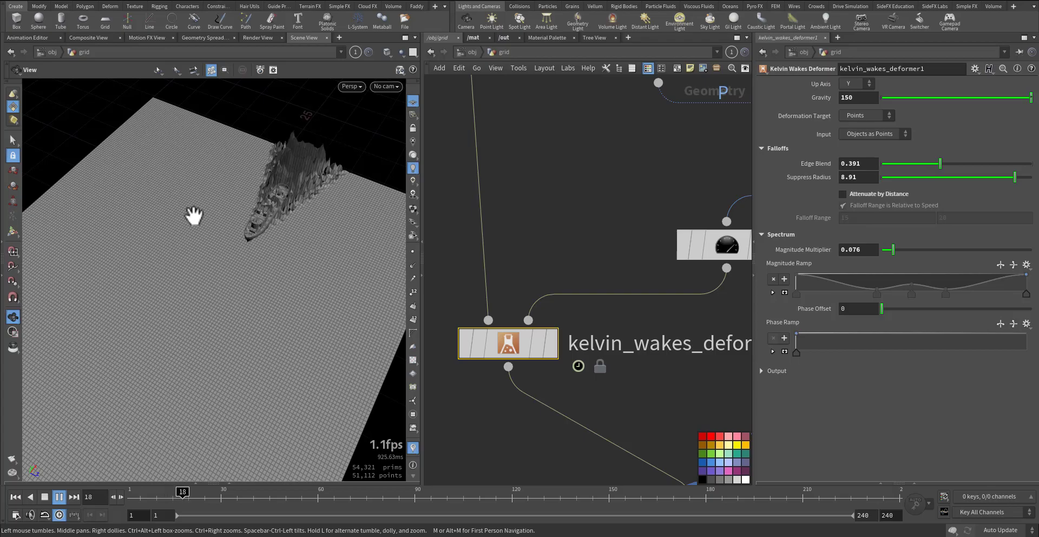
left_click(58, 497)
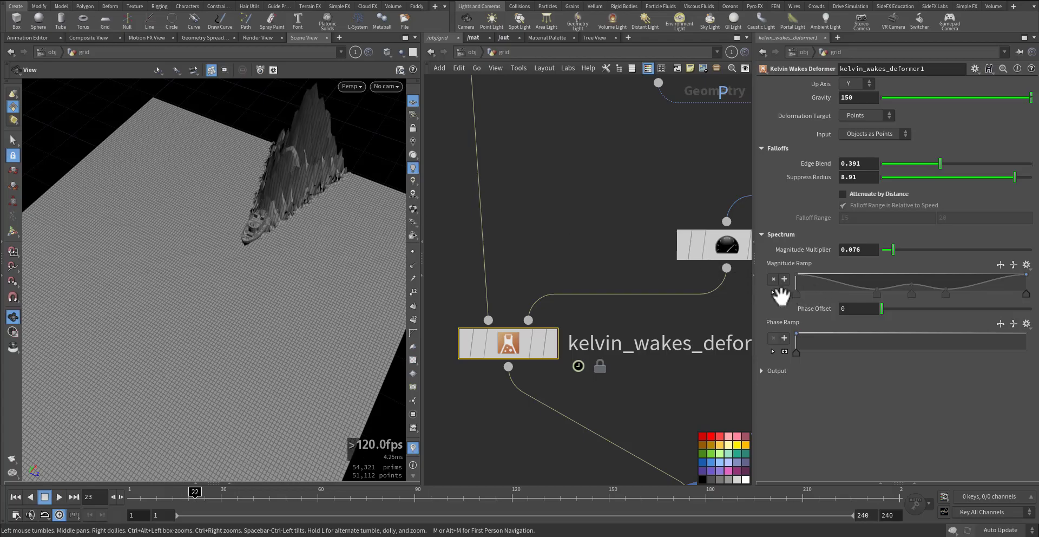
Step: Raise Phase Offset to 2.36 and lower both end points of the Magnitude Ramp
left_click_drag(839, 309, 881, 308)
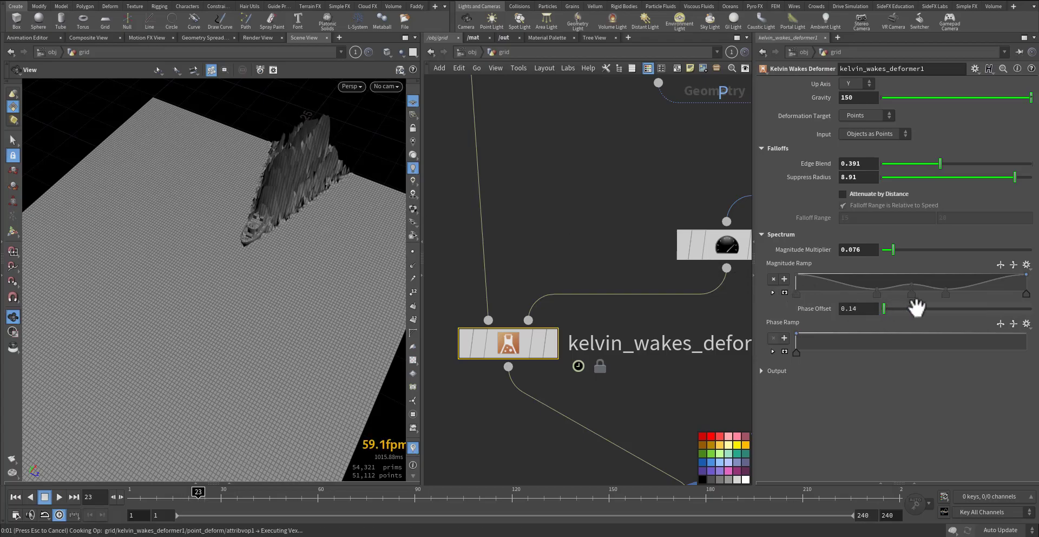
left_click_drag(882, 308, 917, 307)
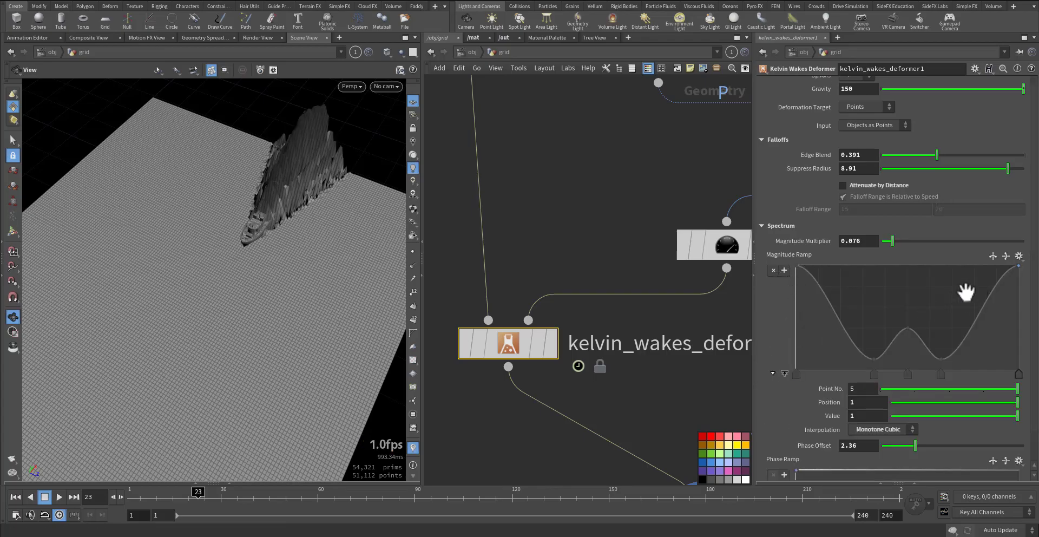
mouse_move(1017, 321)
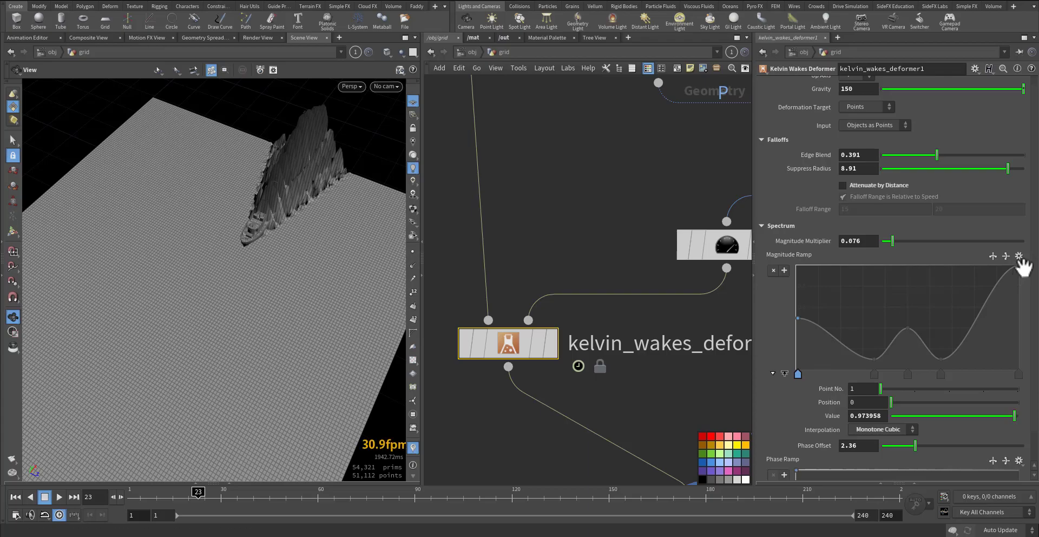
left_click_drag(799, 317, 799, 330)
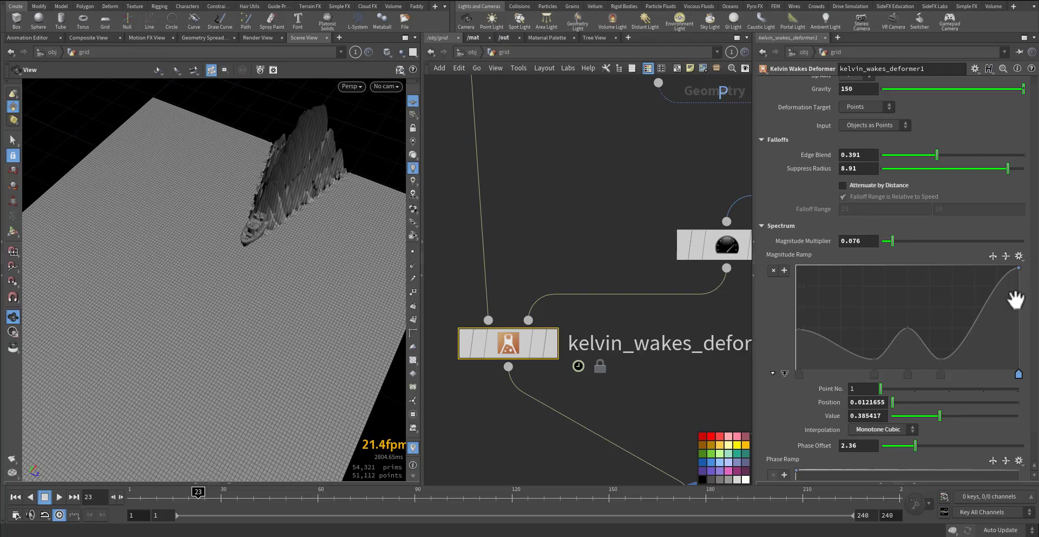
left_click(1016, 262)
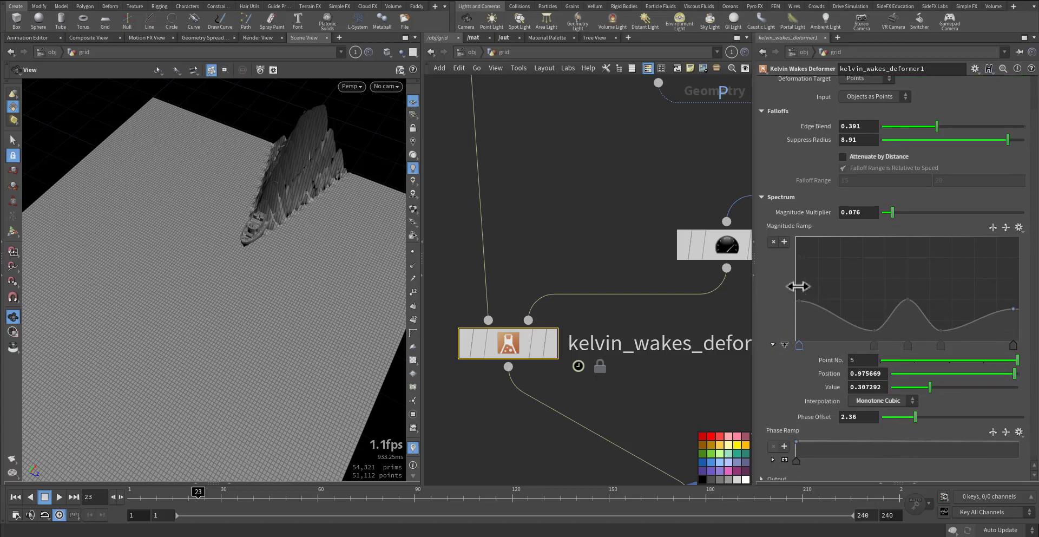
scroll("up", 3)
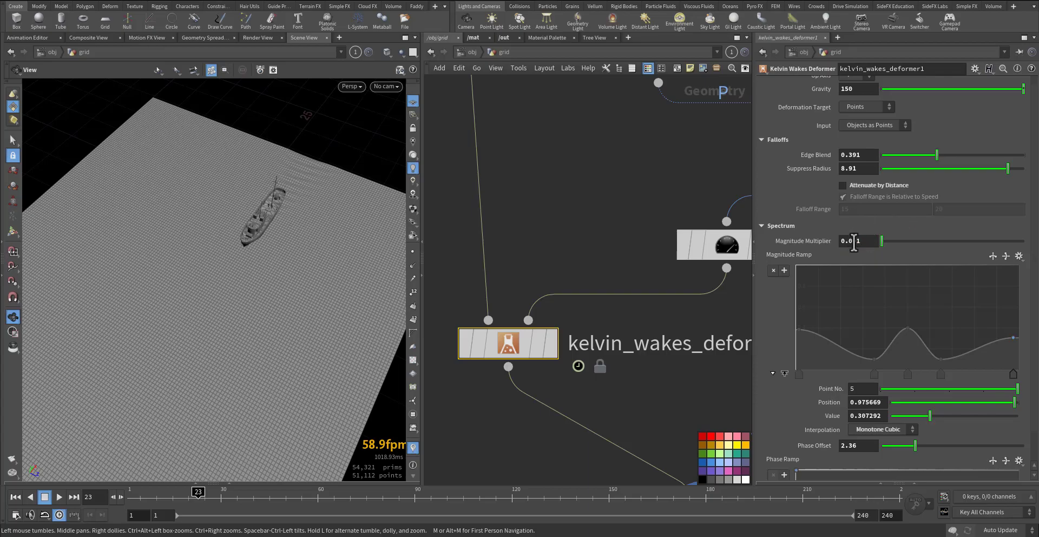
type("0.005")
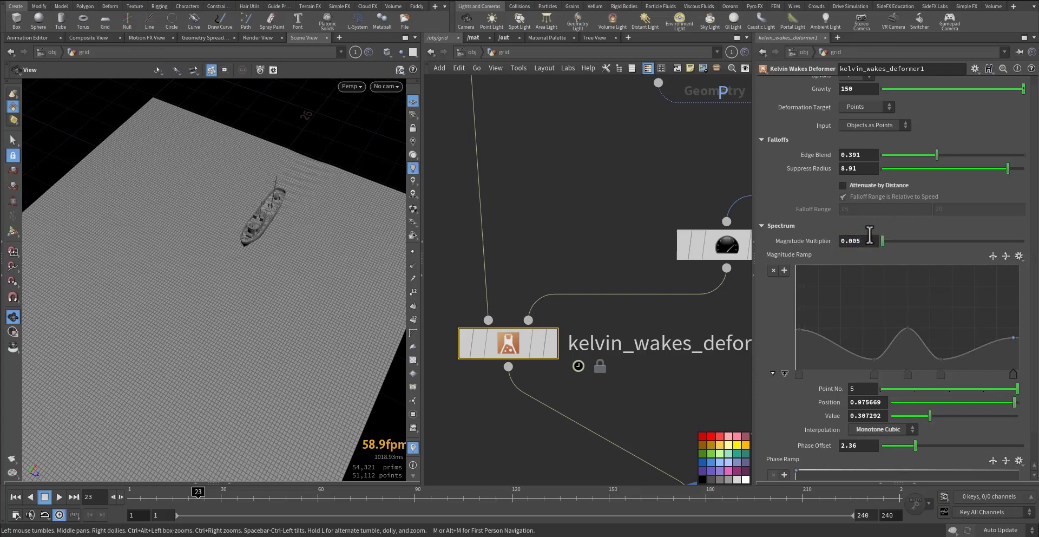
left_click(15, 496)
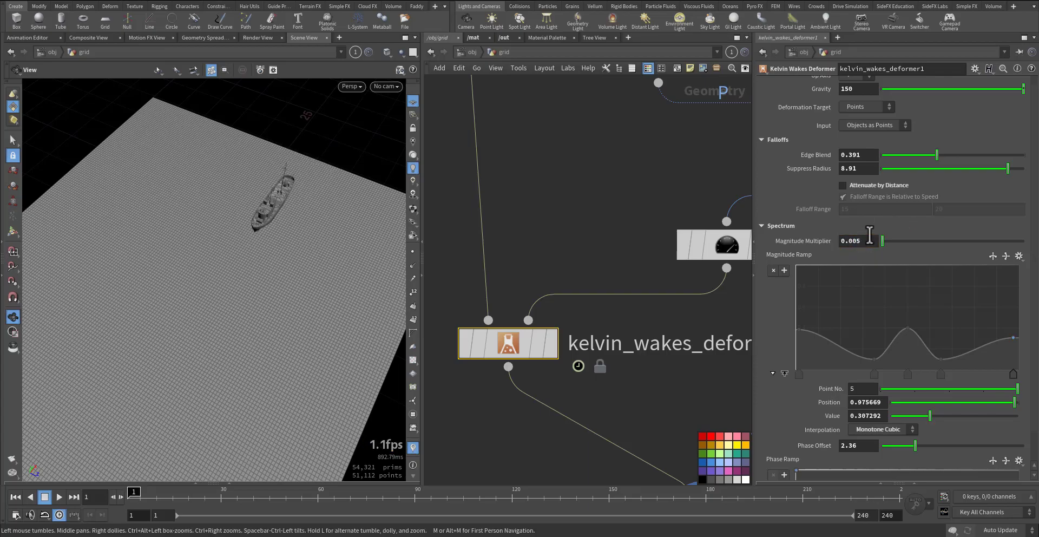
left_click(58, 497)
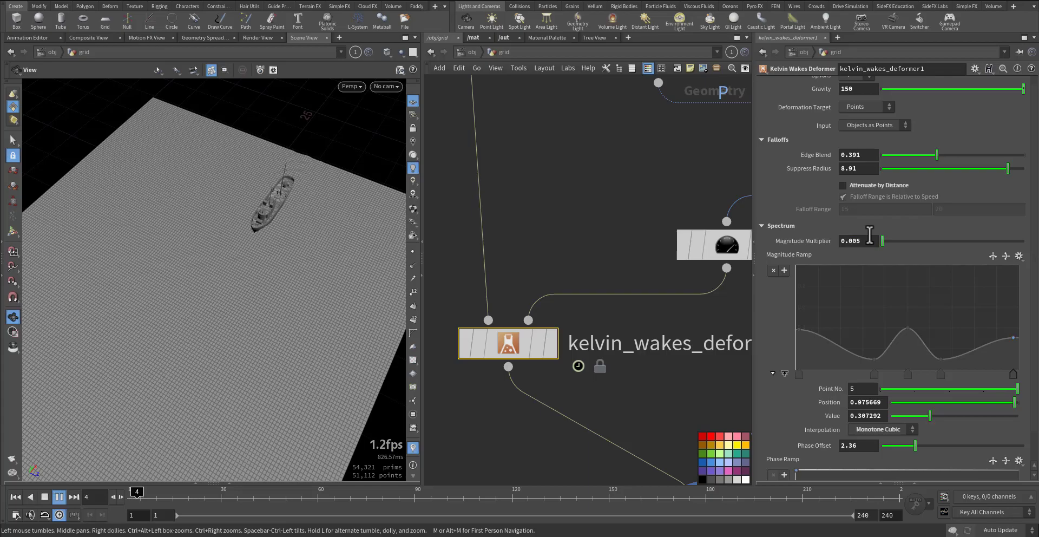
left_click(58, 497)
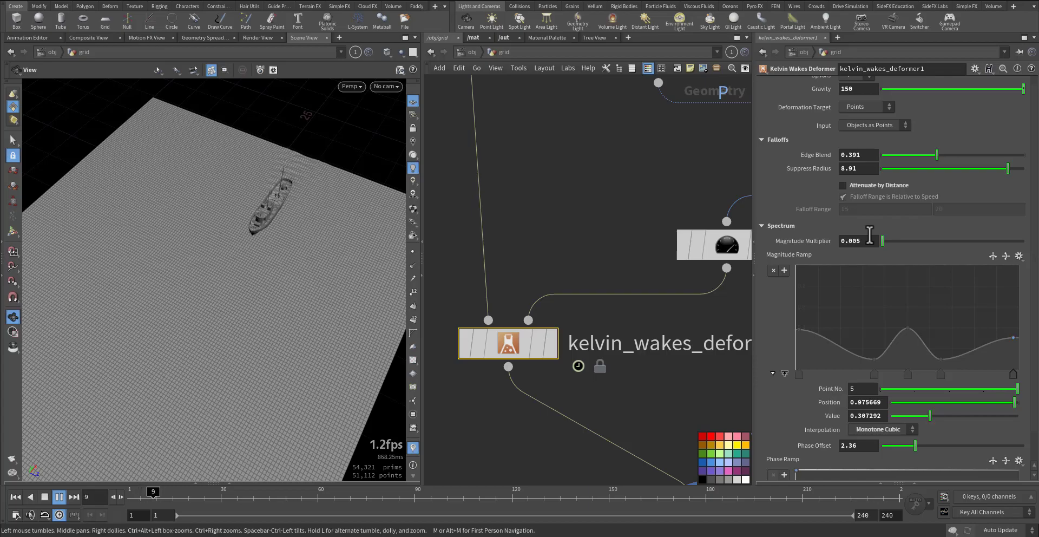
left_click(58, 497)
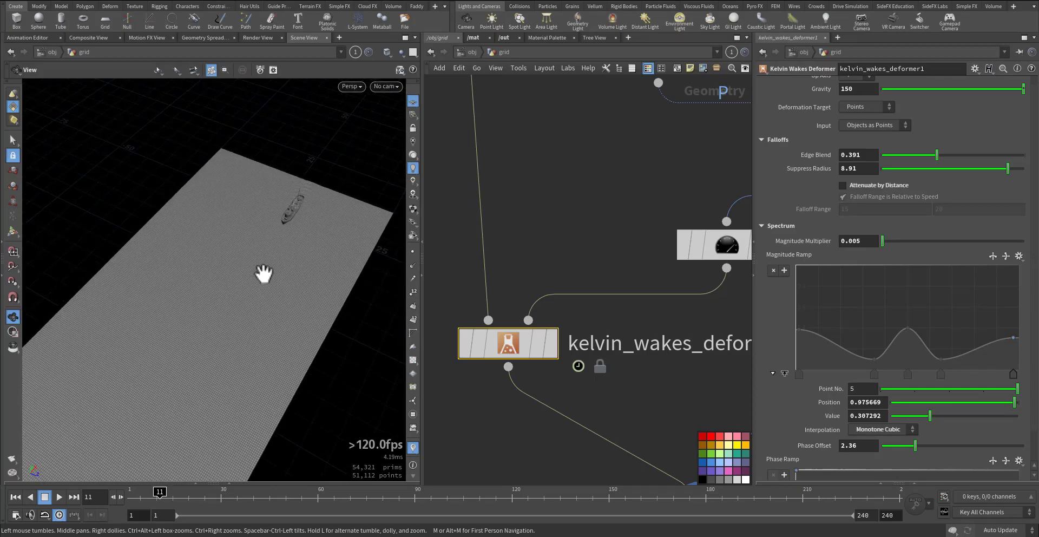
left_click_drag(264, 272, 242, 237)
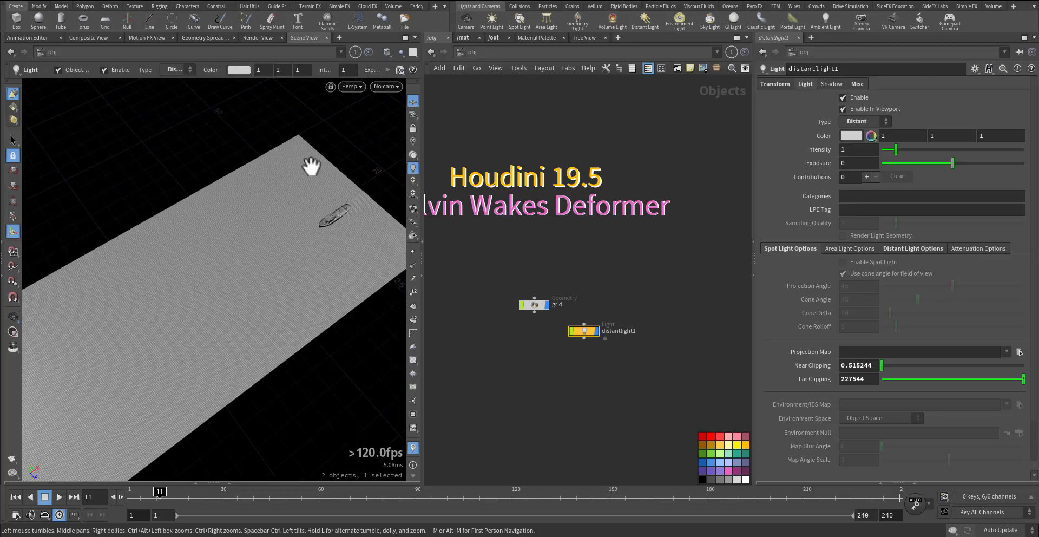
Step: Switch the viewport to Smooth Shaded so the grid and boat show as white surfaces
left_click(386, 52)
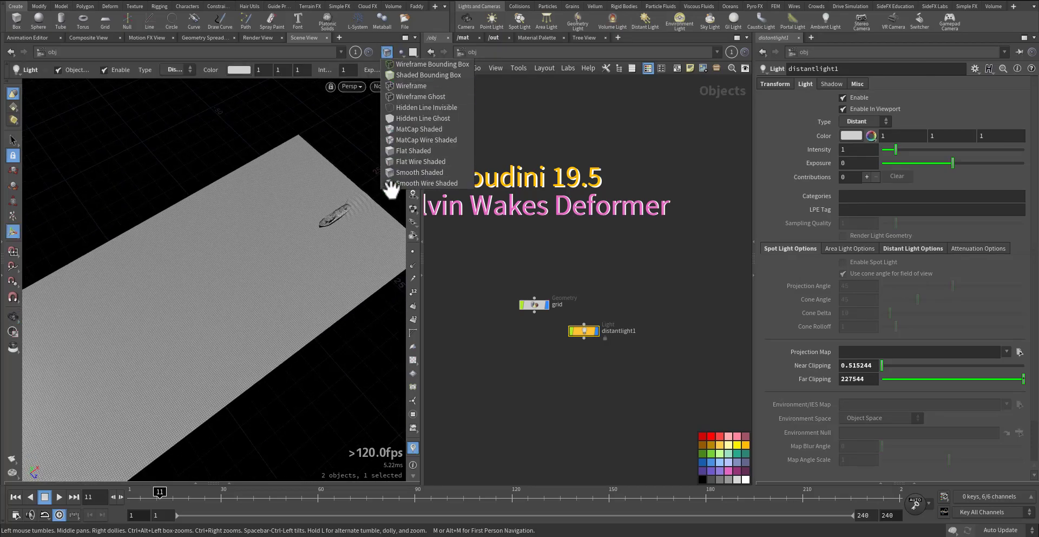
left_click(420, 172)
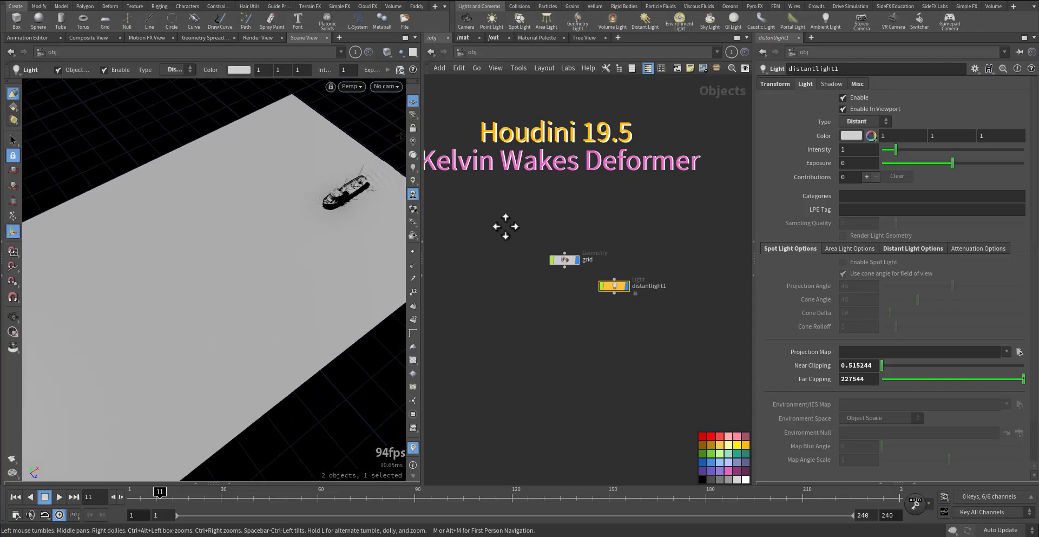
mouse_move(575, 272)
type("color")
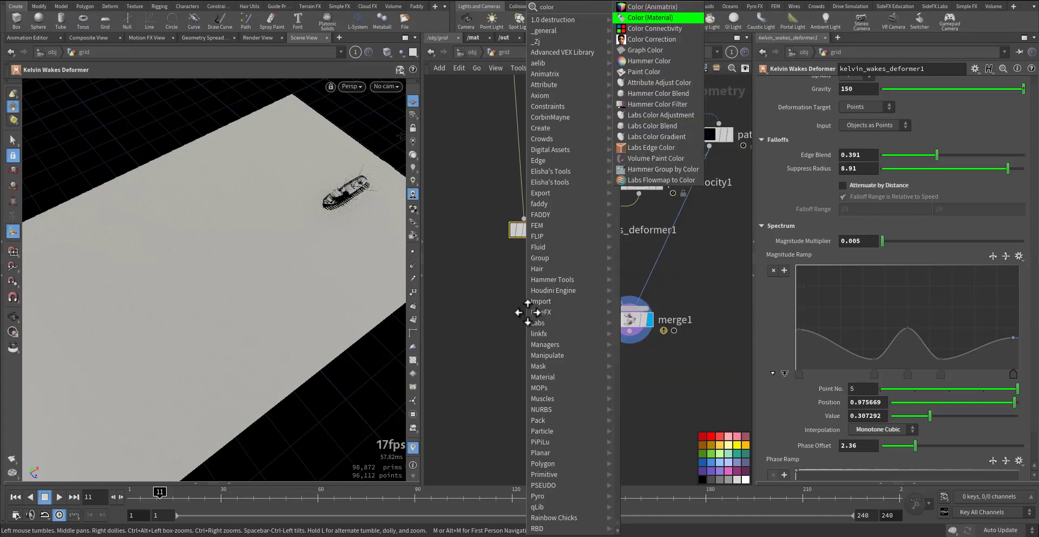
Step: Add a Color SOP using Ramp from Attribute P.y with a blue-to-cyan ramp preset
left_click(652, 18)
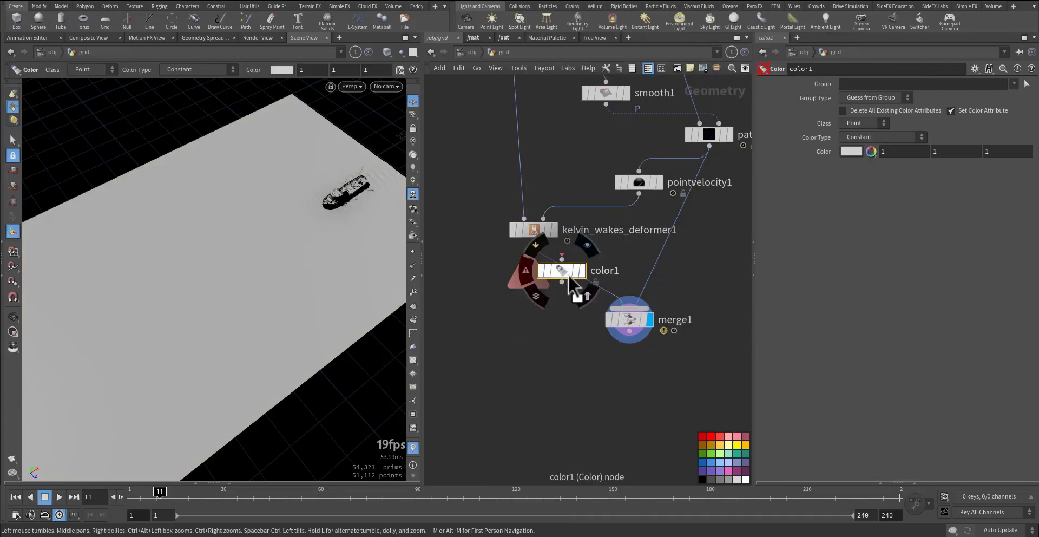
left_click(878, 137)
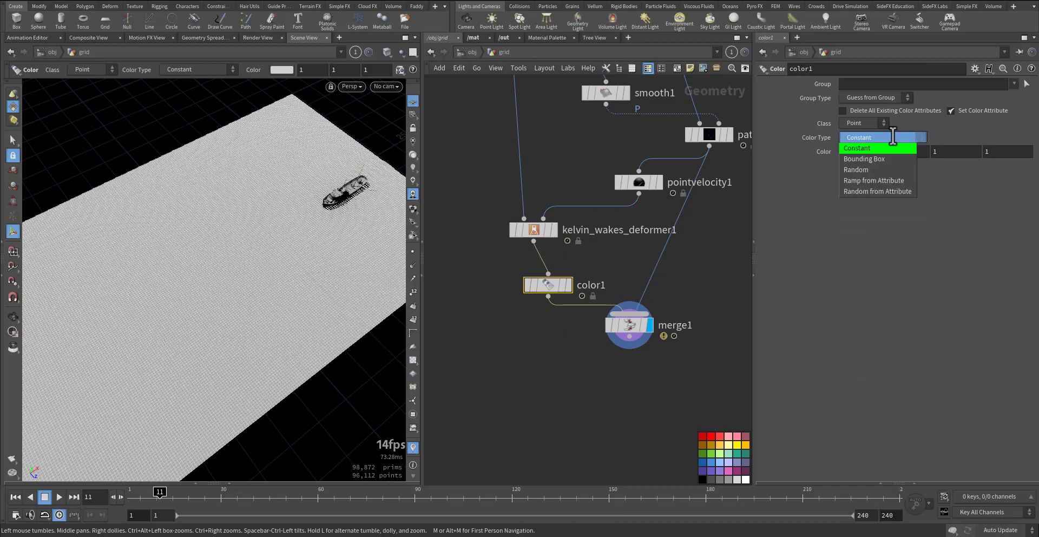
left_click(873, 181)
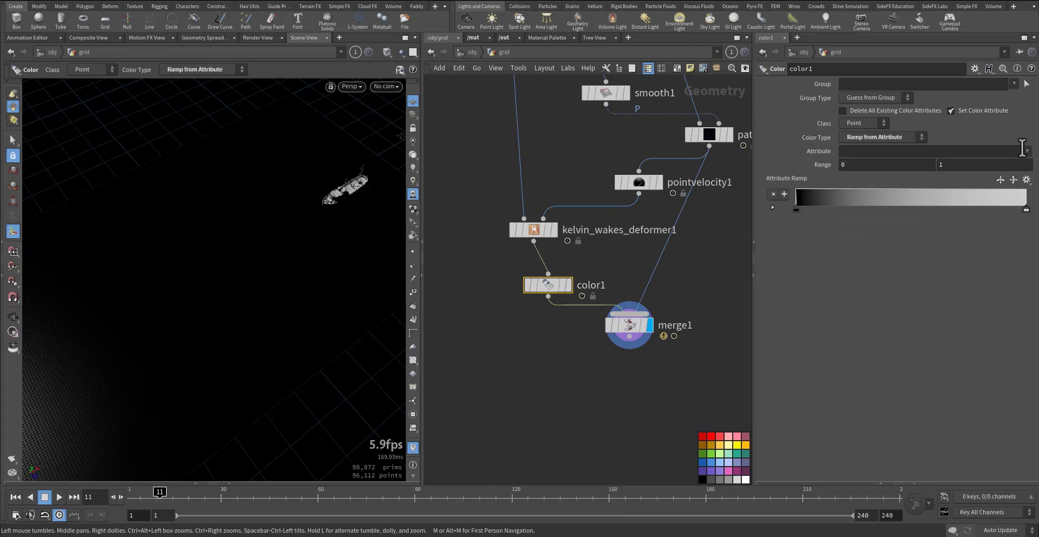
type("P")
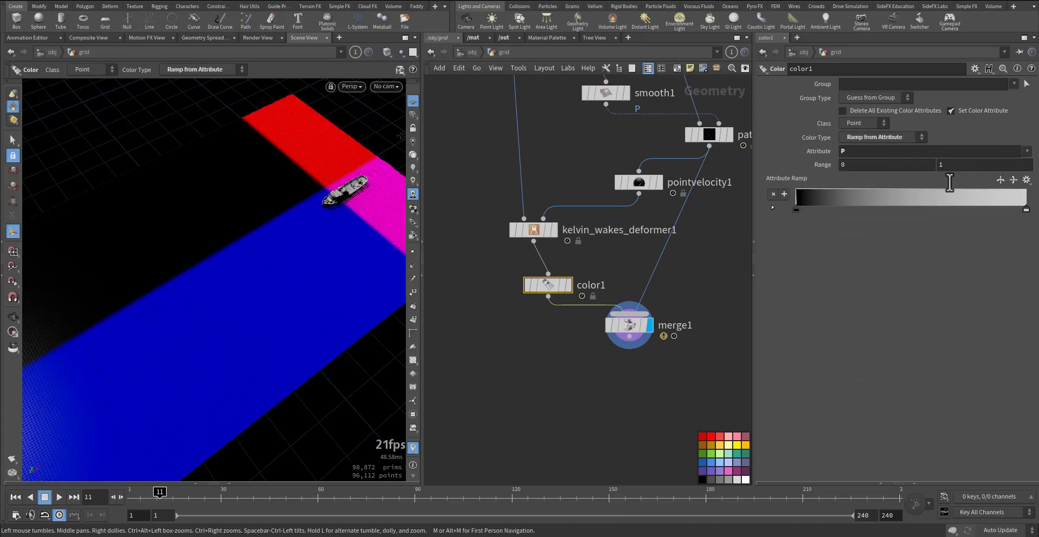
left_click(1028, 180)
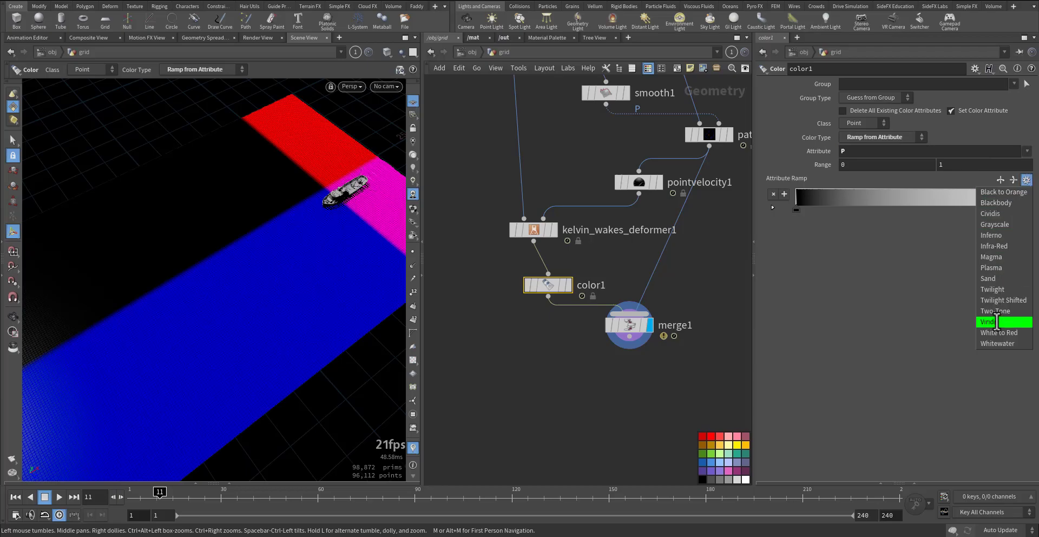
left_click(990, 321)
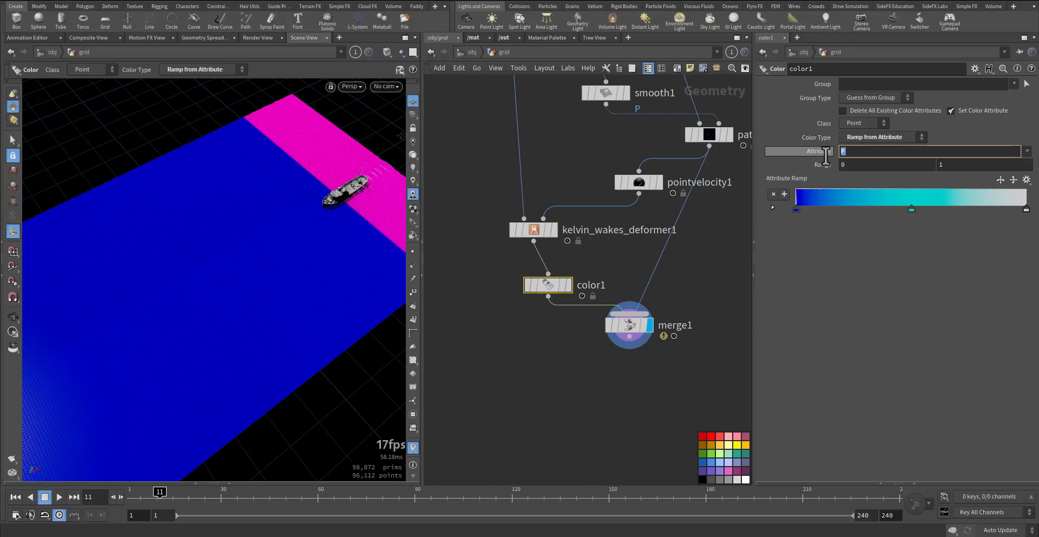
type("P.y")
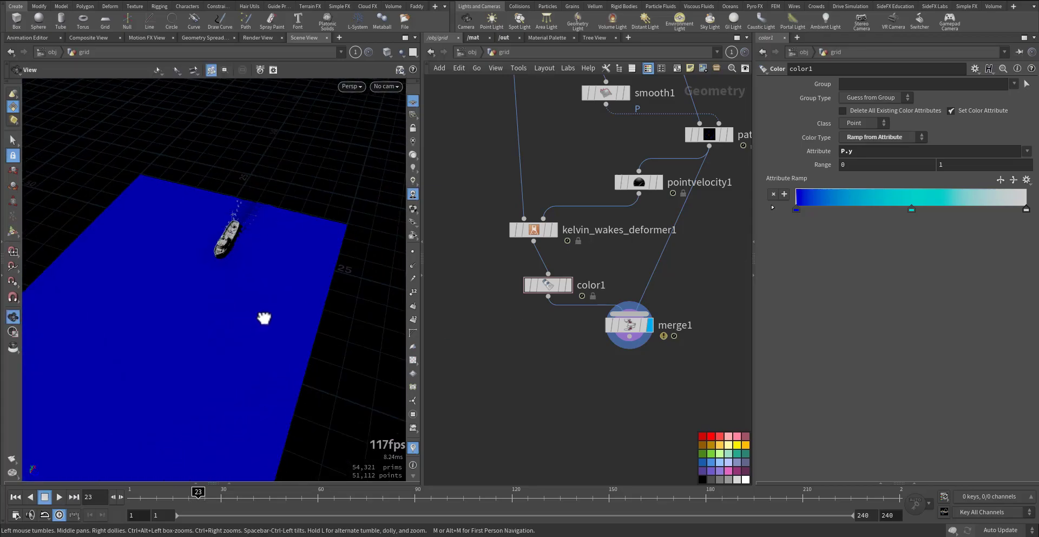
left_click_drag(264, 318, 175, 297)
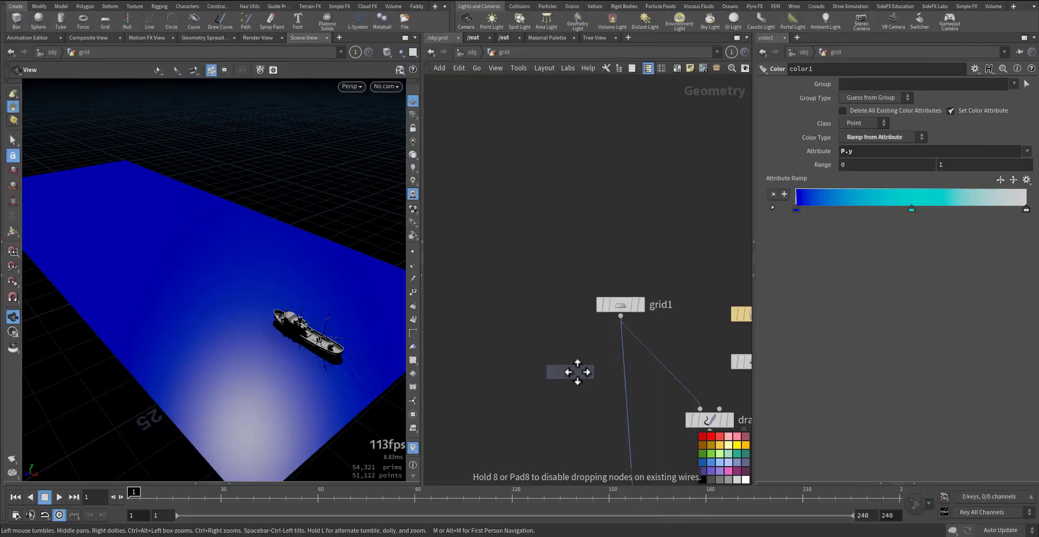
Step: Wire grid1 and an Ocean Spectrum (speed 1.7) into an Ocean Evaluate and display it
left_click(548, 273)
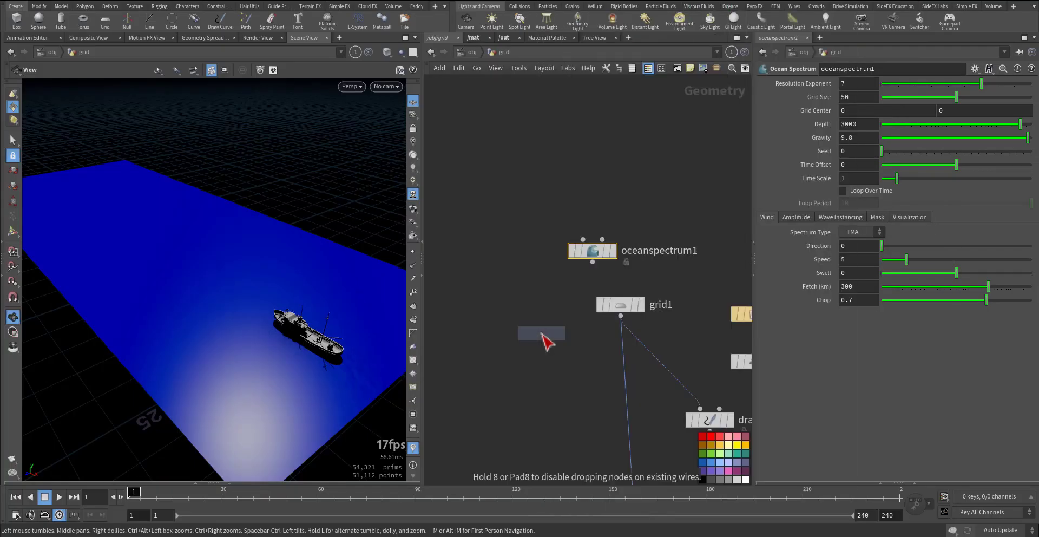
left_click(546, 333)
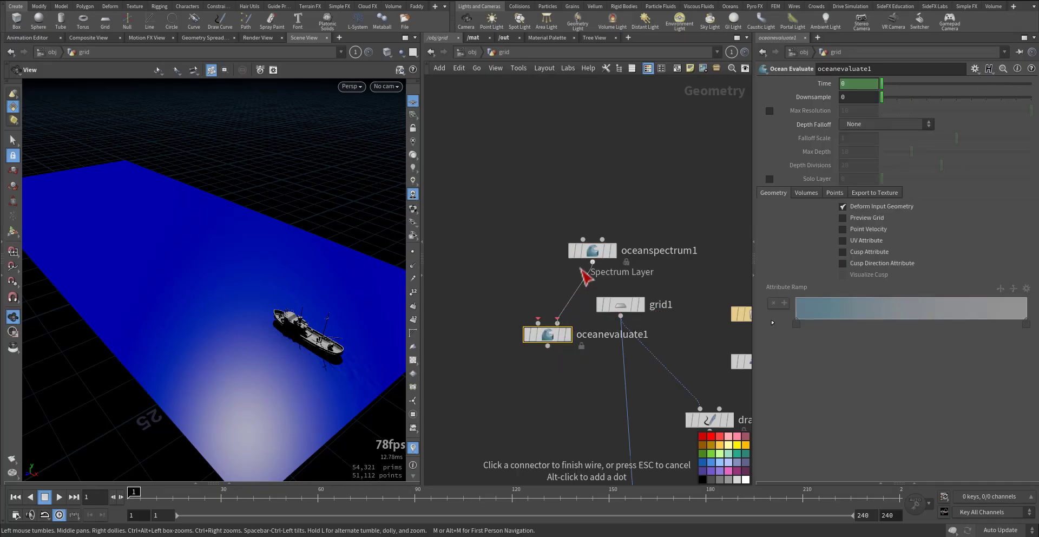
mouse_move(540, 305)
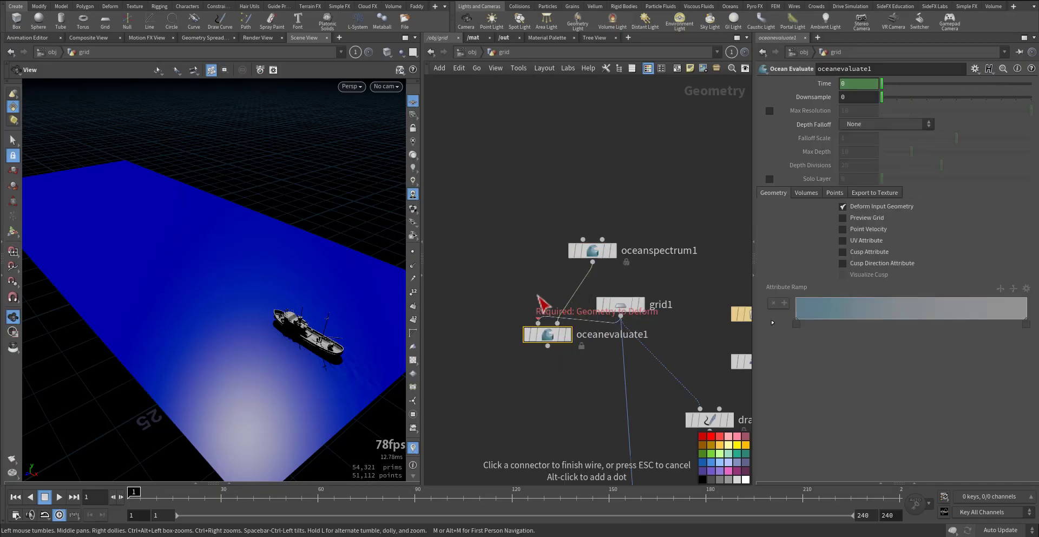
left_click(547, 333)
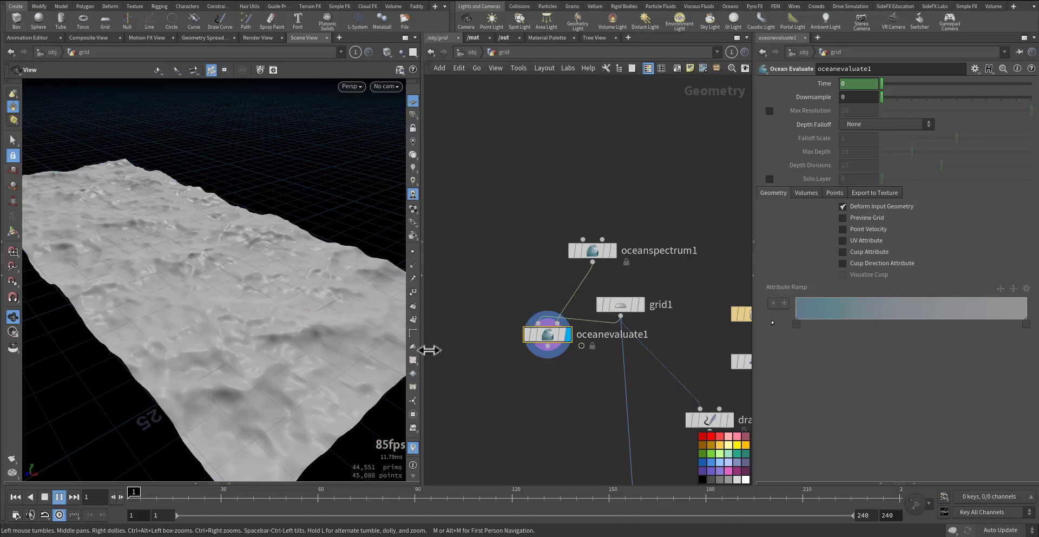
left_click(58, 496)
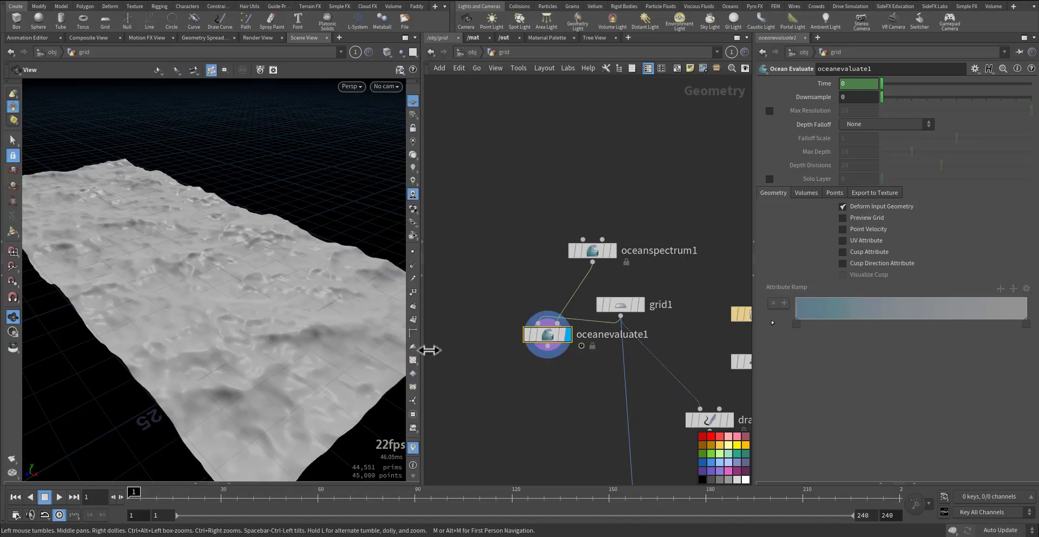
left_click(591, 250)
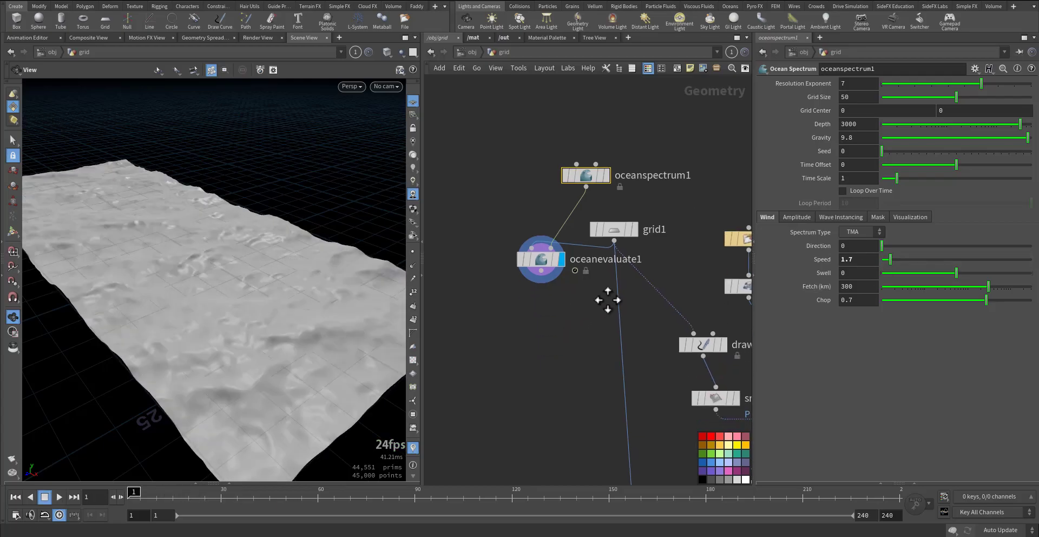
mouse_move(572, 284)
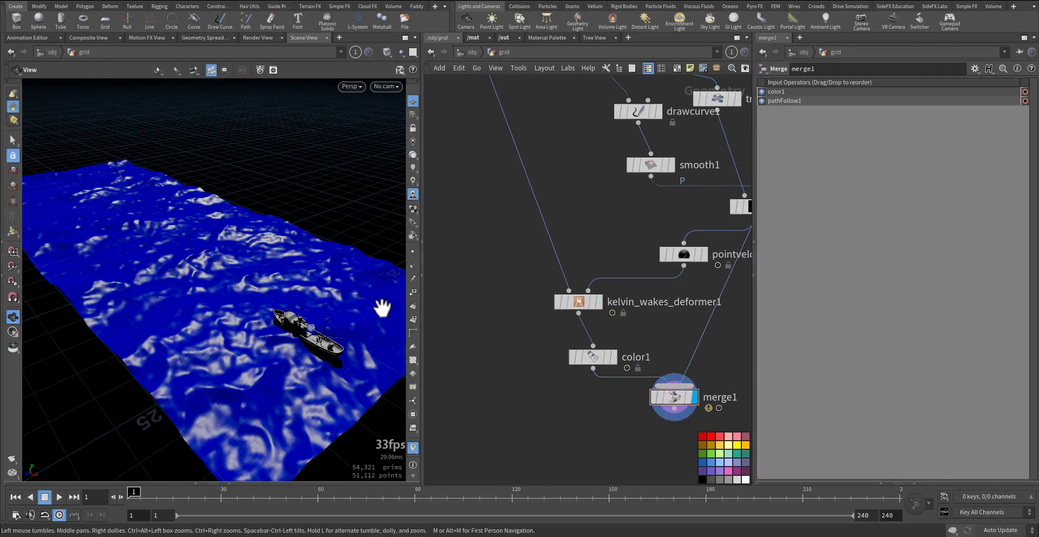
Step: Display merge1 and play to see the boat and wake on the blue wavy ocean
left_click(58, 497)
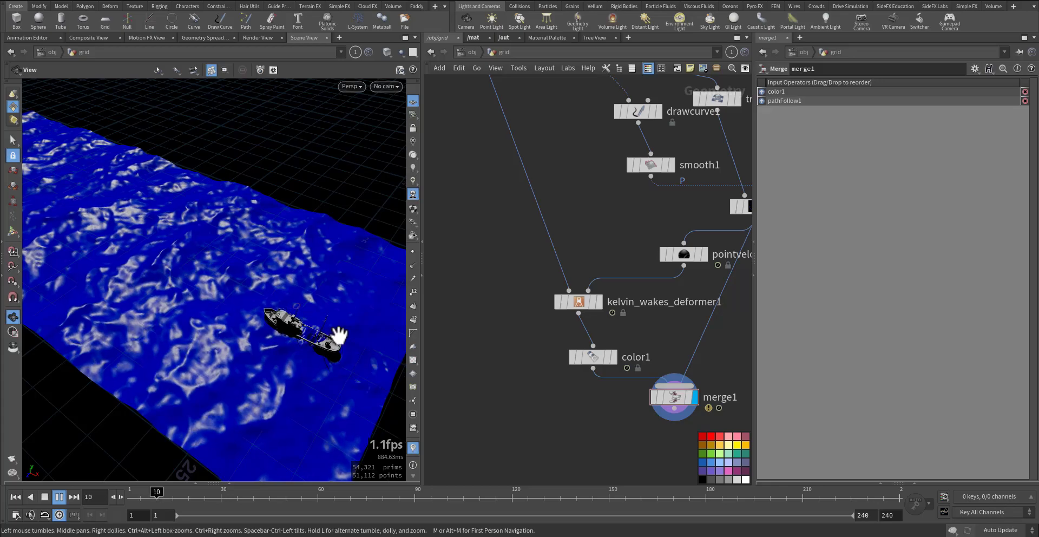
left_click(59, 496)
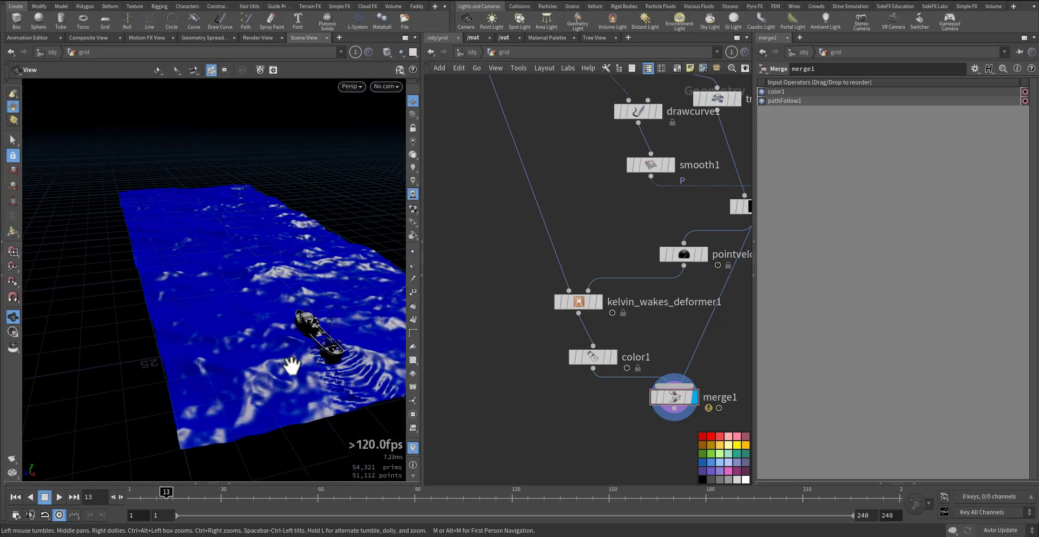
mouse_move(10, 471)
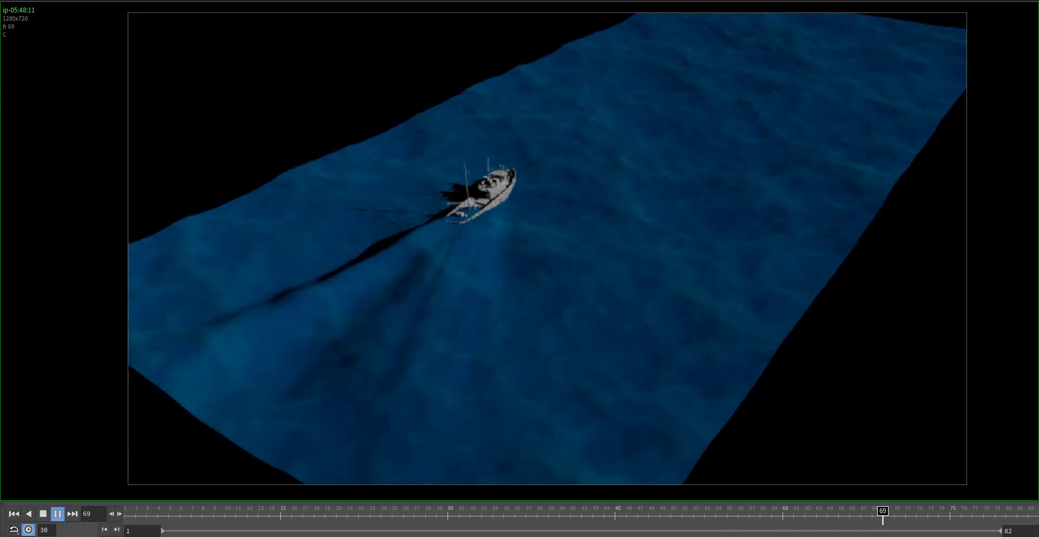
Step: Scrub the MPlay flipbook timeline back and forth to review the boat and its trailing wake
left_click(626, 510)
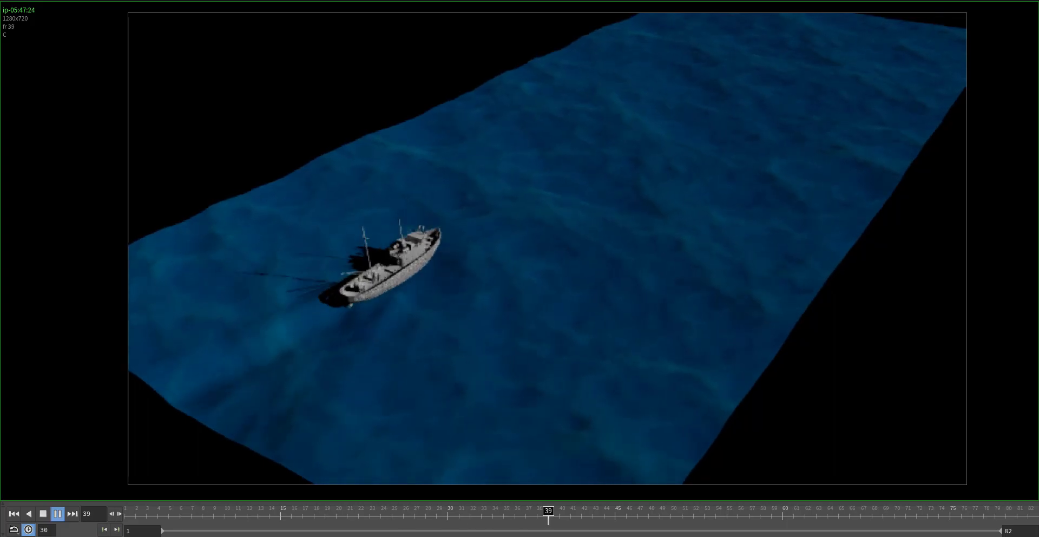
left_click(303, 511)
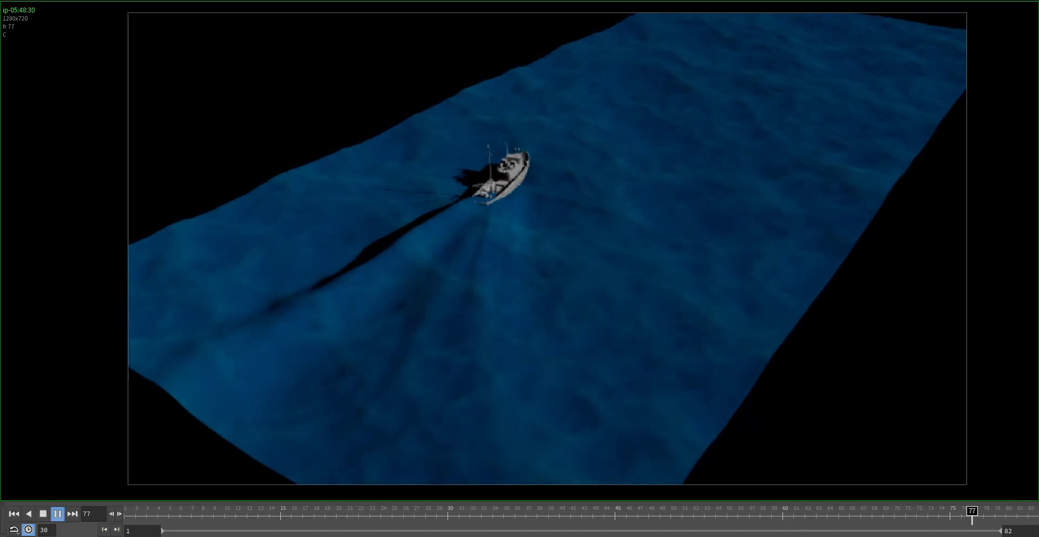
left_click(727, 511)
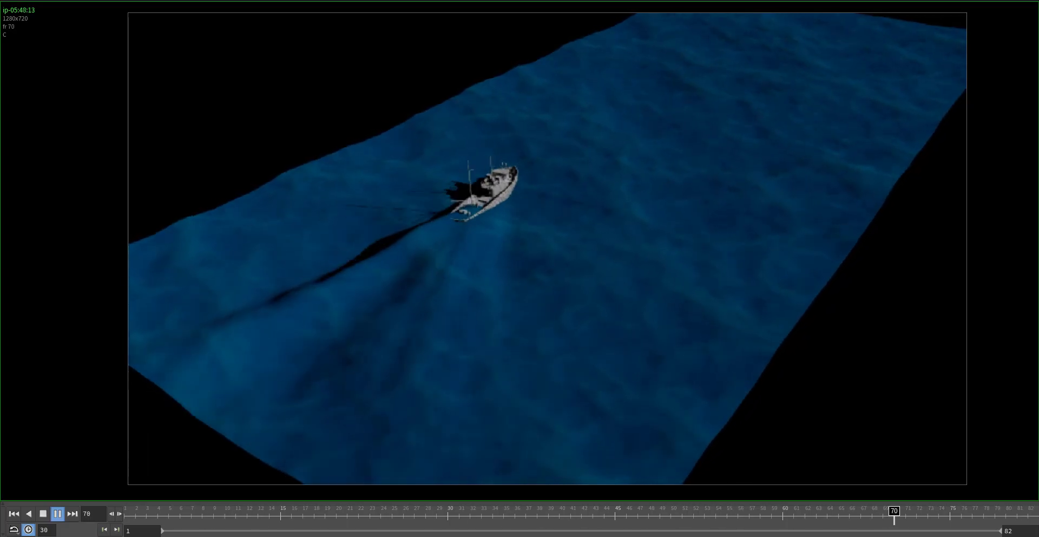
left_click(648, 511)
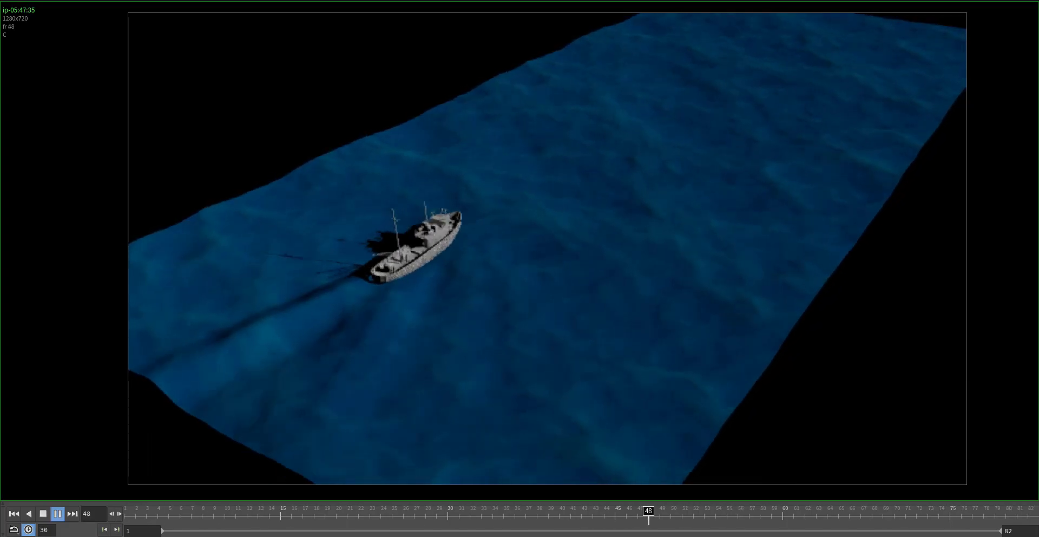